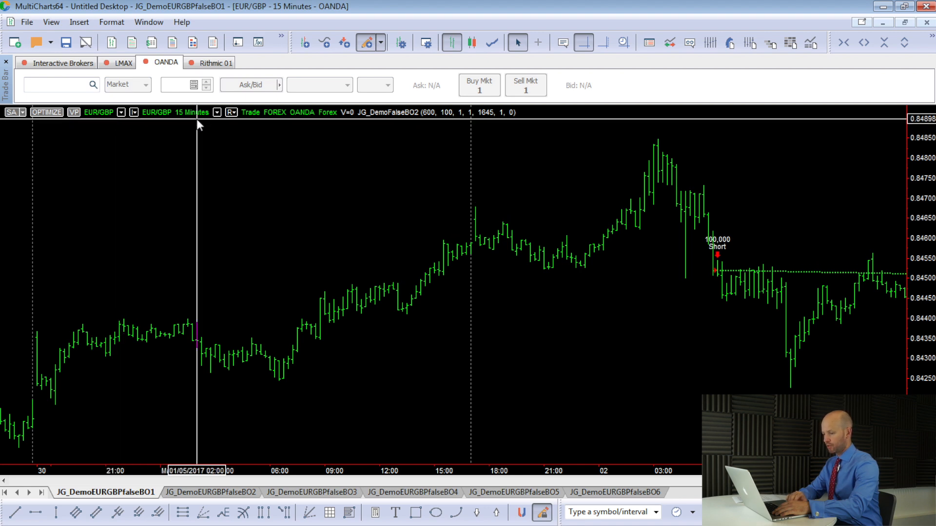
{"action": "mouse_move", "coordinate": [37, 182]}
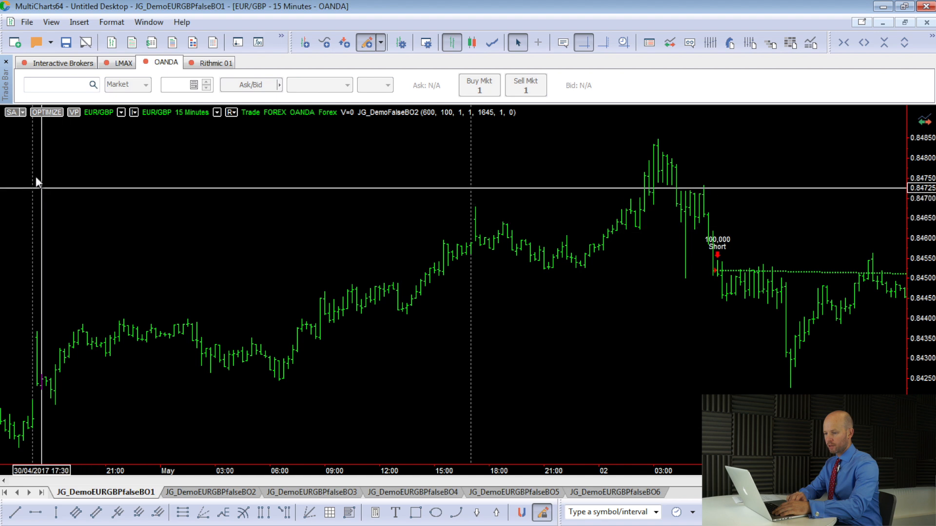
{"action": "mouse_move", "coordinate": [394, 215]}
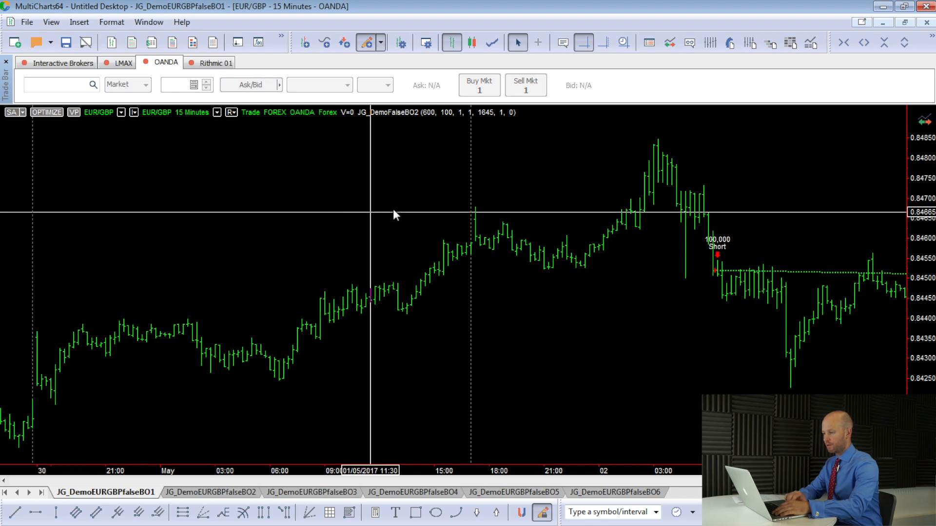
{"action": "mouse_move", "coordinate": [471, 184]}
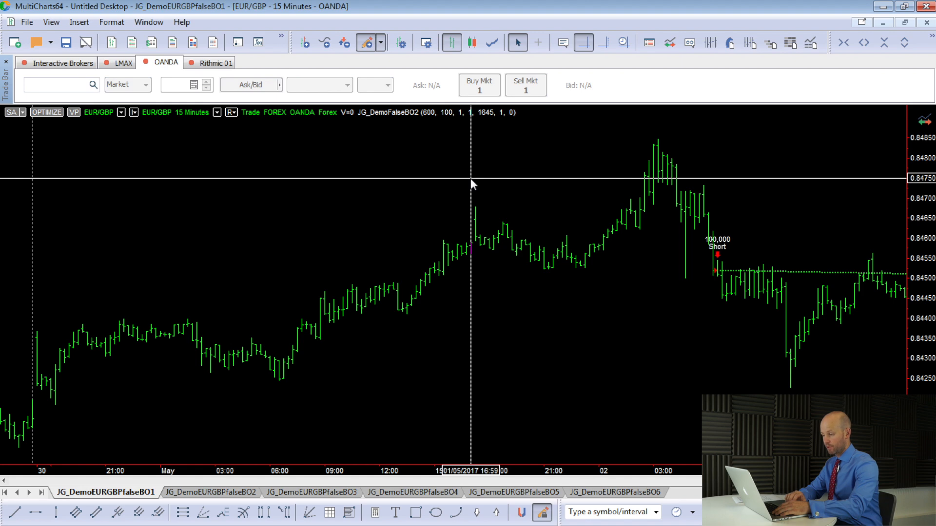
{"action": "mouse_move", "coordinate": [68, 194]}
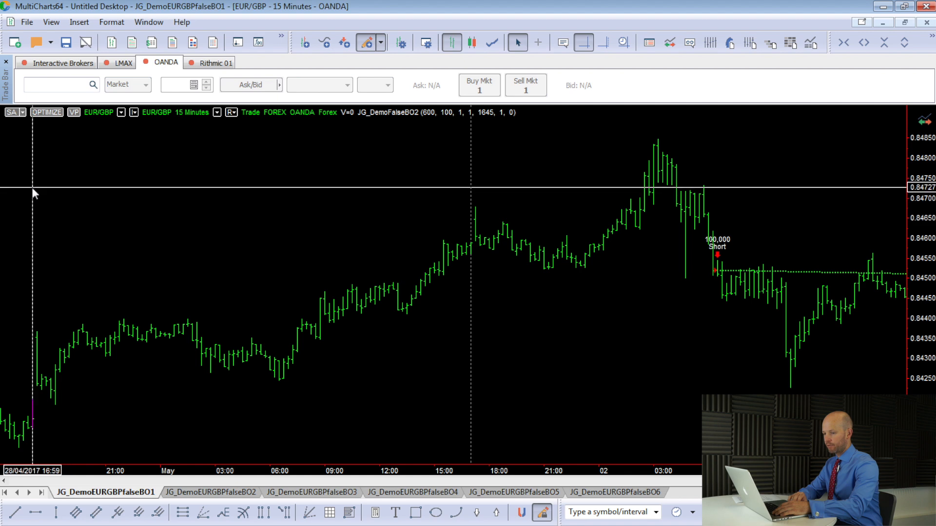
{"action": "mouse_move", "coordinate": [470, 191]}
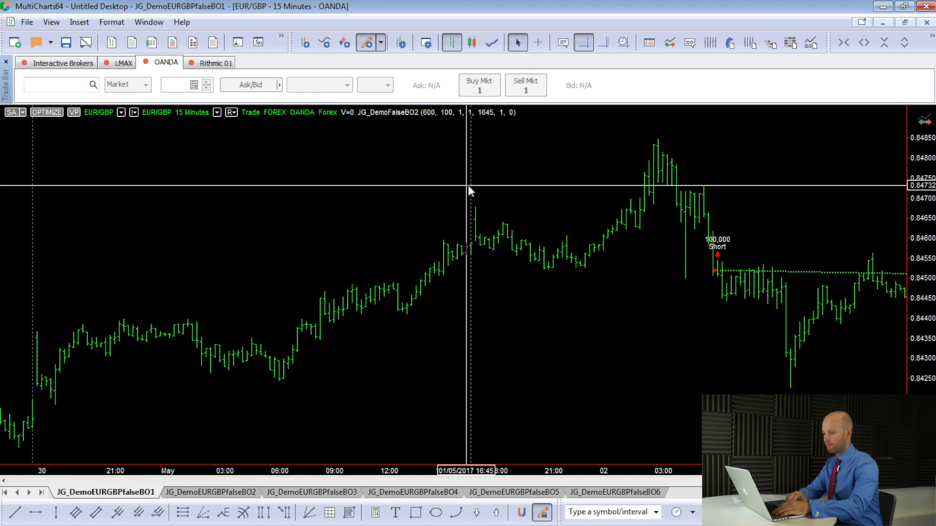
{"action": "mouse_move", "coordinate": [471, 191]}
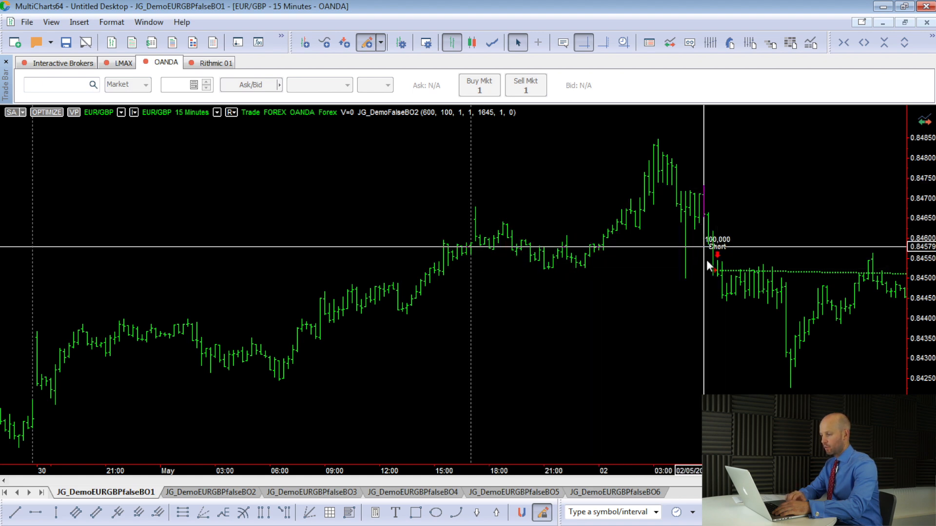
{"action": "mouse_move", "coordinate": [714, 257]}
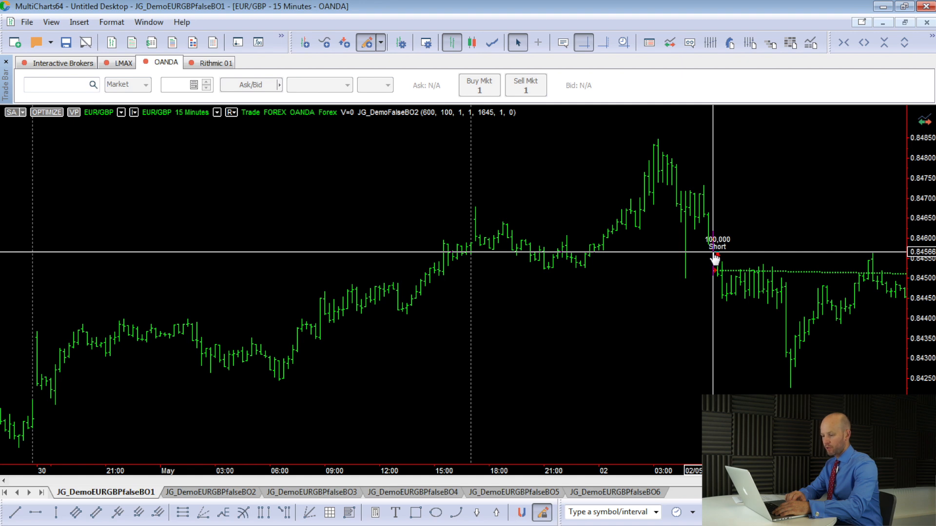
{"action": "mouse_move", "coordinate": [272, 285]}
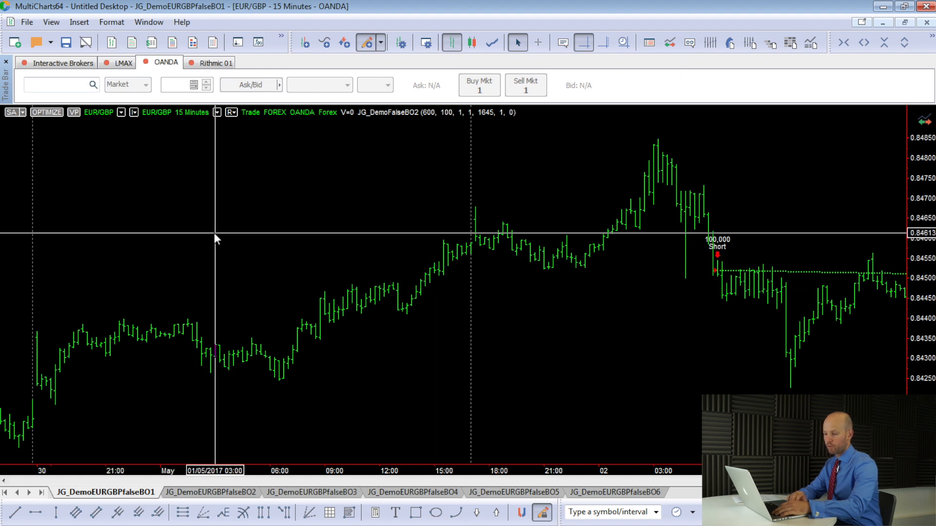
{"action": "mouse_move", "coordinate": [243, 285]}
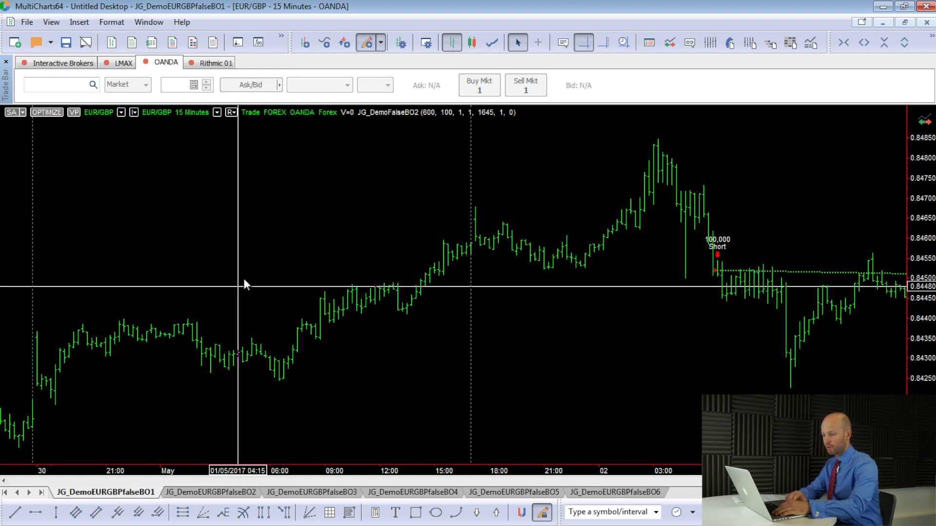
{"action": "mouse_move", "coordinate": [255, 348]}
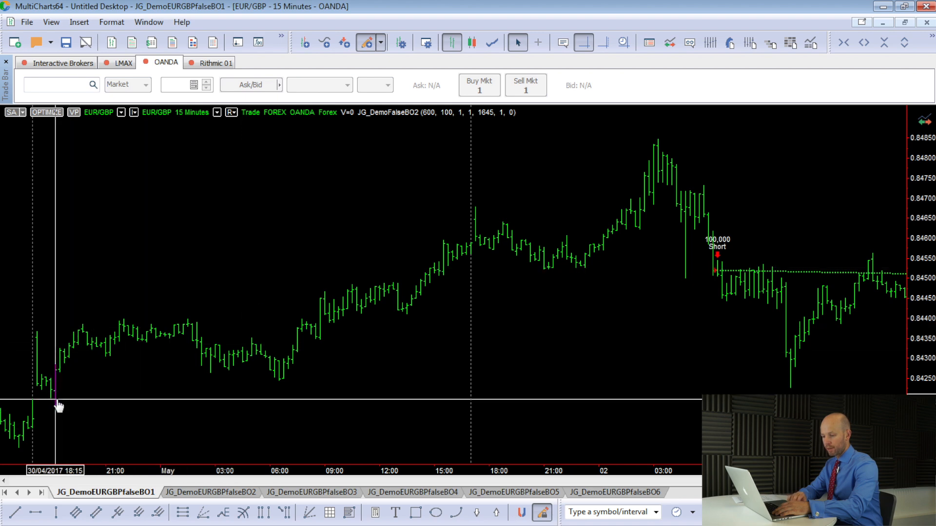
{"action": "mouse_move", "coordinate": [59, 412]}
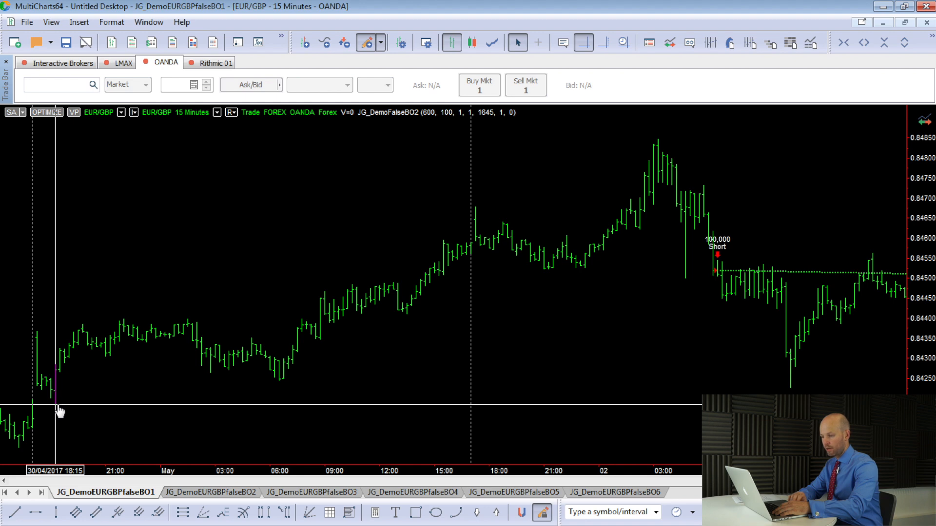
{"action": "mouse_move", "coordinate": [403, 263]}
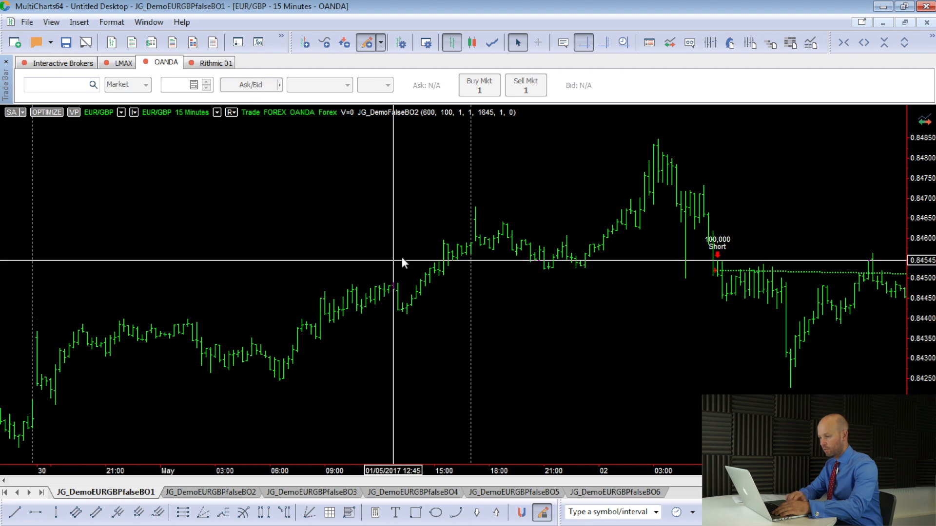
{"action": "mouse_move", "coordinate": [421, 246]}
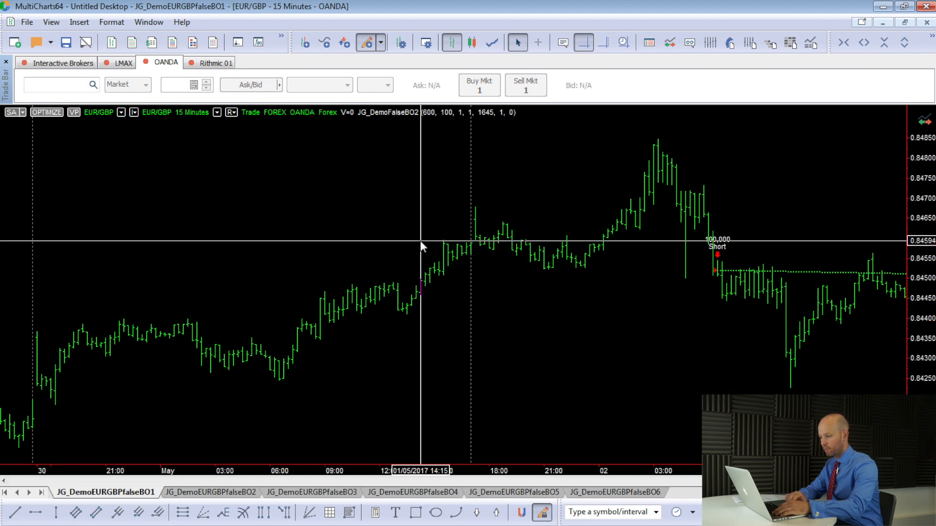
{"action": "mouse_move", "coordinate": [427, 248]}
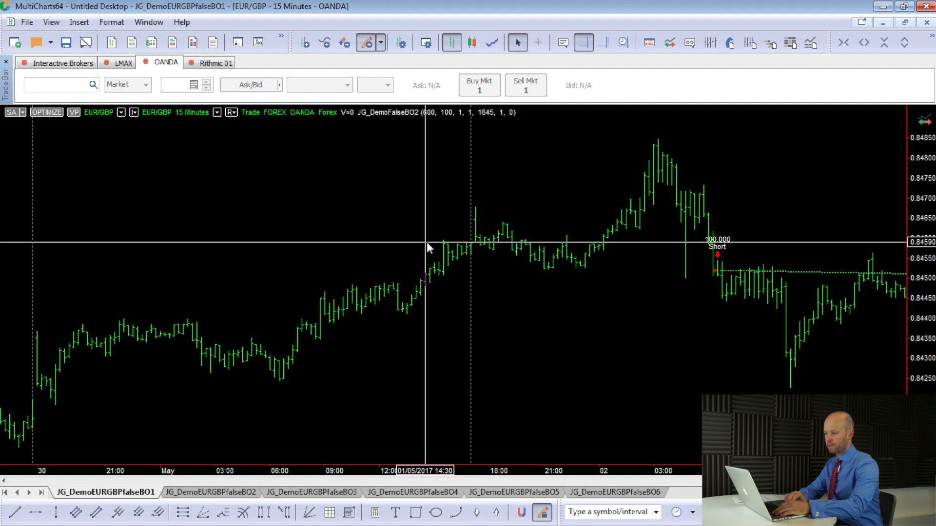
{"action": "mouse_move", "coordinate": [285, 348]}
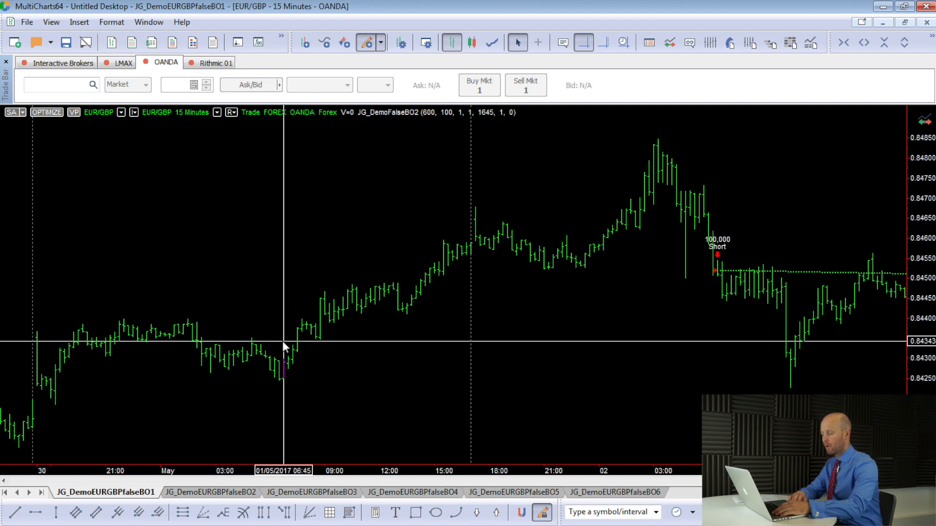
{"action": "mouse_move", "coordinate": [550, 279]}
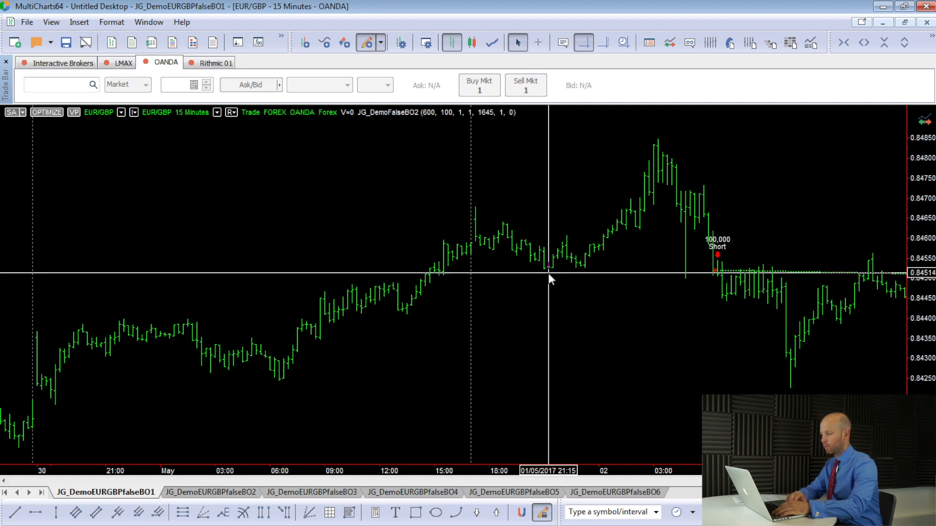
{"action": "mouse_move", "coordinate": [600, 293]}
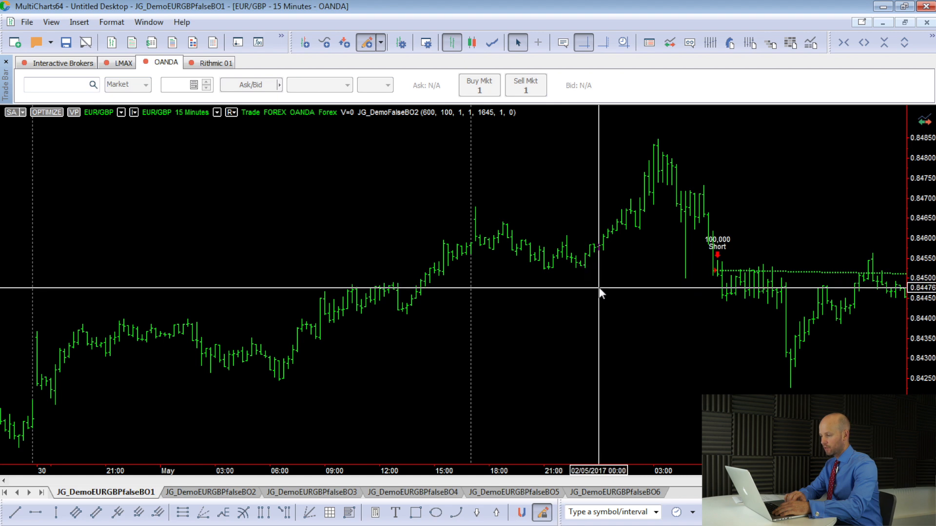
{"action": "mouse_move", "coordinate": [601, 282]}
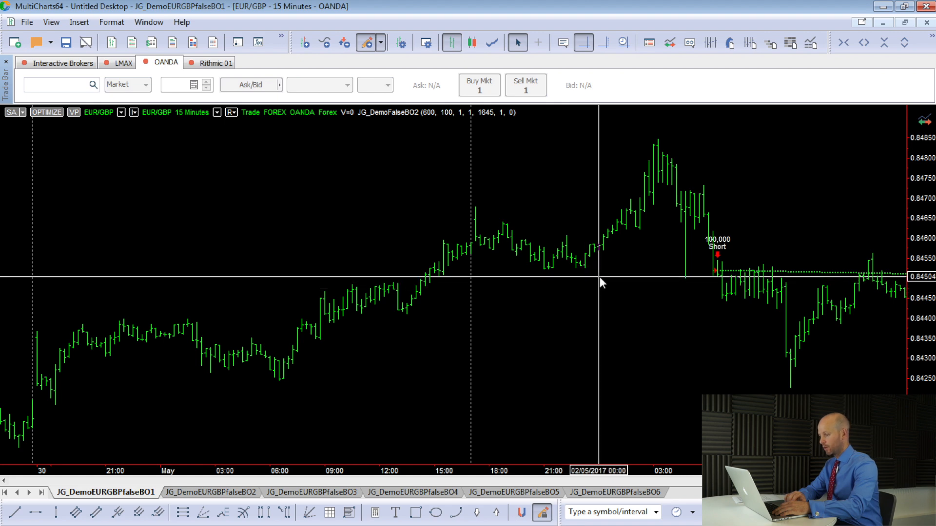
{"action": "mouse_move", "coordinate": [604, 283]}
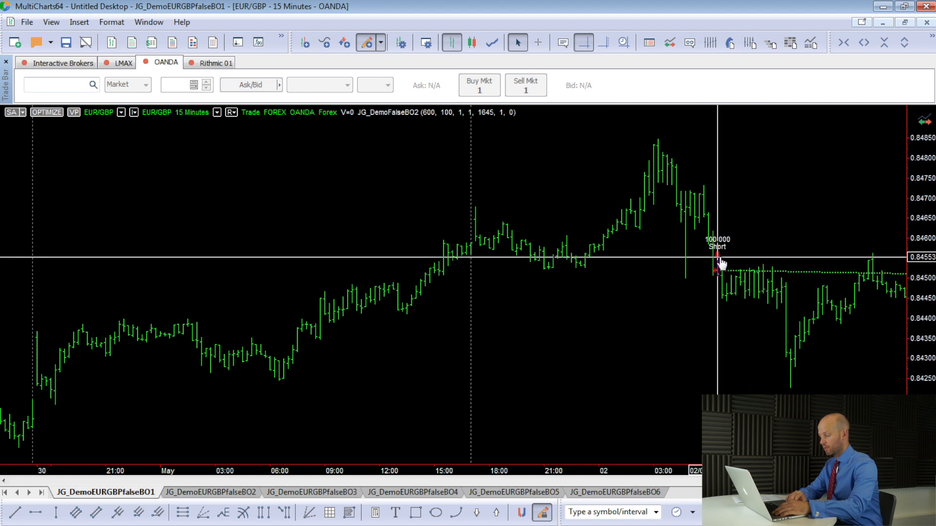
{"action": "mouse_move", "coordinate": [721, 256]}
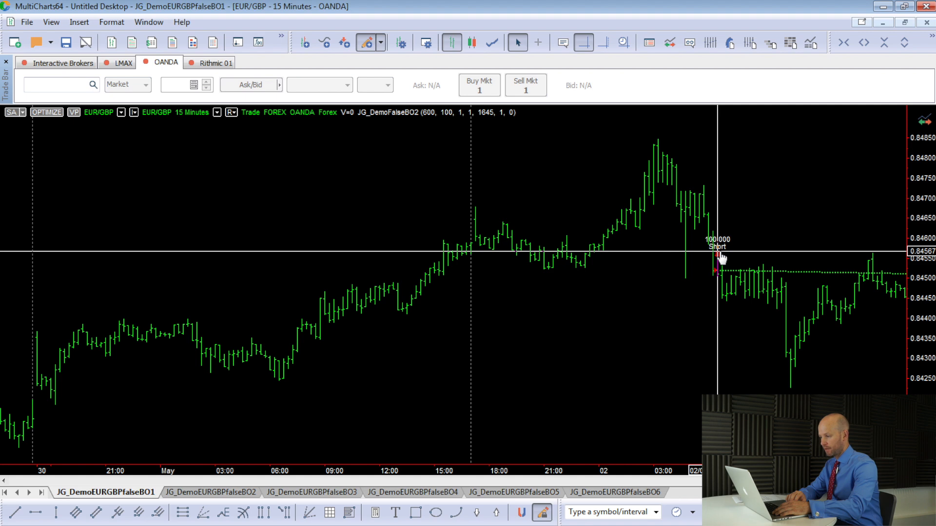
{"action": "mouse_move", "coordinate": [516, 281]}
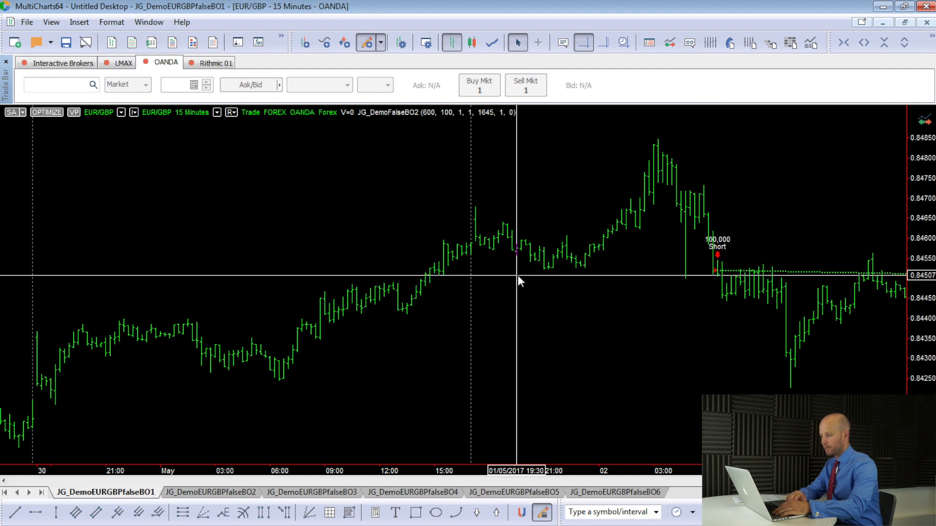
{"action": "mouse_move", "coordinate": [446, 245]}
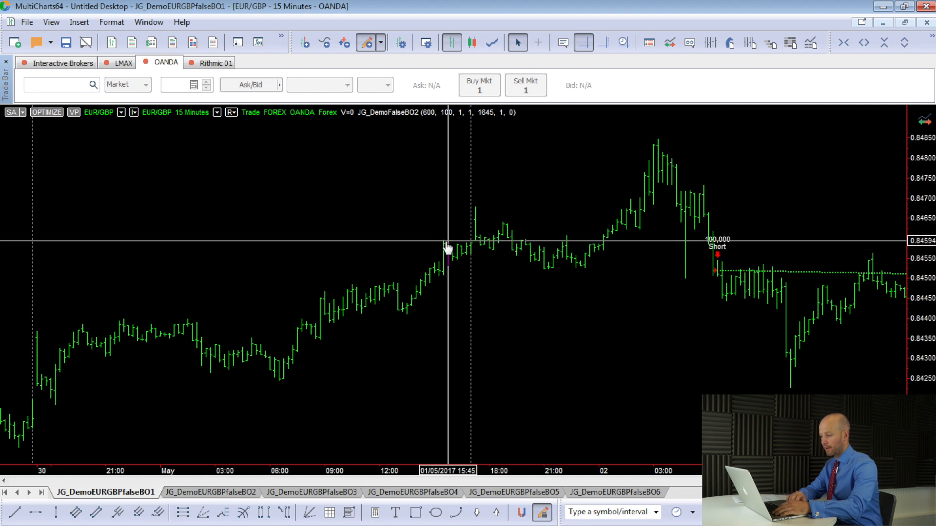
{"action": "mouse_move", "coordinate": [460, 248]}
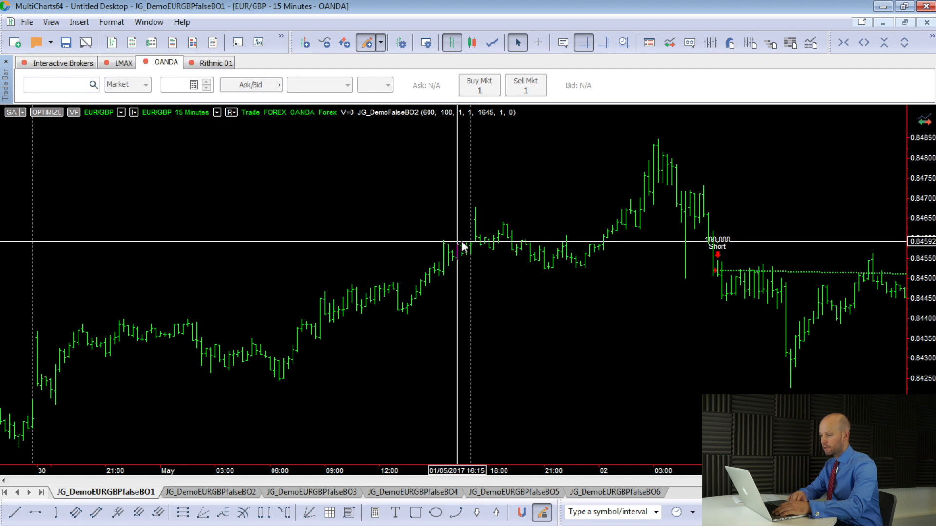
{"action": "mouse_move", "coordinate": [498, 233]}
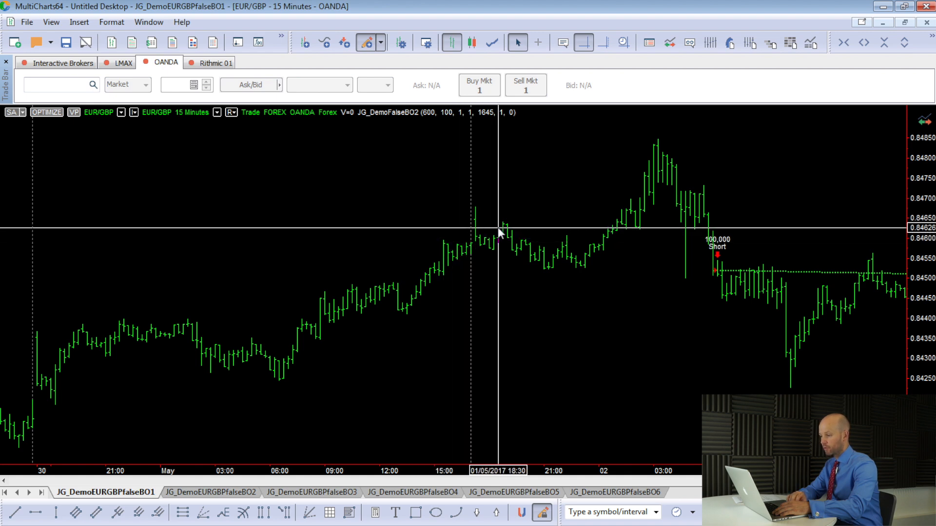
{"action": "mouse_move", "coordinate": [512, 231]}
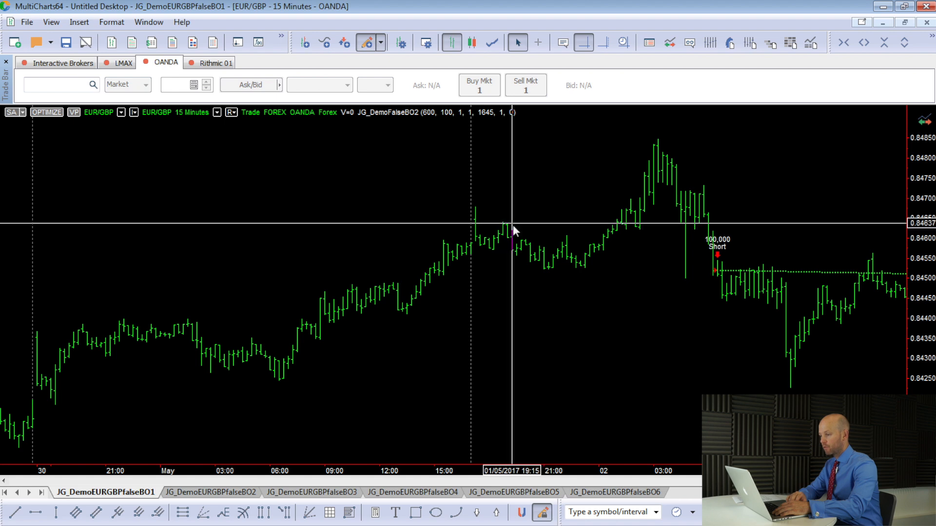
{"action": "mouse_move", "coordinate": [516, 261]}
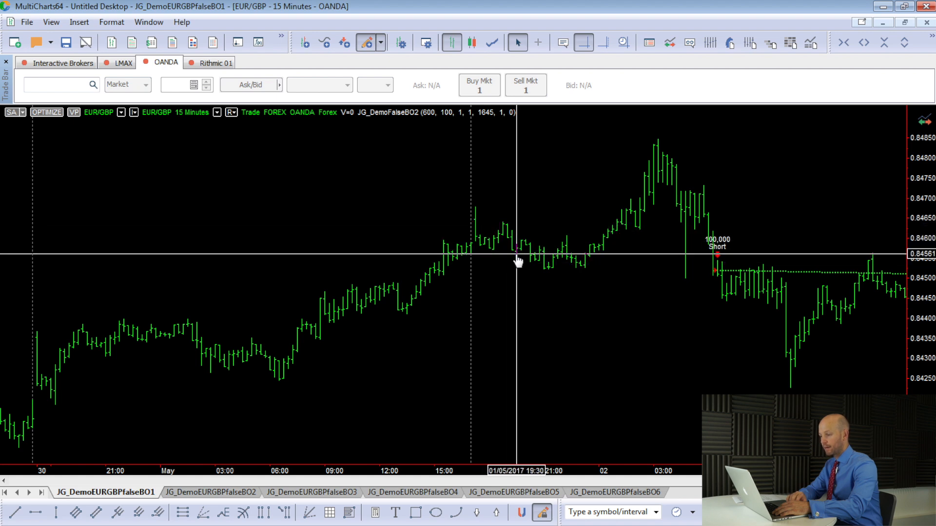
{"action": "mouse_move", "coordinate": [537, 269]}
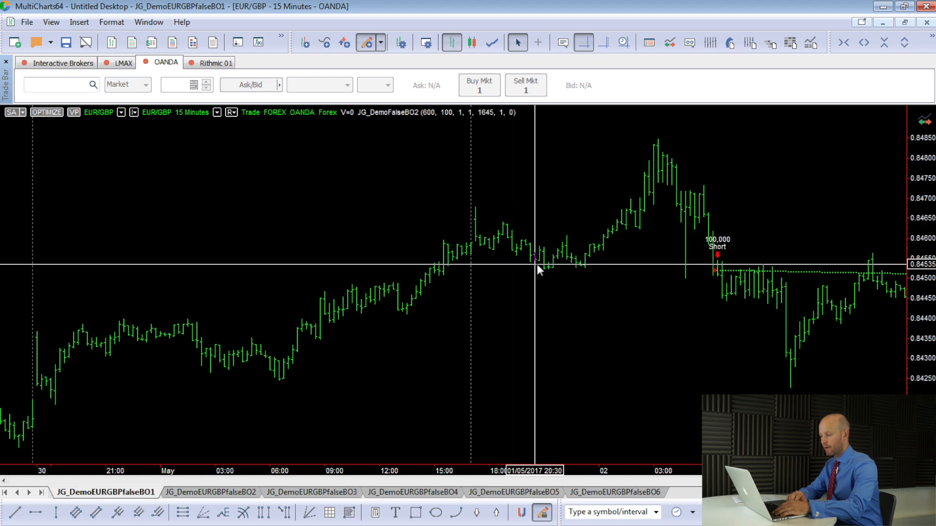
{"action": "mouse_move", "coordinate": [545, 271]}
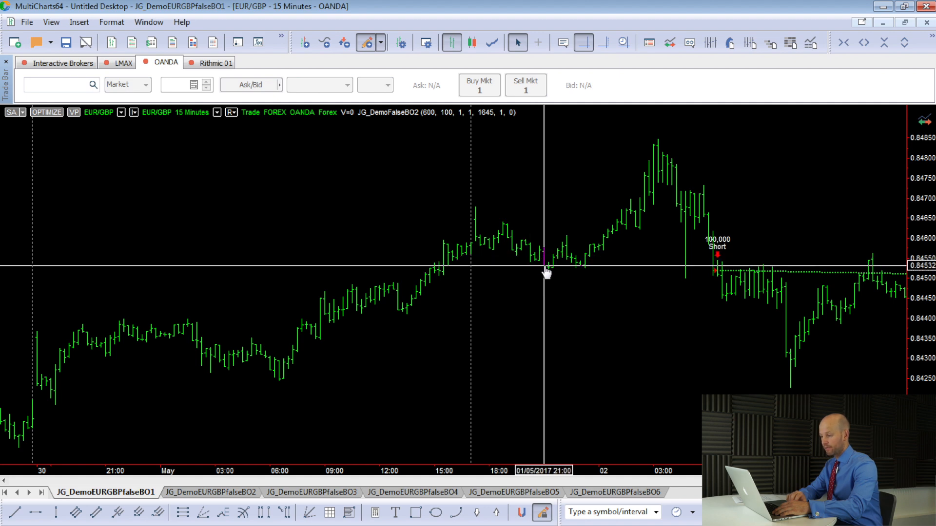
{"action": "mouse_move", "coordinate": [596, 241]}
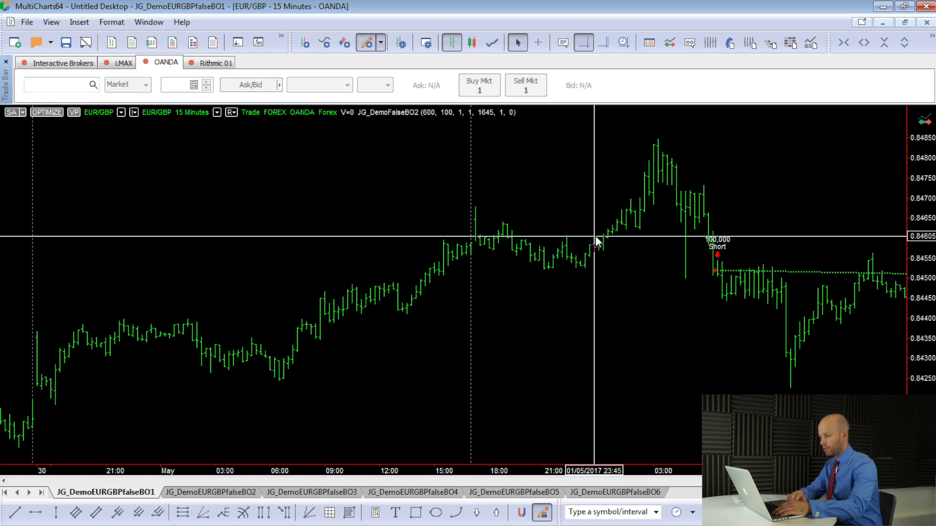
{"action": "mouse_move", "coordinate": [683, 205]}
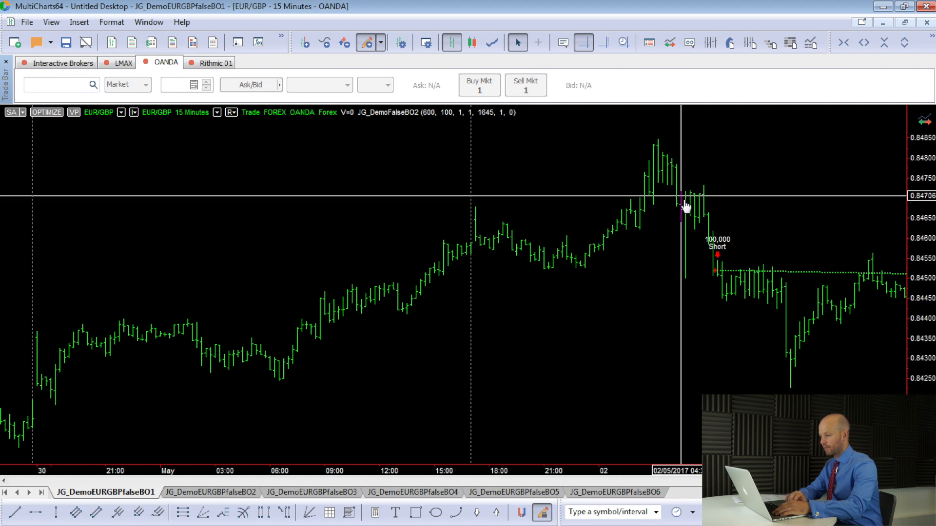
{"action": "mouse_move", "coordinate": [692, 238]}
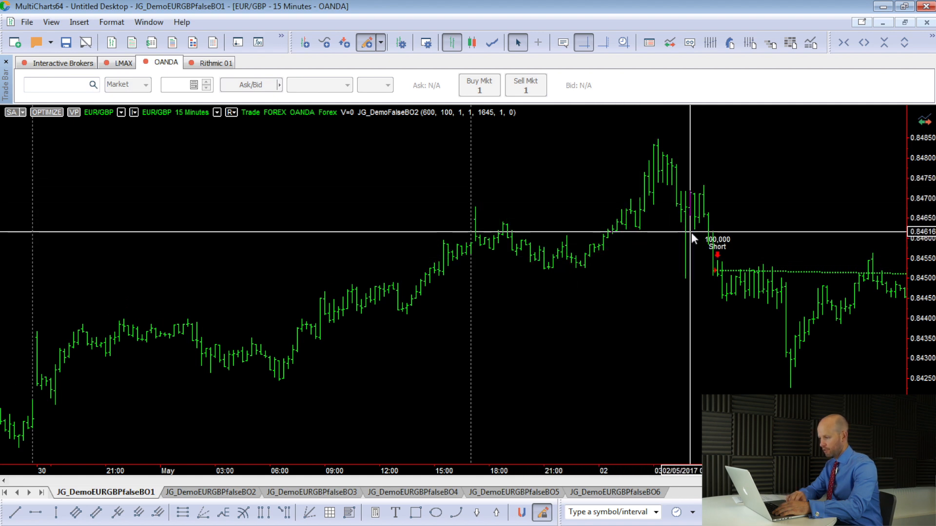
{"action": "mouse_move", "coordinate": [713, 281]}
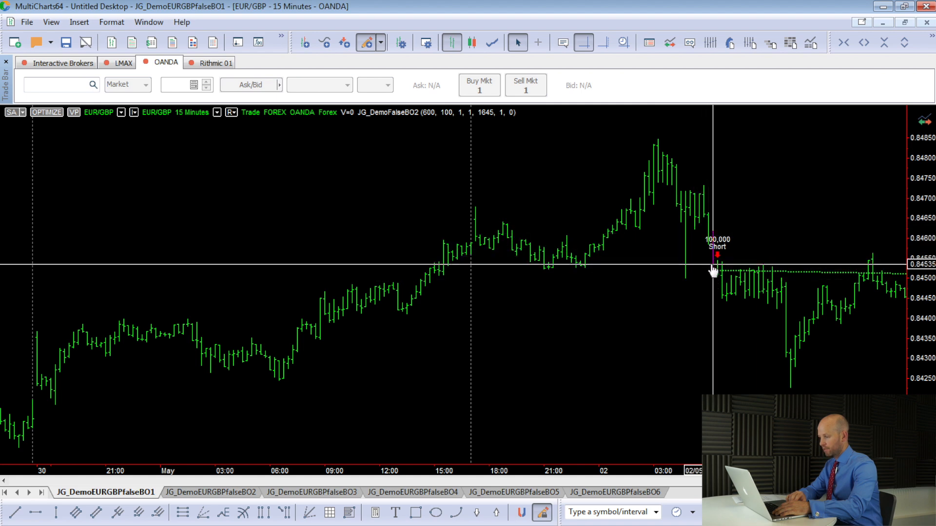
{"action": "mouse_move", "coordinate": [718, 269]}
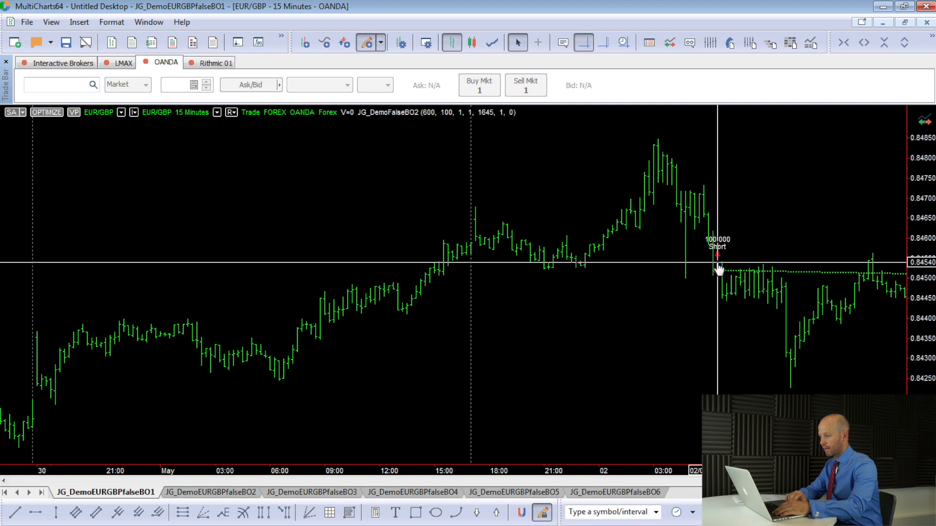
{"action": "mouse_move", "coordinate": [438, 244]}
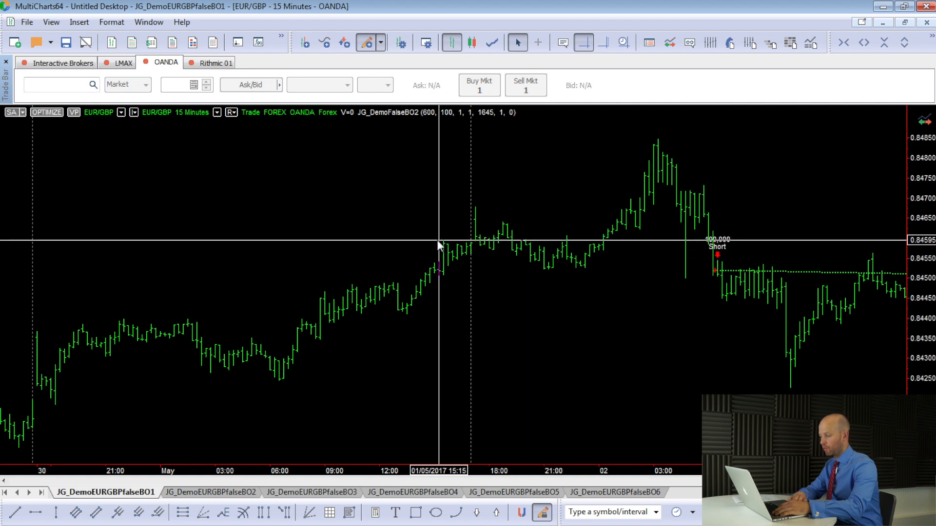
{"action": "mouse_move", "coordinate": [707, 263]}
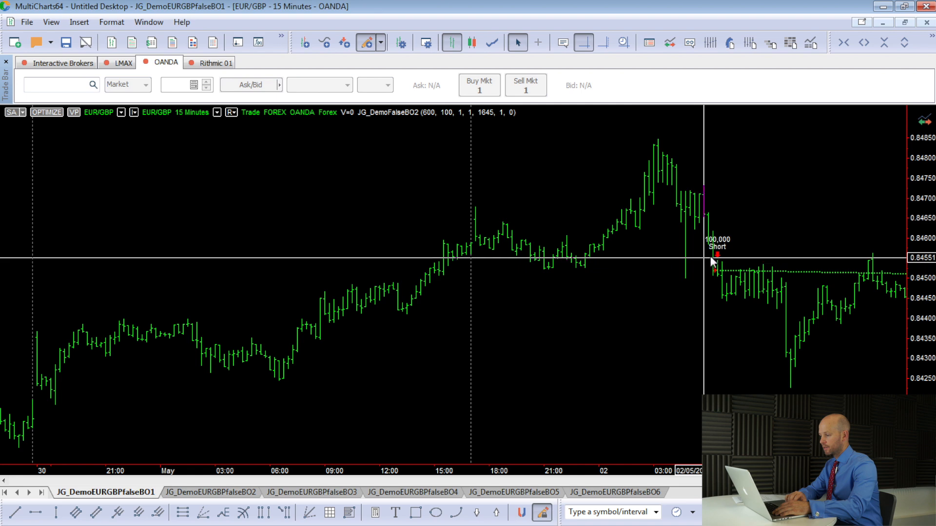
{"action": "mouse_move", "coordinate": [715, 273]}
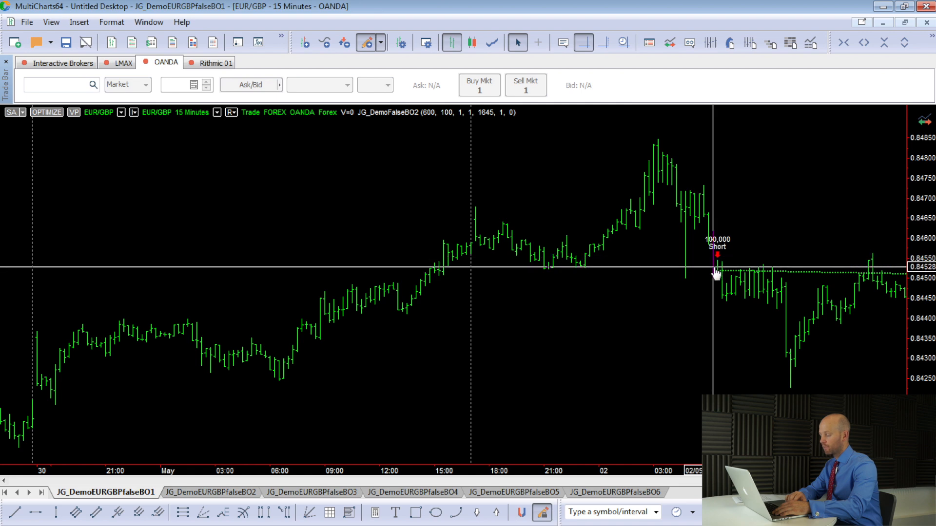
{"action": "mouse_move", "coordinate": [664, 164]}
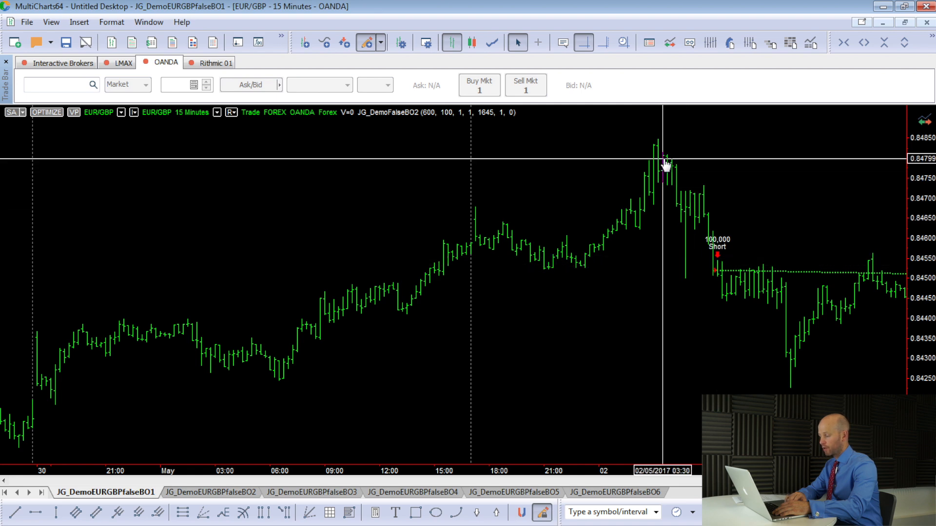
{"action": "mouse_move", "coordinate": [716, 276]}
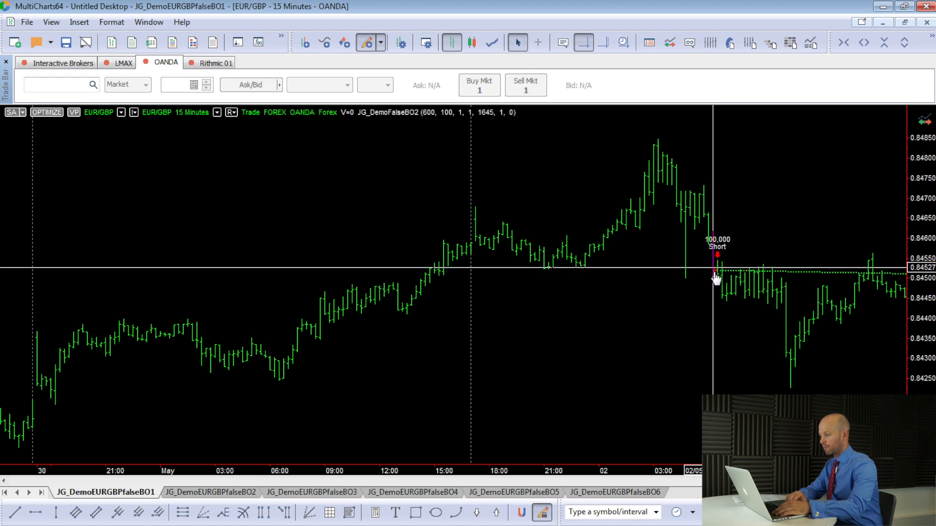
{"action": "mouse_move", "coordinate": [712, 274]}
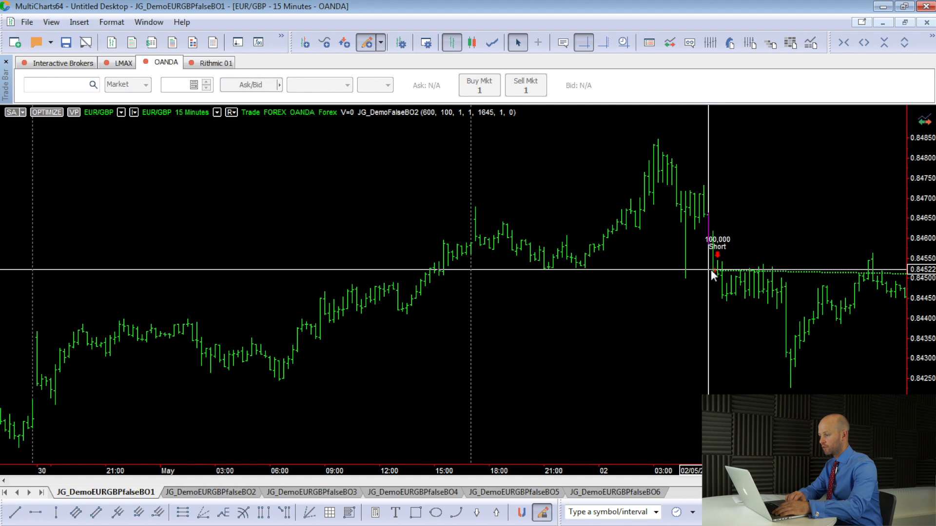
{"action": "mouse_move", "coordinate": [720, 269]}
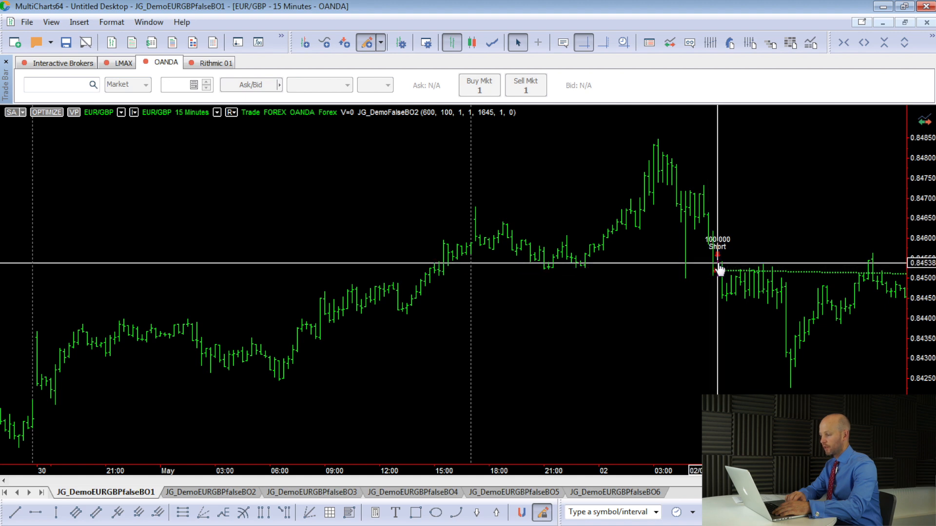
{"action": "mouse_move", "coordinate": [720, 274]}
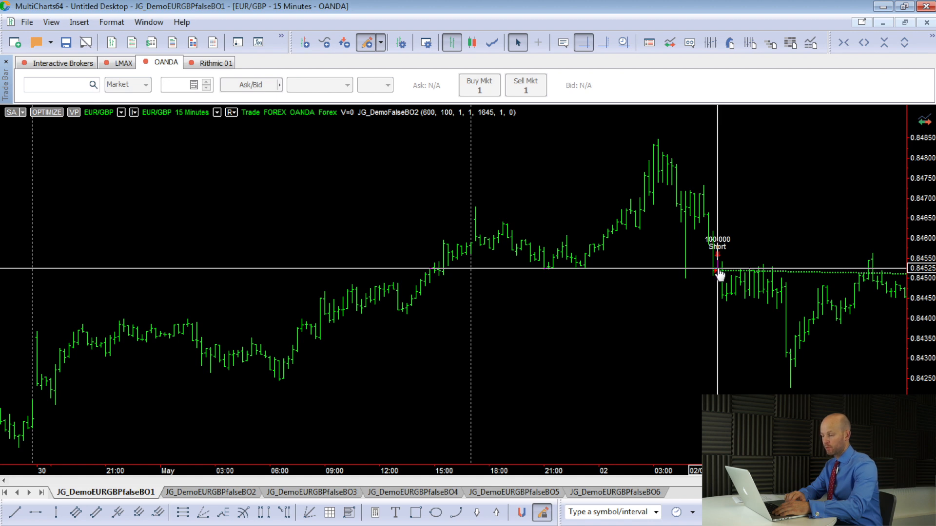
{"action": "mouse_move", "coordinate": [617, 298]}
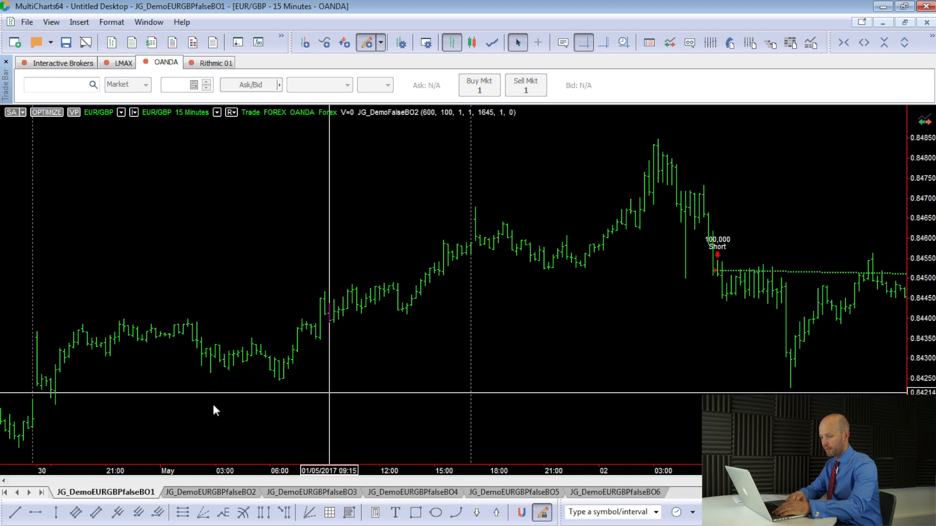
{"action": "mouse_move", "coordinate": [57, 409]}
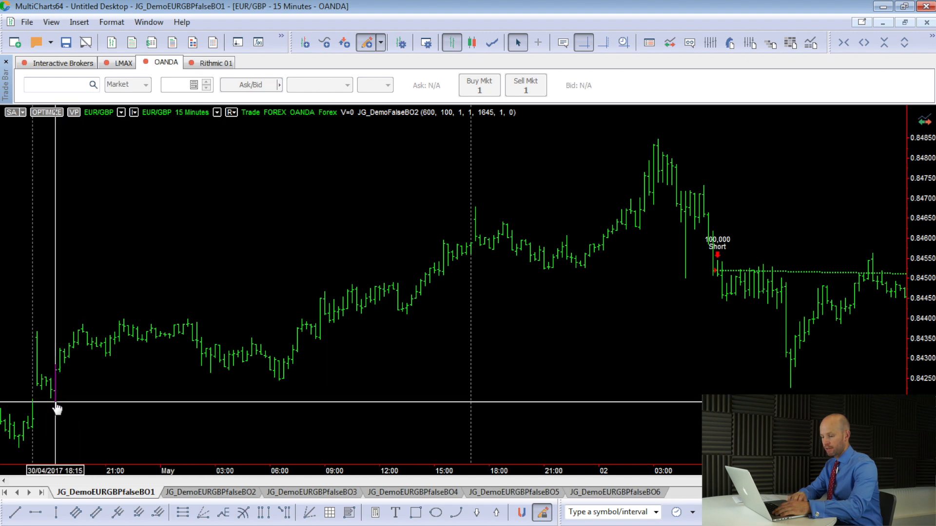
{"action": "mouse_move", "coordinate": [421, 388]}
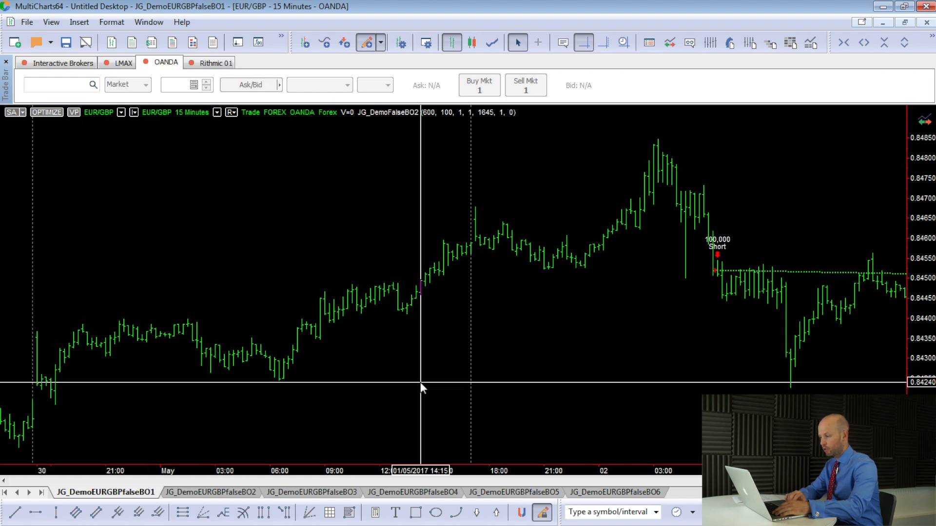
{"action": "mouse_move", "coordinate": [701, 388]}
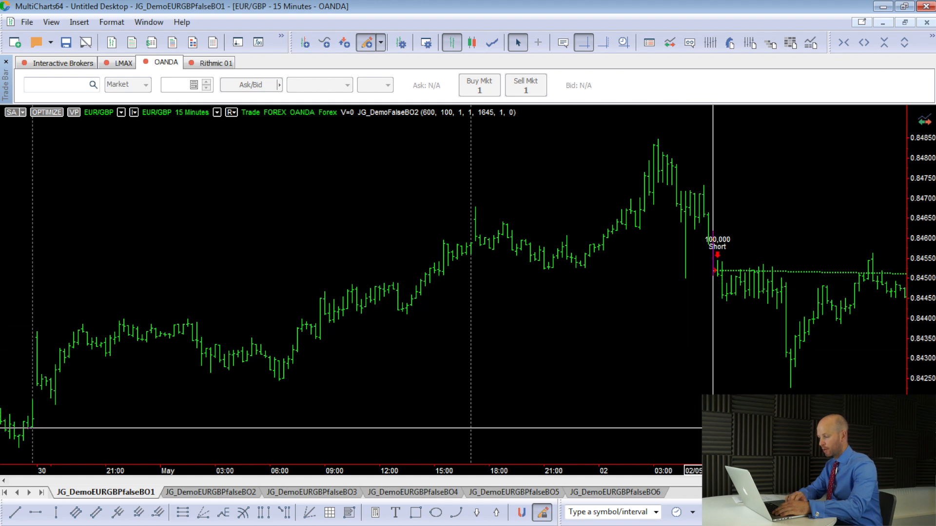
{"action": "mouse_move", "coordinate": [727, 356]}
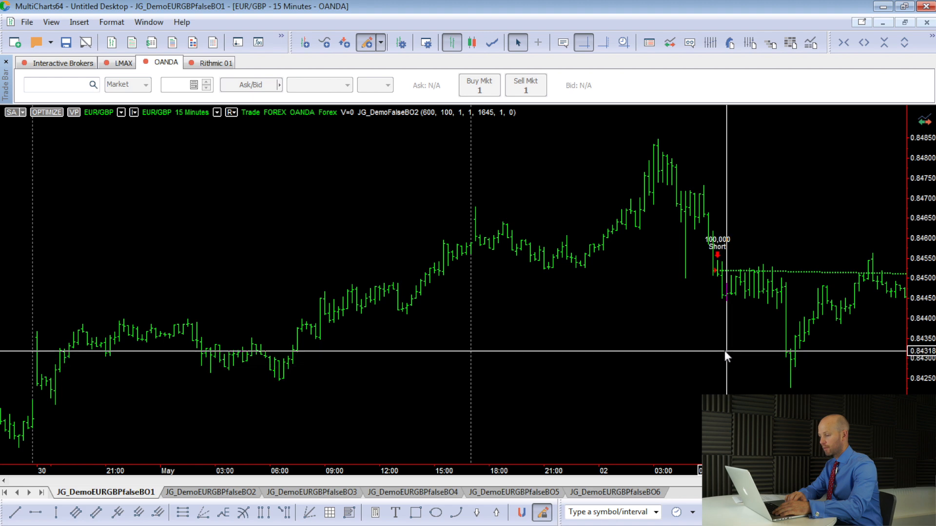
{"action": "mouse_move", "coordinate": [735, 349]}
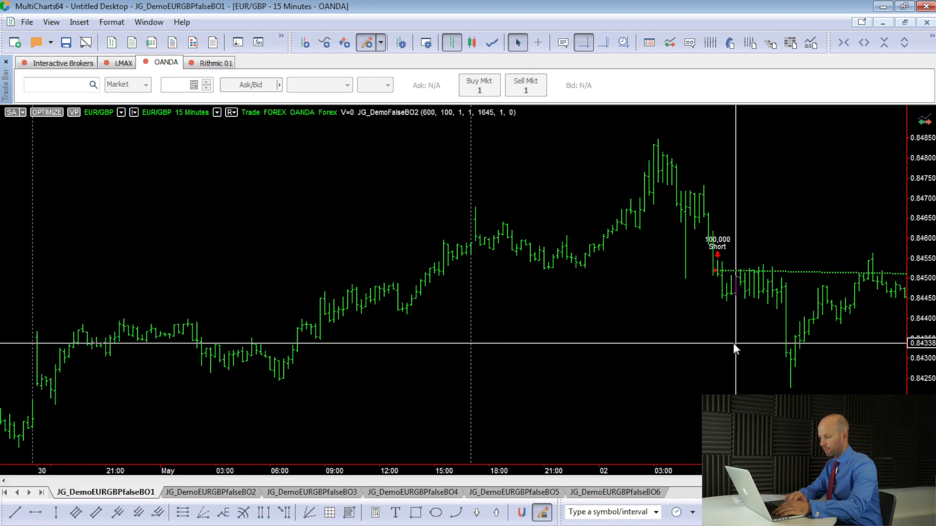
{"action": "mouse_move", "coordinate": [728, 349]}
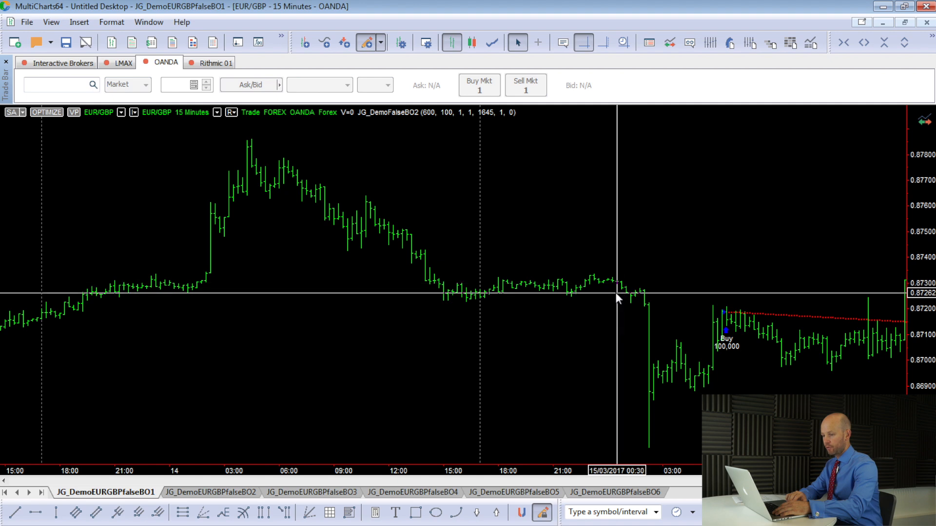
{"action": "mouse_move", "coordinate": [93, 224]}
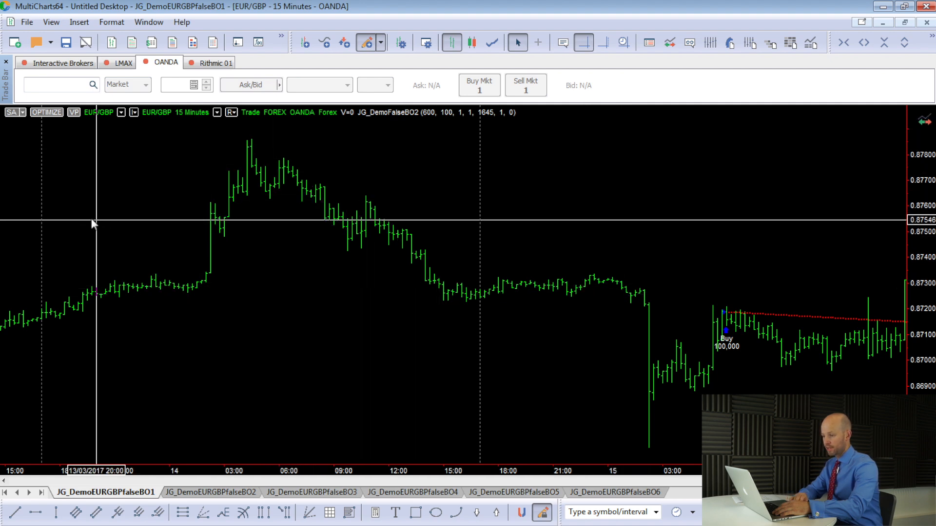
{"action": "mouse_move", "coordinate": [186, 316]}
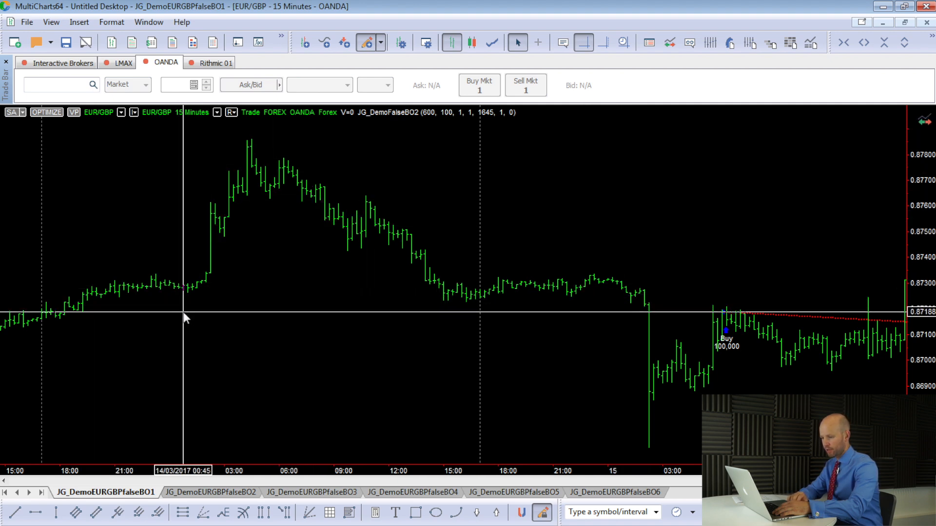
{"action": "mouse_move", "coordinate": [87, 331]}
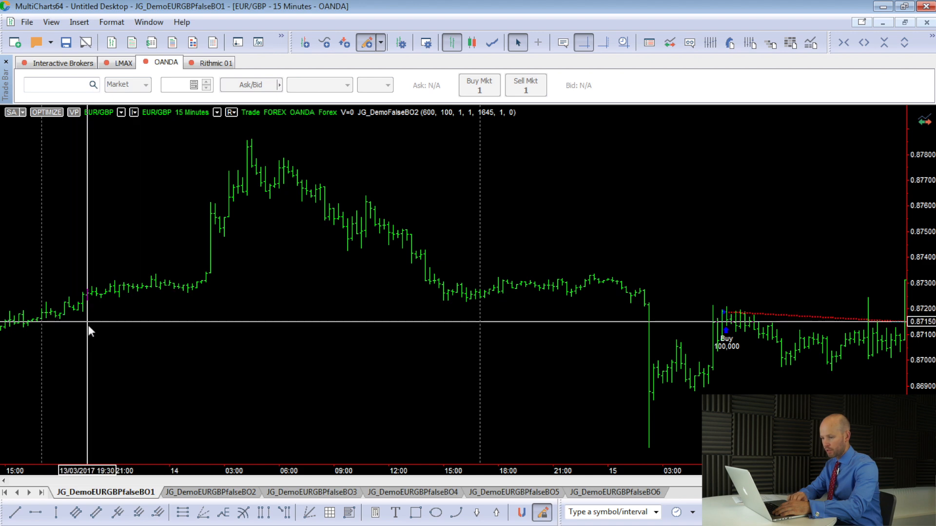
{"action": "mouse_move", "coordinate": [63, 326]}
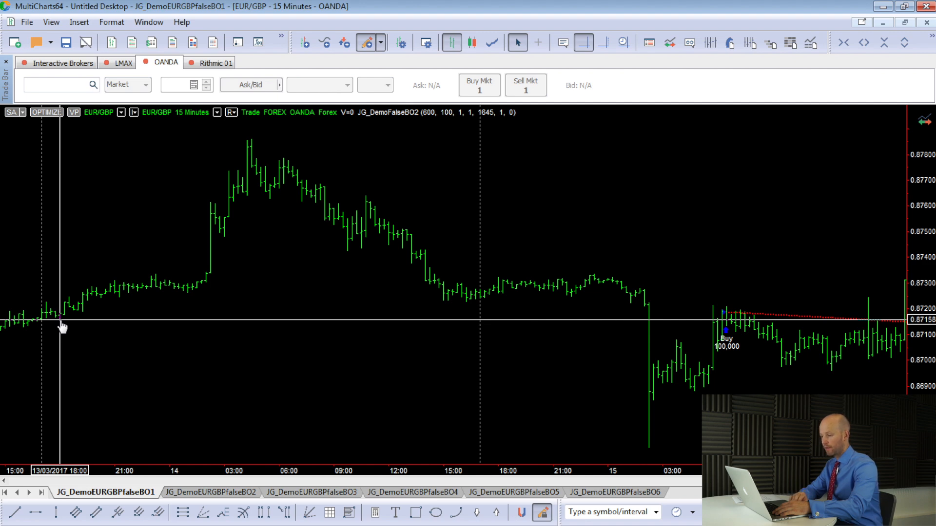
{"action": "mouse_move", "coordinate": [650, 322]}
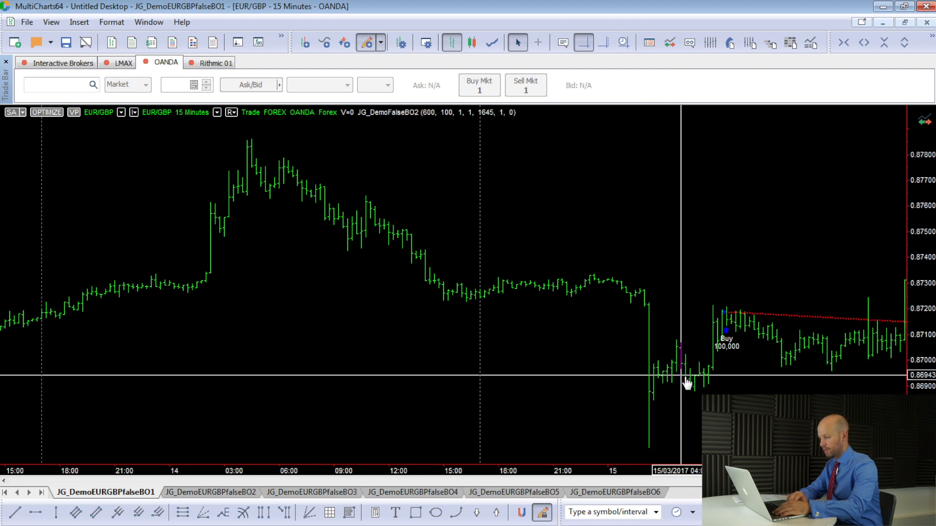
{"action": "mouse_move", "coordinate": [699, 380]}
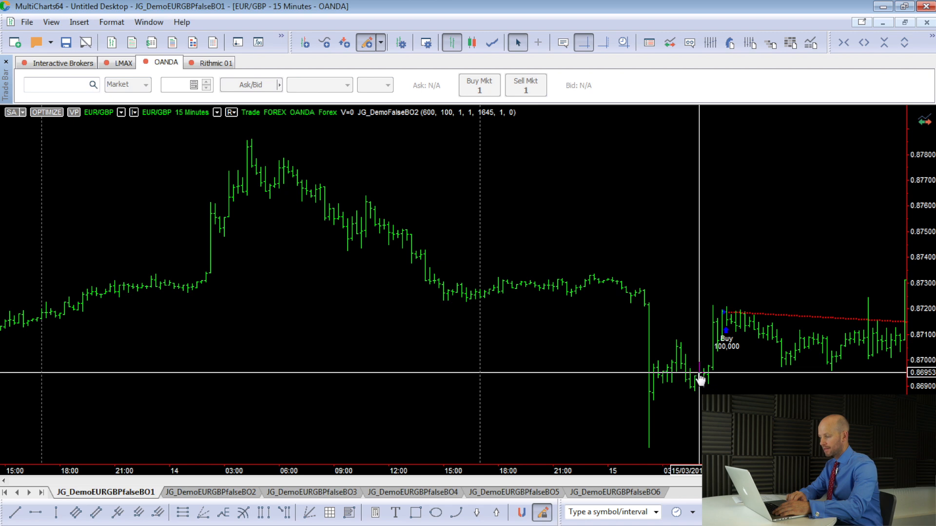
{"action": "mouse_move", "coordinate": [716, 391]}
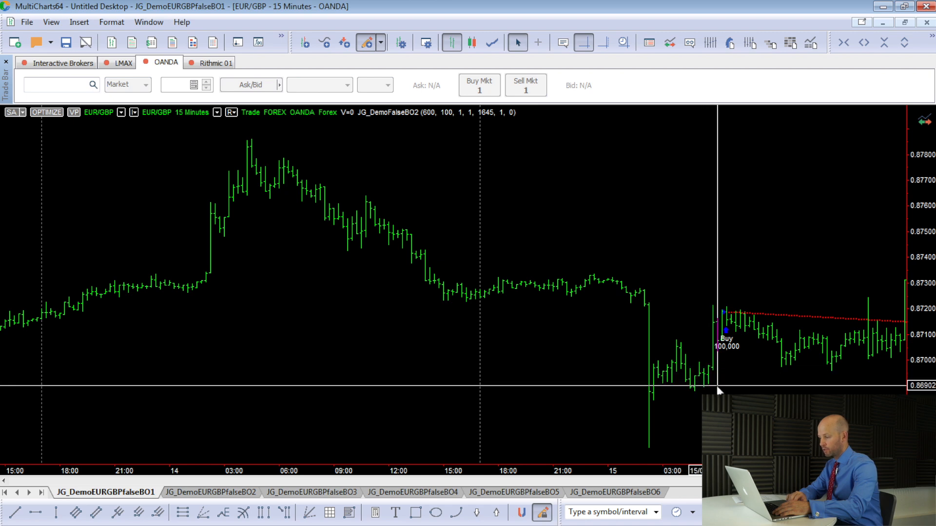
{"action": "mouse_move", "coordinate": [737, 389]}
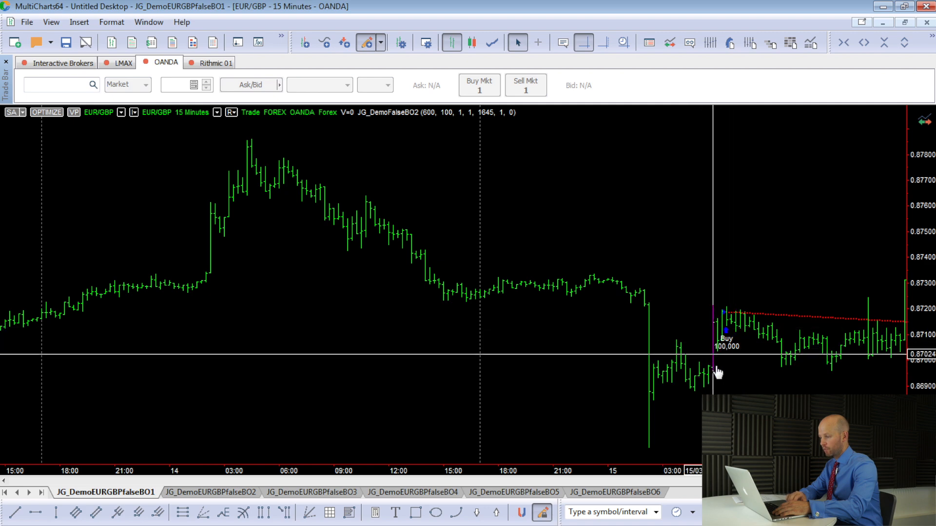
{"action": "mouse_move", "coordinate": [710, 327]}
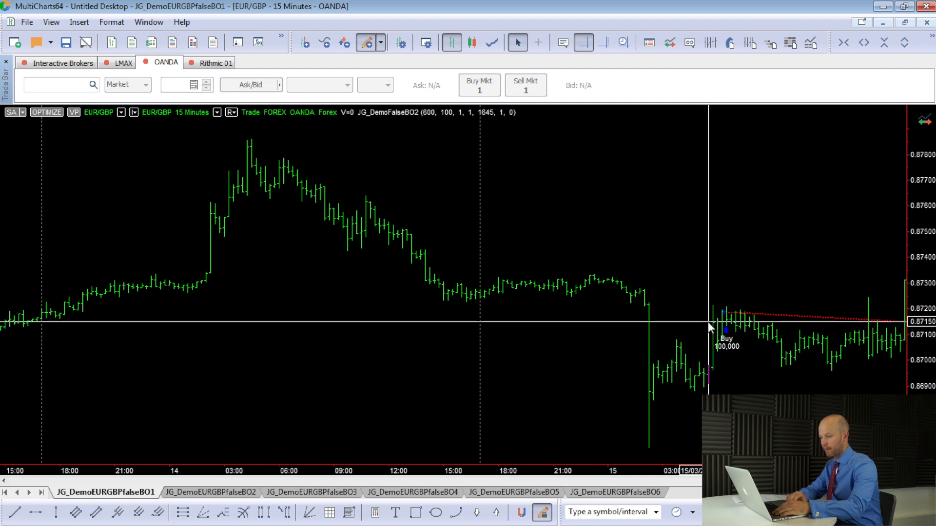
{"action": "mouse_move", "coordinate": [712, 323]}
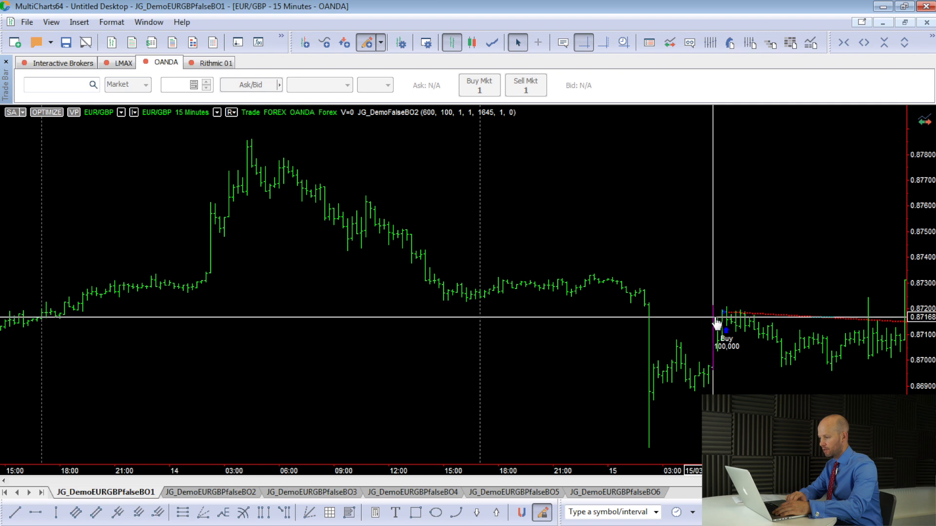
{"action": "mouse_move", "coordinate": [722, 322]}
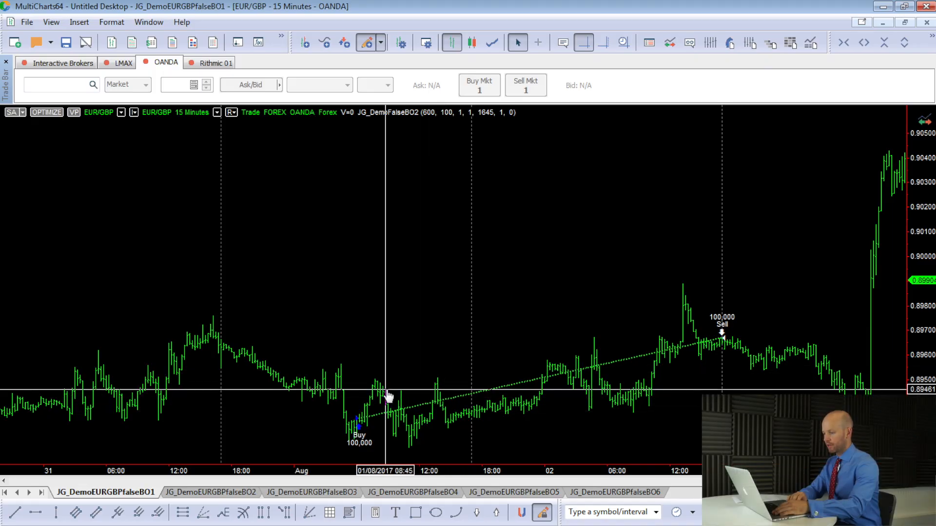
{"action": "mouse_move", "coordinate": [365, 425]}
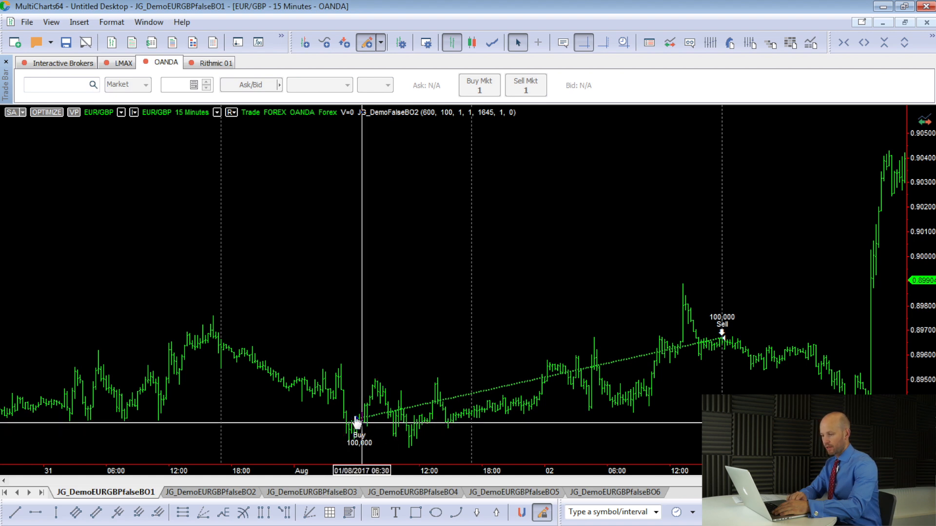
{"action": "mouse_move", "coordinate": [348, 430]}
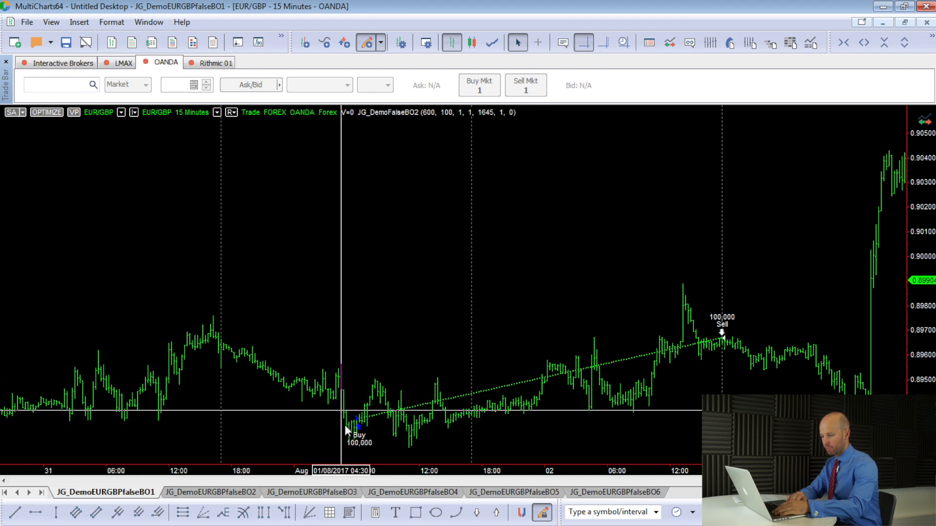
{"action": "mouse_move", "coordinate": [83, 431]}
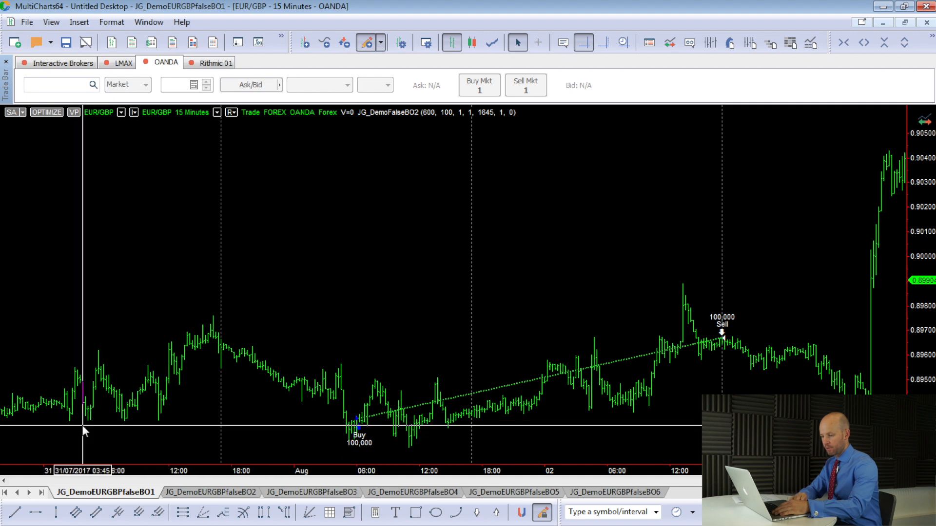
{"action": "mouse_move", "coordinate": [353, 421]}
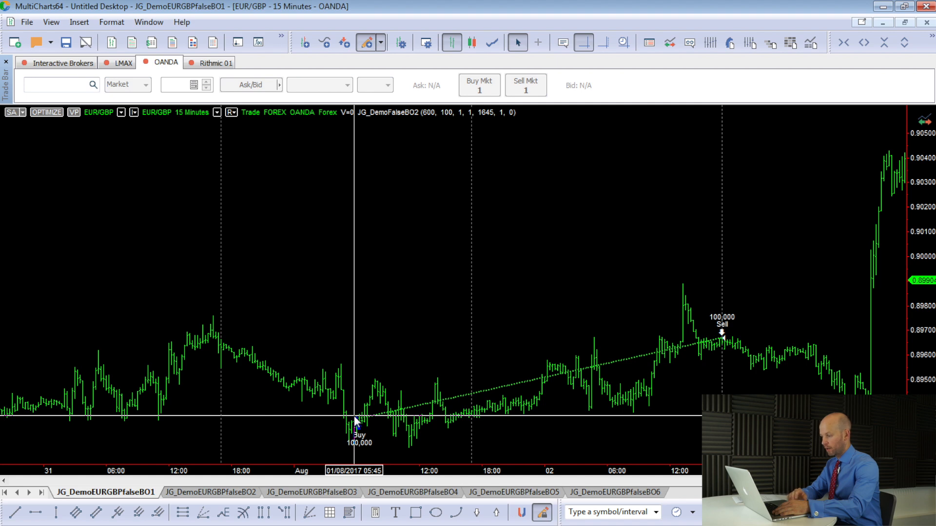
{"action": "mouse_move", "coordinate": [385, 423]}
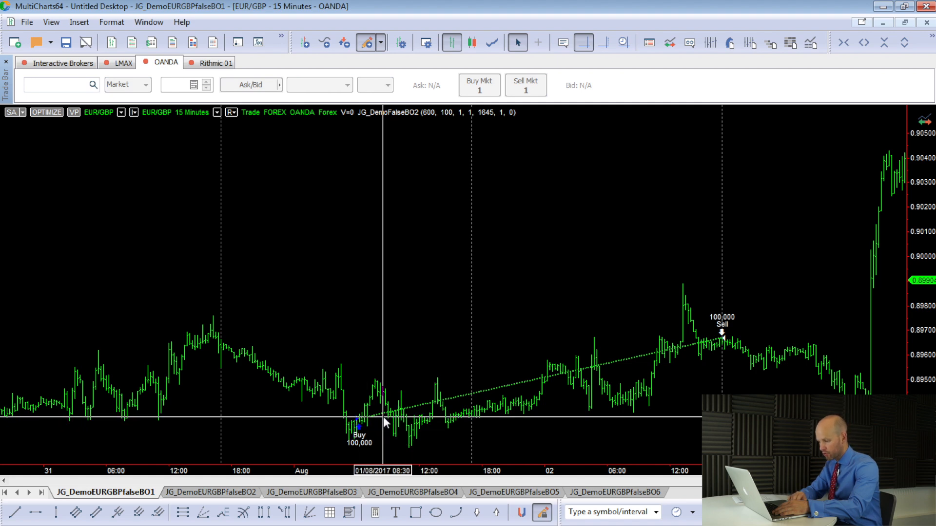
{"action": "mouse_move", "coordinate": [357, 427]}
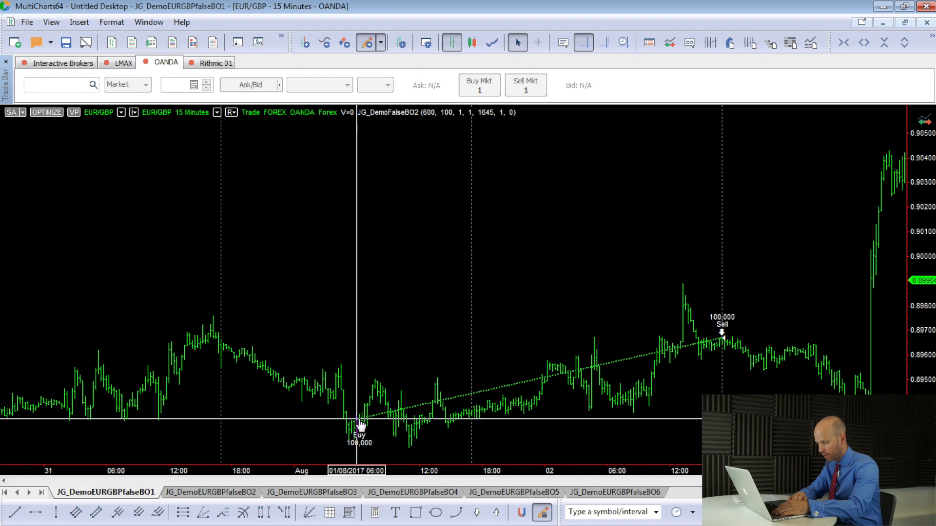
{"action": "mouse_move", "coordinate": [468, 415]}
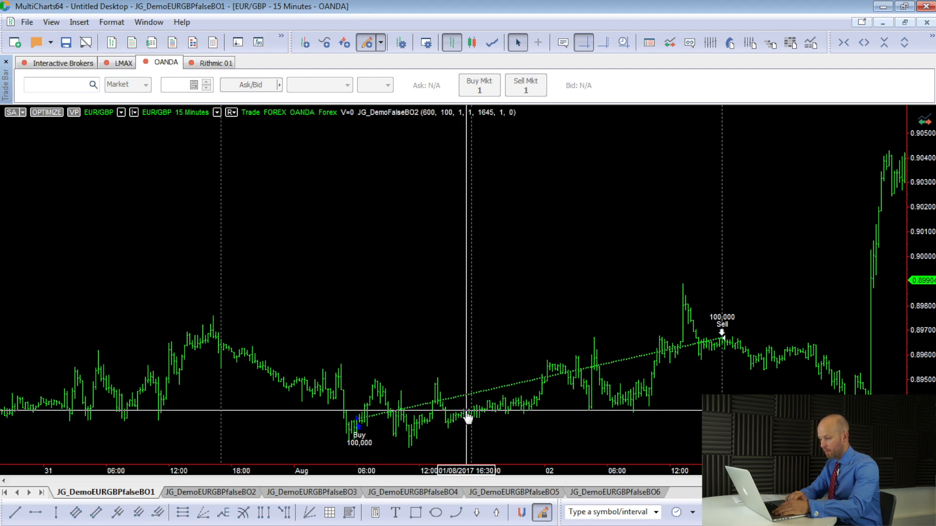
{"action": "mouse_move", "coordinate": [460, 417]}
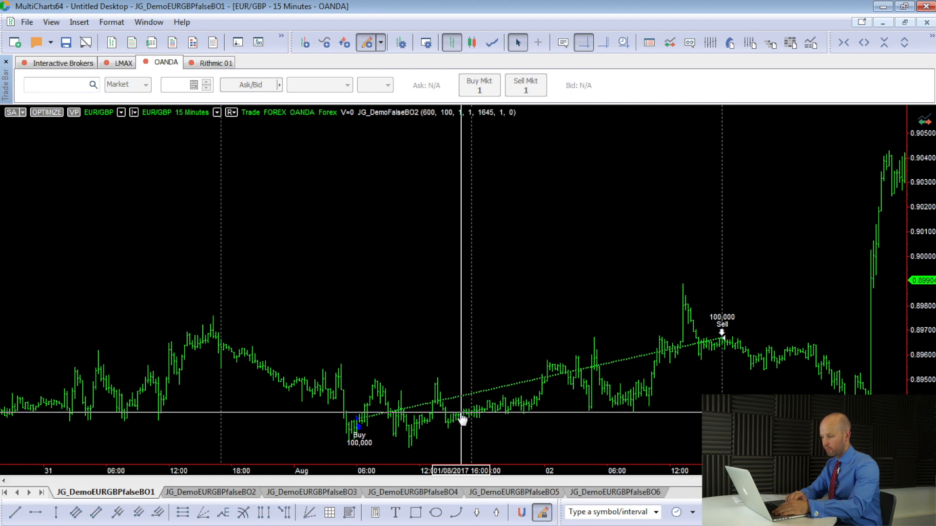
{"action": "mouse_move", "coordinate": [460, 415]}
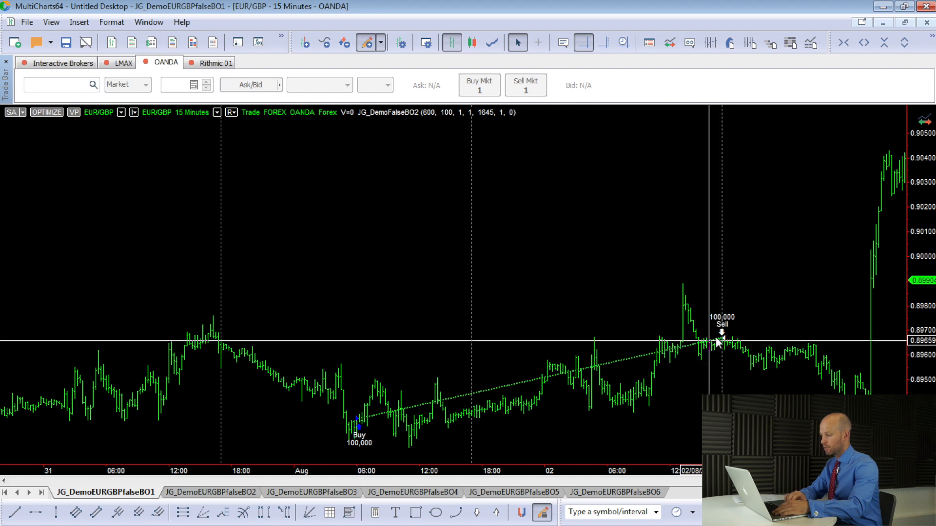
{"action": "mouse_move", "coordinate": [716, 343]}
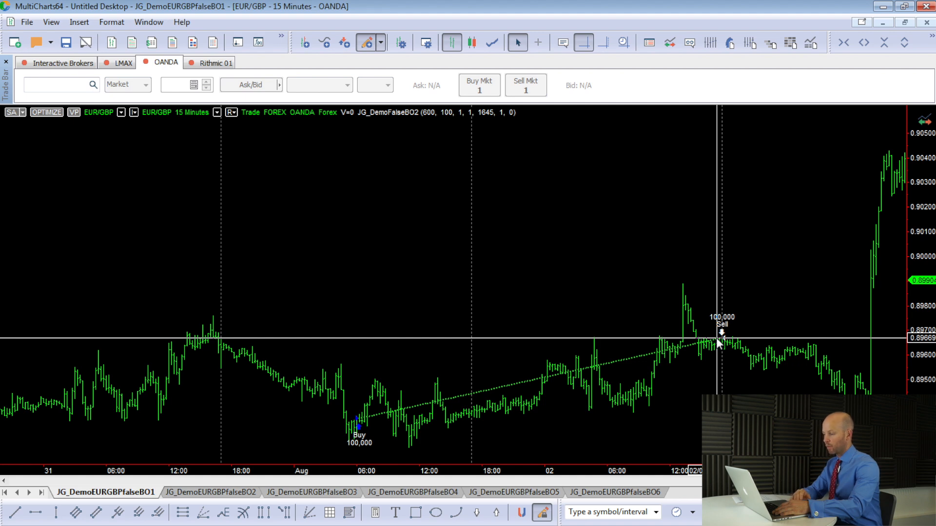
{"action": "mouse_move", "coordinate": [543, 356]}
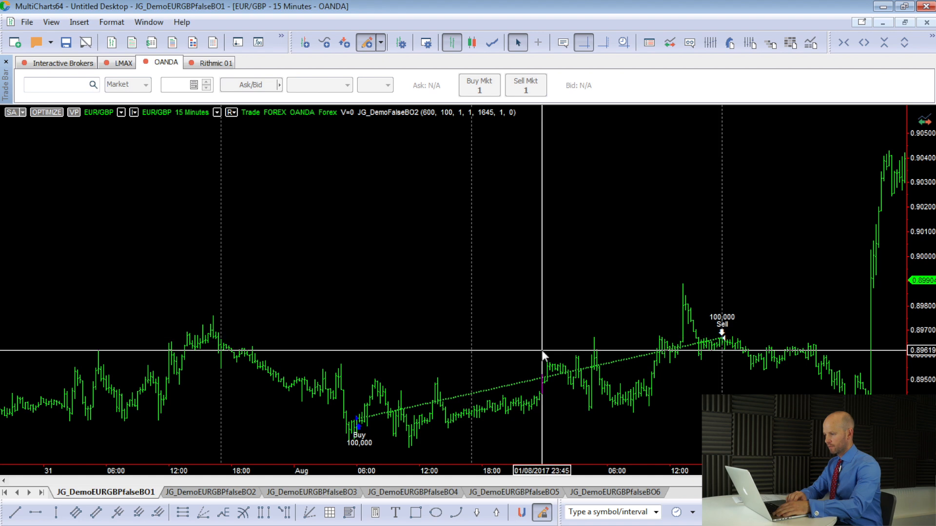
Step: Open JG_DemoFalseBO2's signal settings to review inputs 600, 100, 1645
{"action": "right_click", "coordinate": [543, 355]}
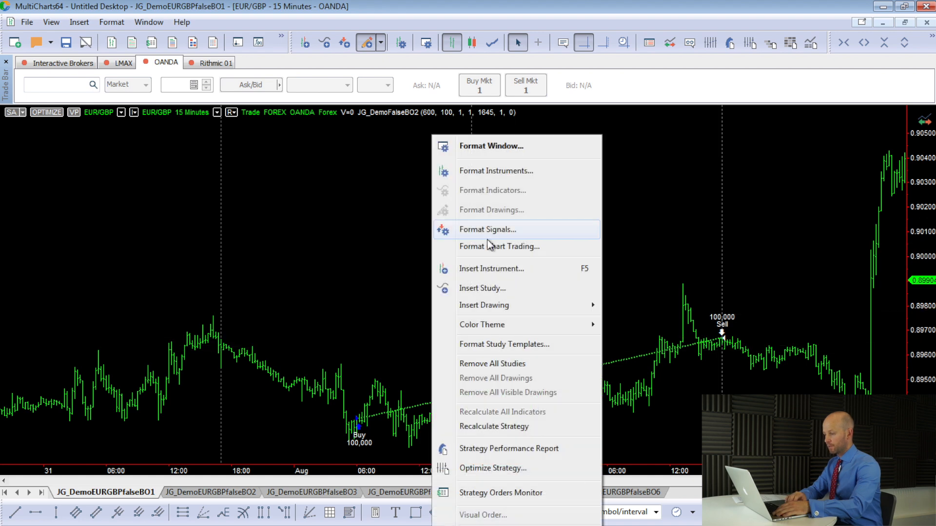
{"action": "left_click", "coordinate": [486, 229]}
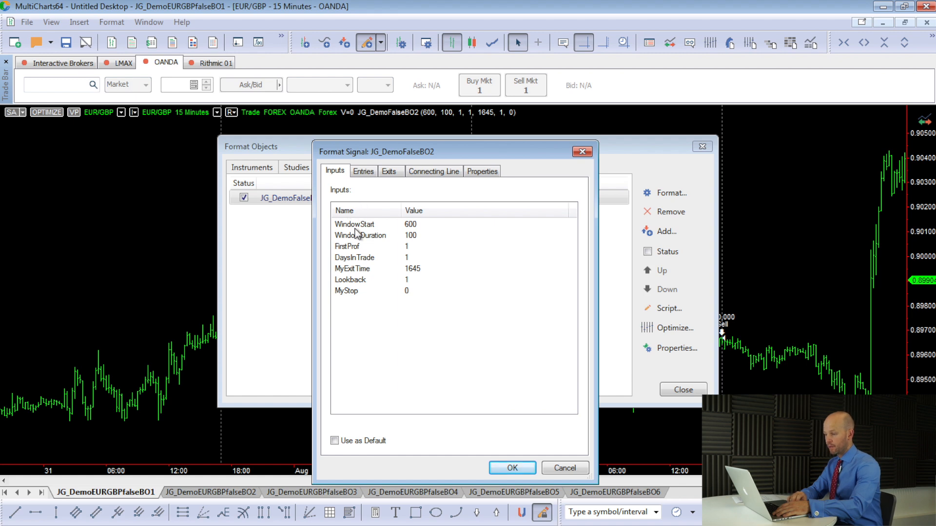
{"action": "mouse_move", "coordinate": [412, 229]}
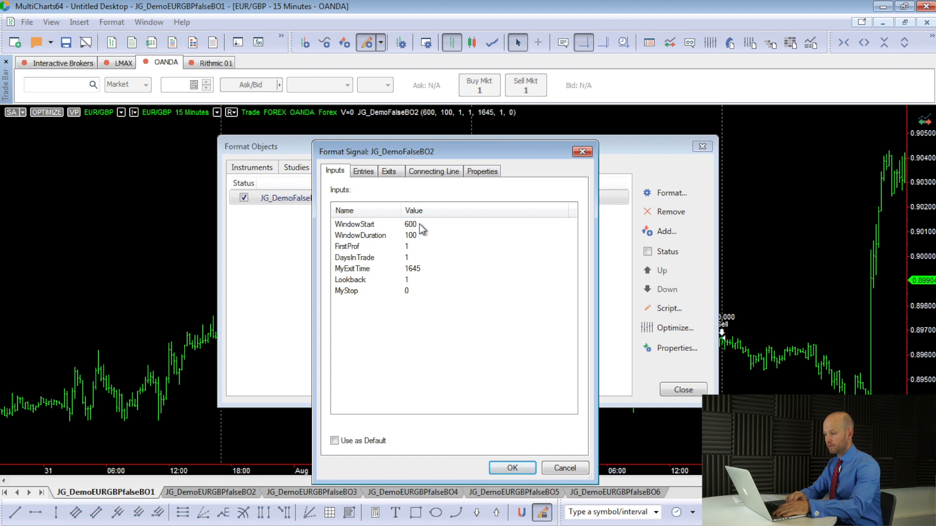
{"action": "mouse_move", "coordinate": [410, 244]}
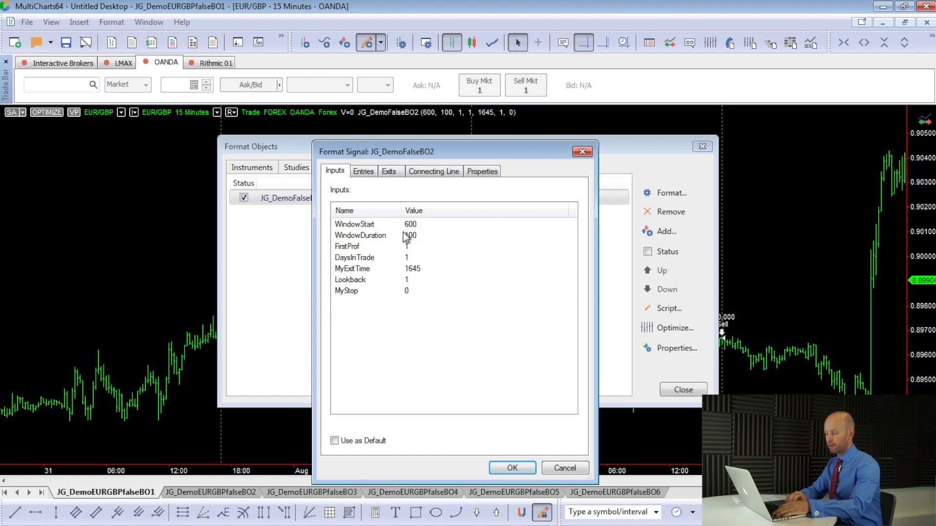
{"action": "mouse_move", "coordinate": [410, 232]}
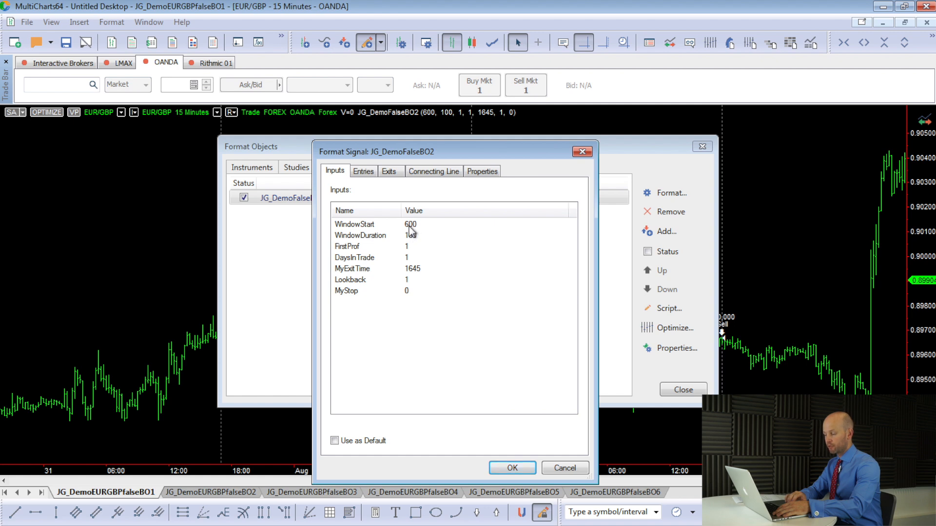
{"action": "mouse_move", "coordinate": [414, 236]}
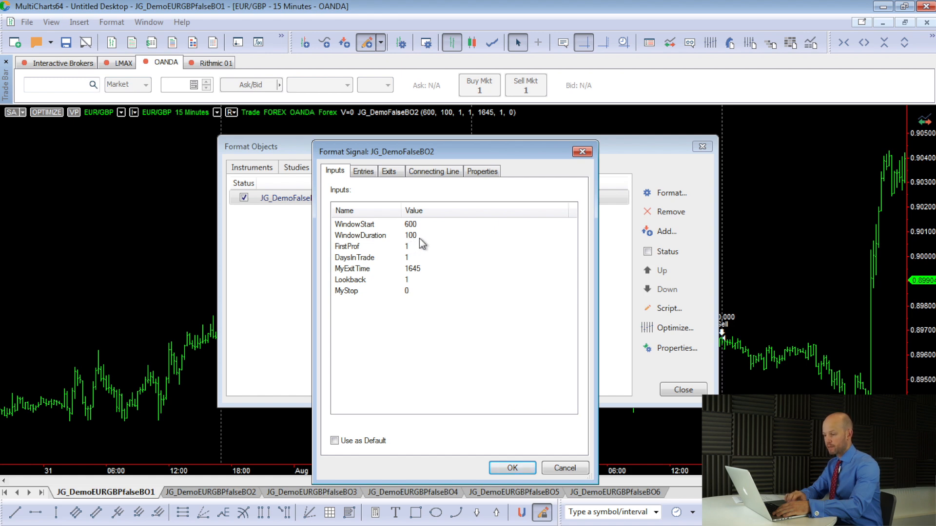
{"action": "mouse_move", "coordinate": [406, 266]}
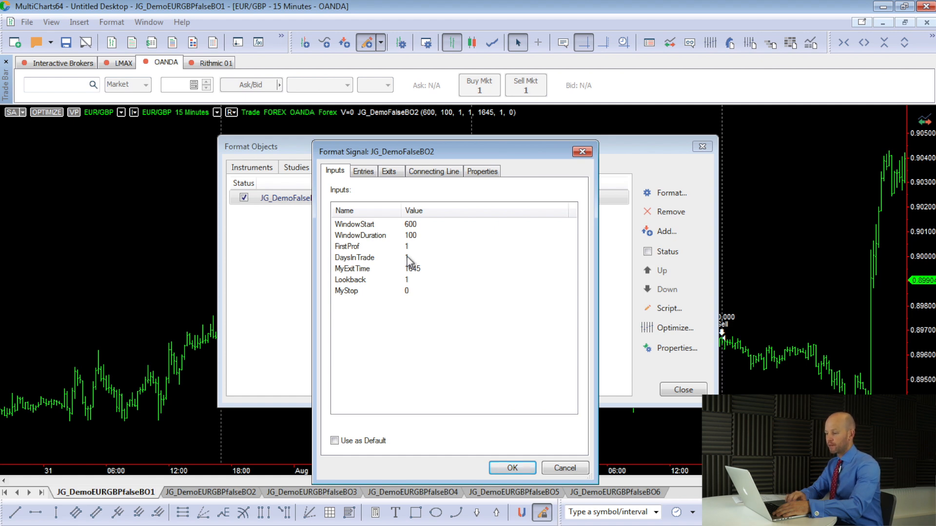
{"action": "mouse_move", "coordinate": [420, 276]}
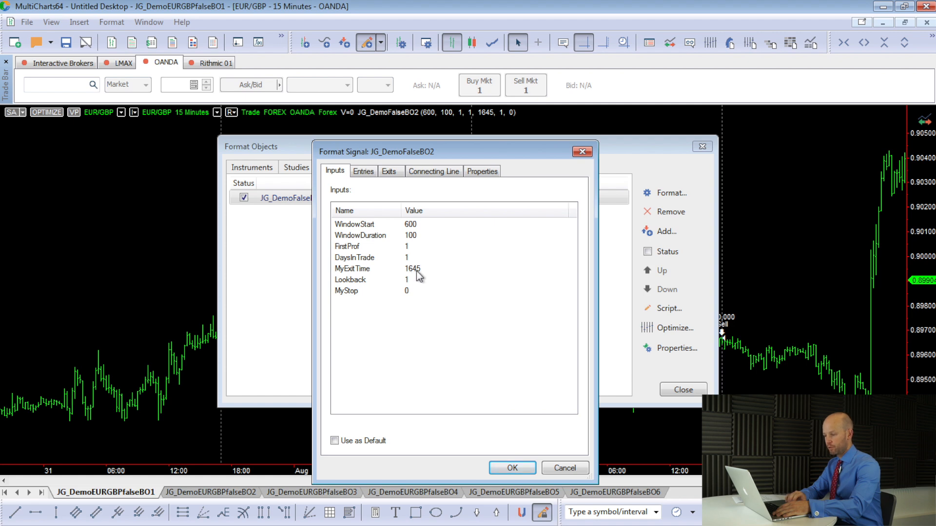
{"action": "mouse_move", "coordinate": [367, 284]}
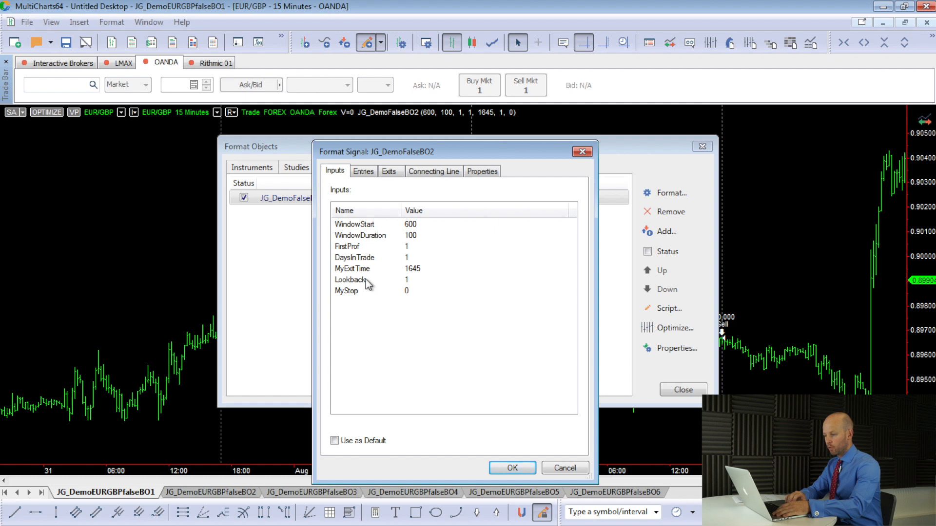
{"action": "mouse_move", "coordinate": [409, 302]}
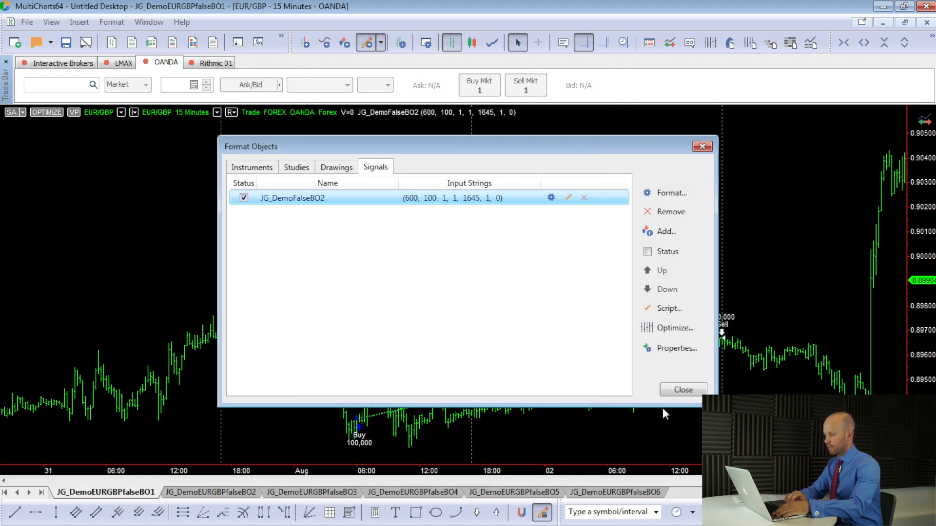
Step: Close the Format Objects signal list
{"action": "left_click", "coordinate": [683, 390]}
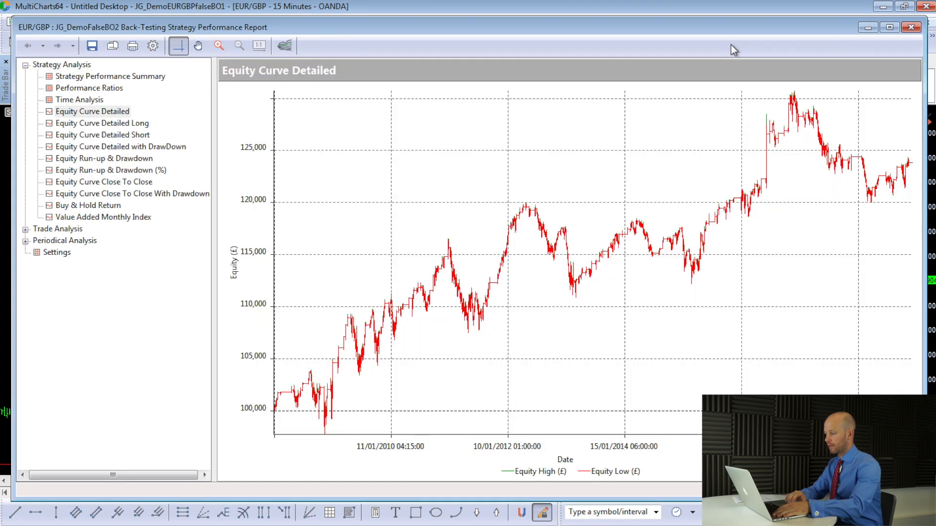
{"action": "mouse_move", "coordinate": [649, 198]}
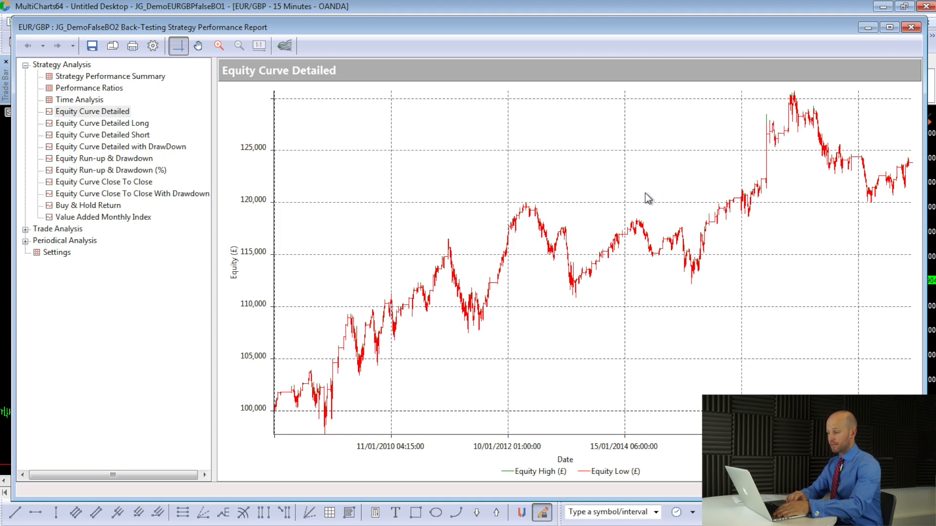
{"action": "mouse_move", "coordinate": [694, 182]}
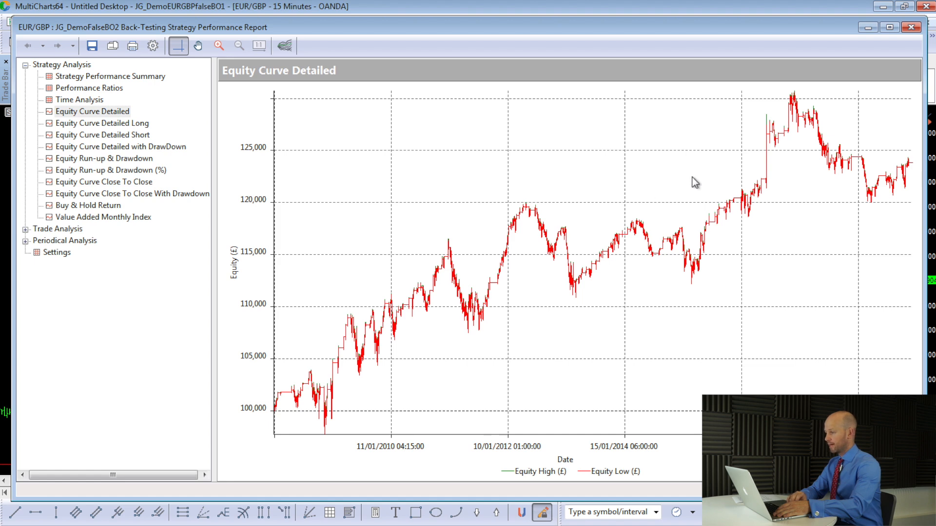
Step: Open the optimization report and apply the top WindowStart 500 row (Net Profit 41,323)
{"action": "left_click", "coordinate": [912, 27]}
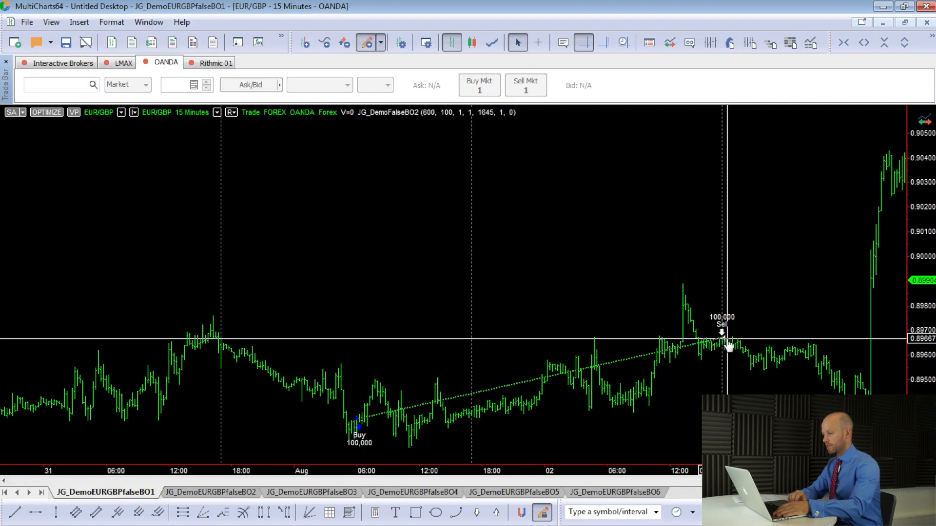
{"action": "mouse_move", "coordinate": [755, 48]}
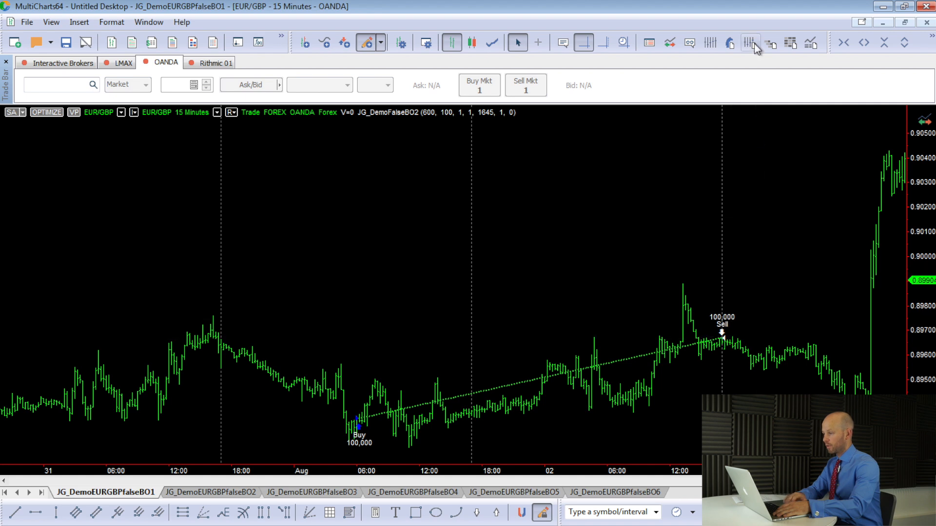
{"action": "left_click", "coordinate": [47, 112]}
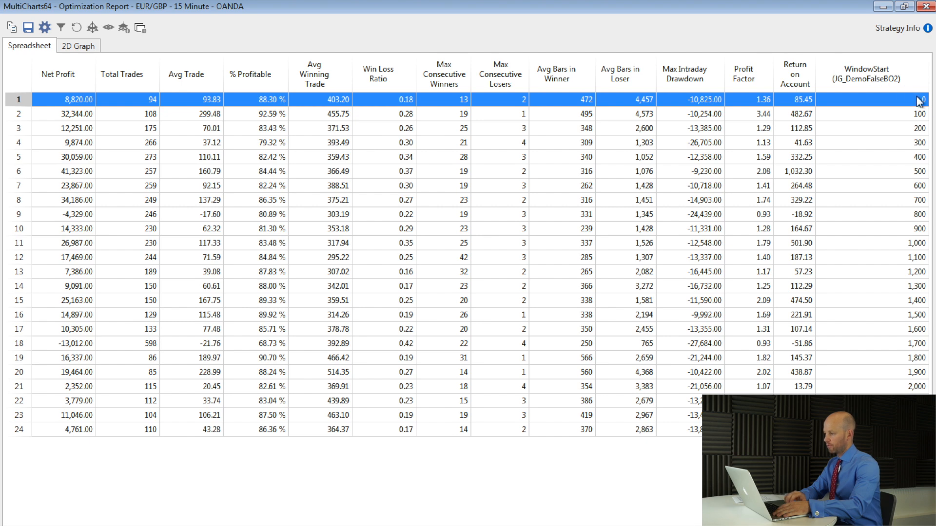
{"action": "mouse_move", "coordinate": [911, 86]}
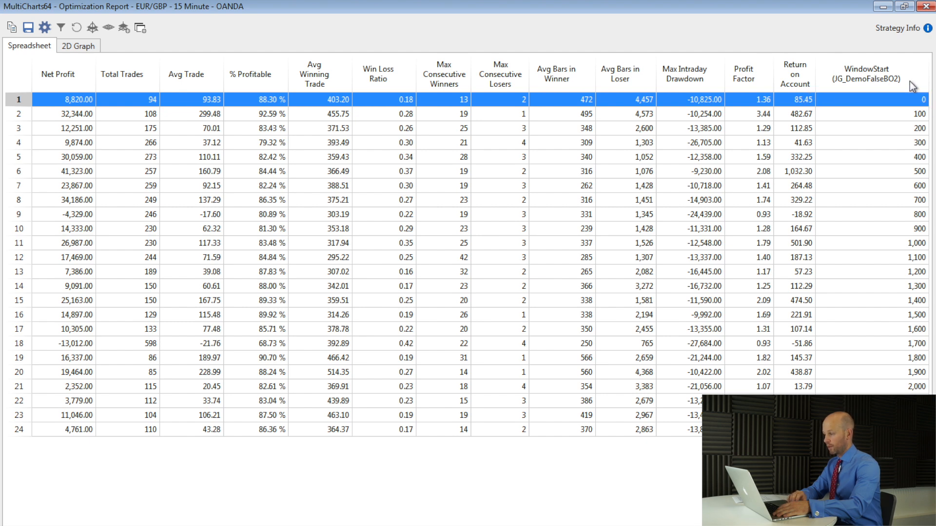
{"action": "mouse_move", "coordinate": [72, 110]}
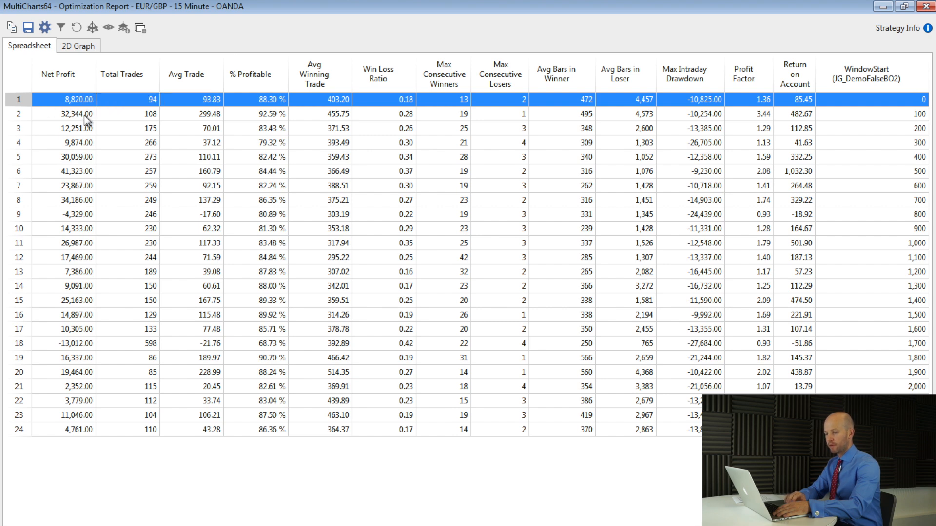
{"action": "mouse_move", "coordinate": [72, 189]}
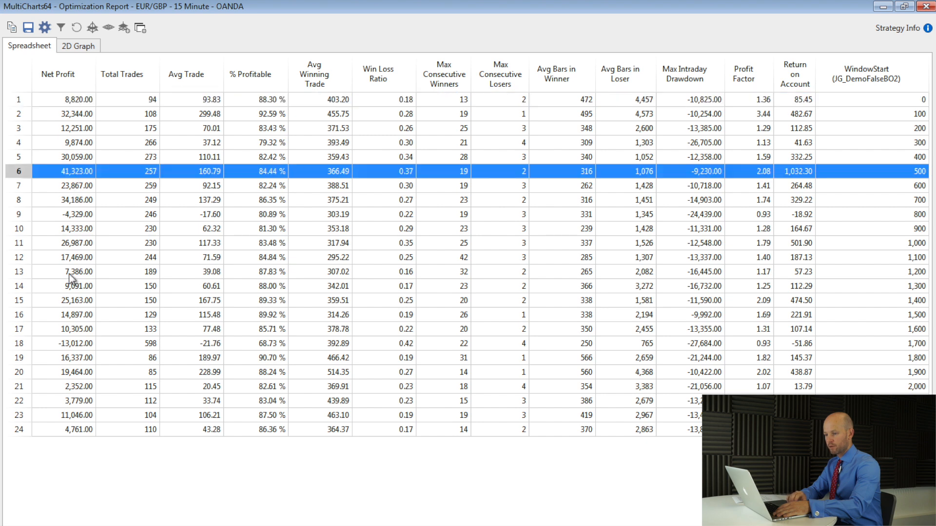
{"action": "mouse_move", "coordinate": [916, 179]}
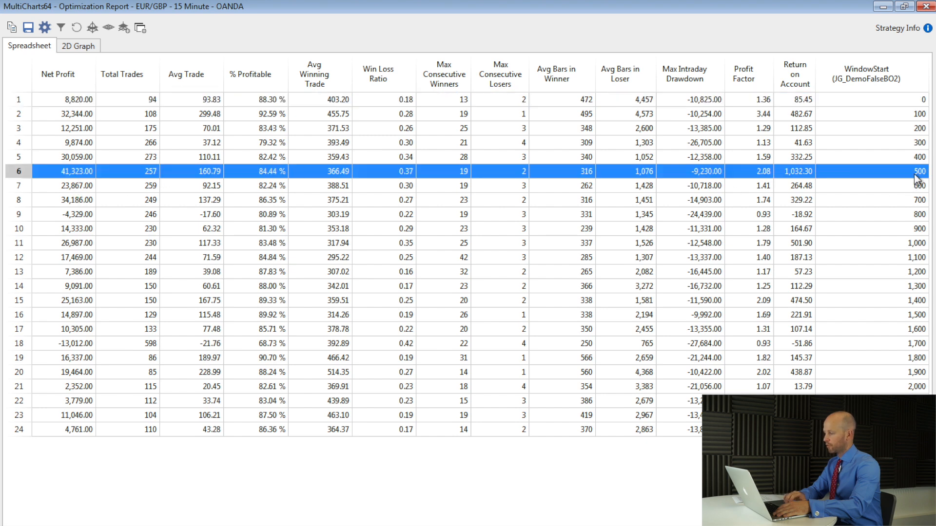
{"action": "mouse_move", "coordinate": [919, 176]}
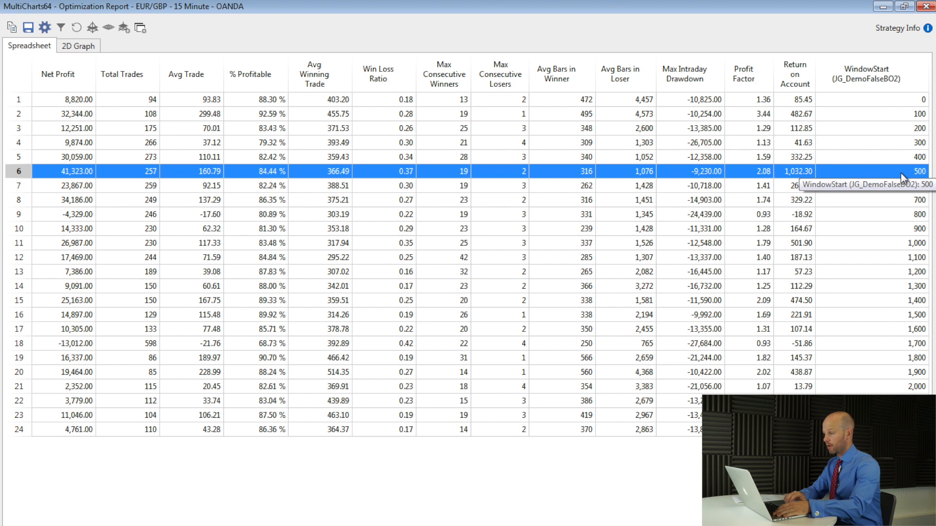
{"action": "mouse_move", "coordinate": [237, 179]}
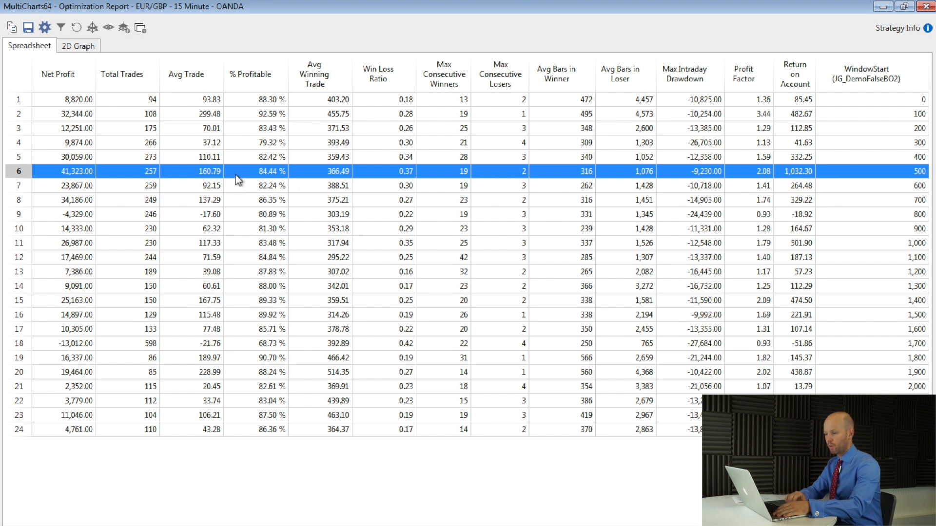
{"action": "mouse_move", "coordinate": [198, 201]}
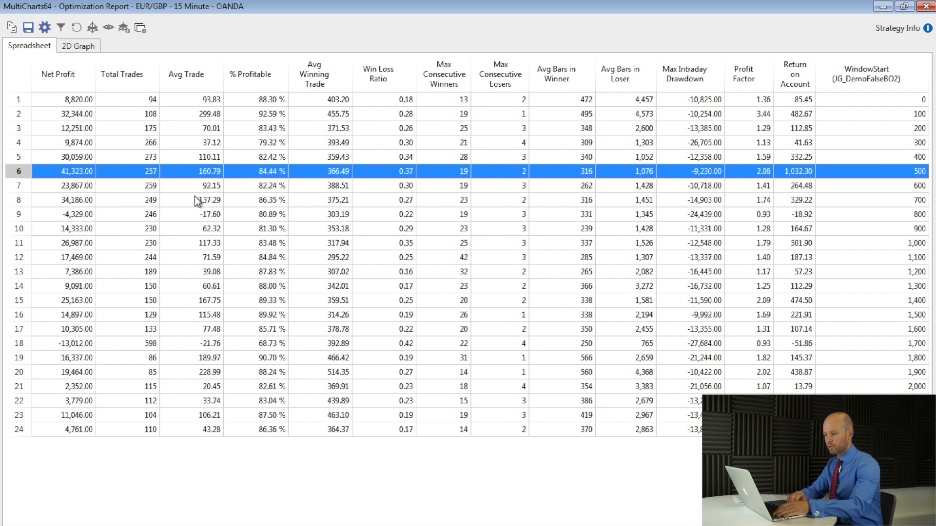
{"action": "left_click", "coordinate": [78, 372]}
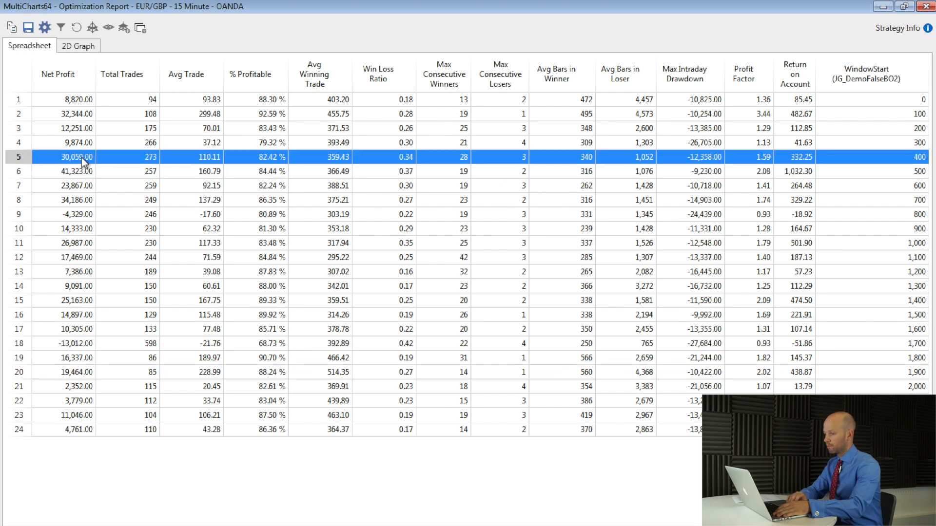
{"action": "left_click", "coordinate": [72, 171]}
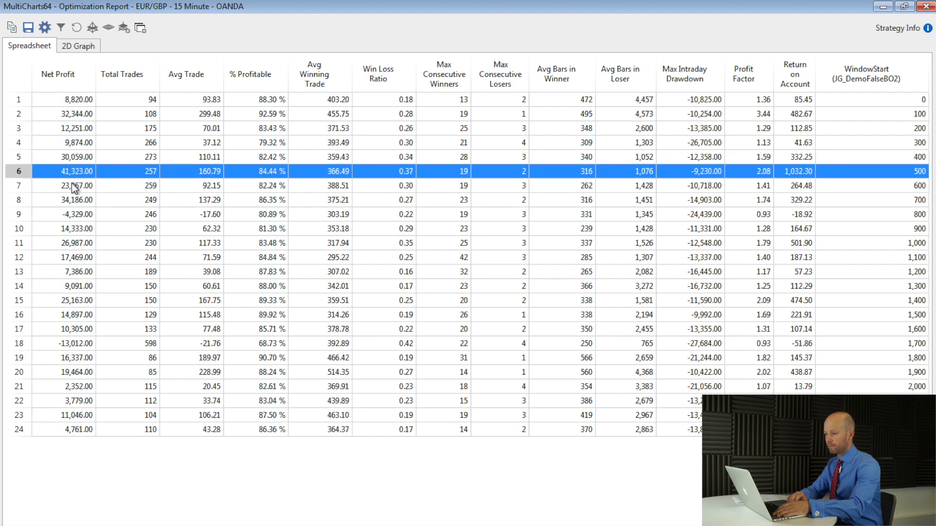
{"action": "left_click", "coordinate": [75, 200]}
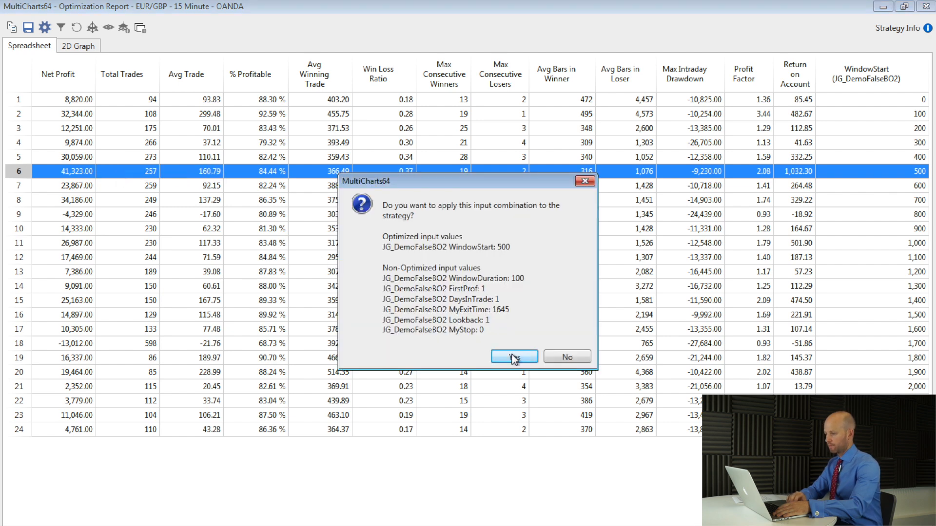
Step: Apply WindowStart 500, then review Total Trade Analysis: 257 trades, 84.44% profitable
{"action": "left_click", "coordinate": [513, 356]}
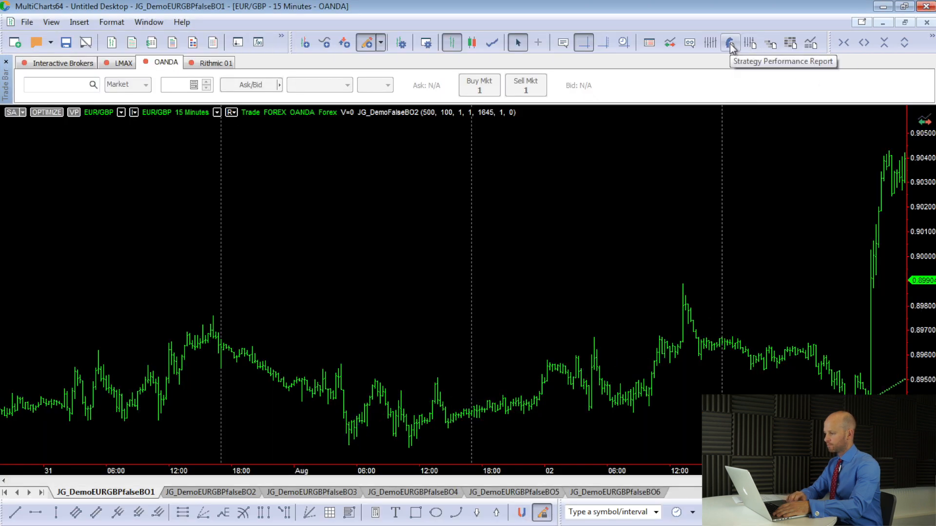
{"action": "left_click", "coordinate": [729, 42]}
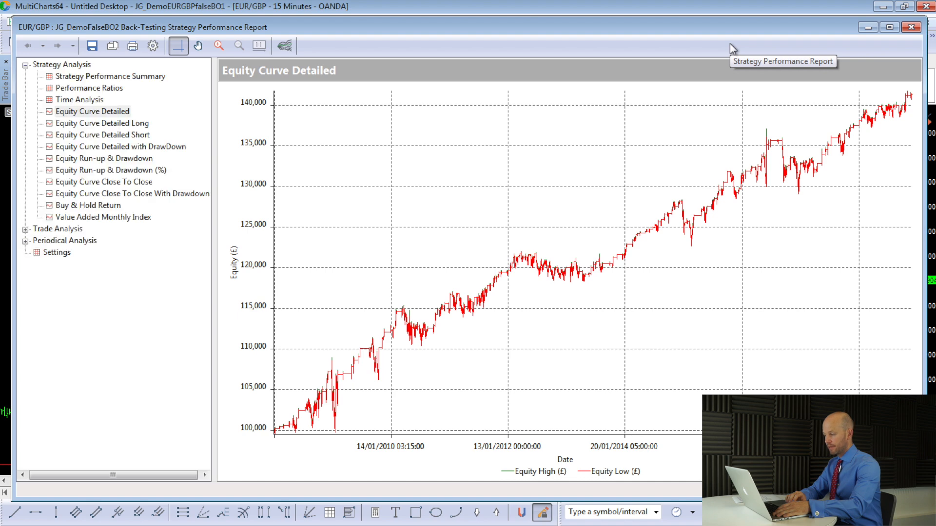
{"action": "mouse_move", "coordinate": [247, 109]}
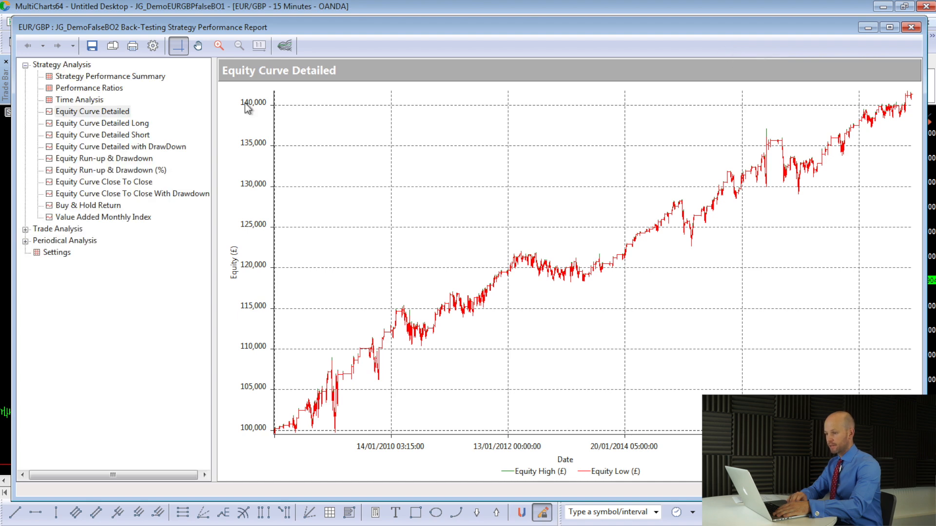
{"action": "left_click", "coordinate": [26, 228]}
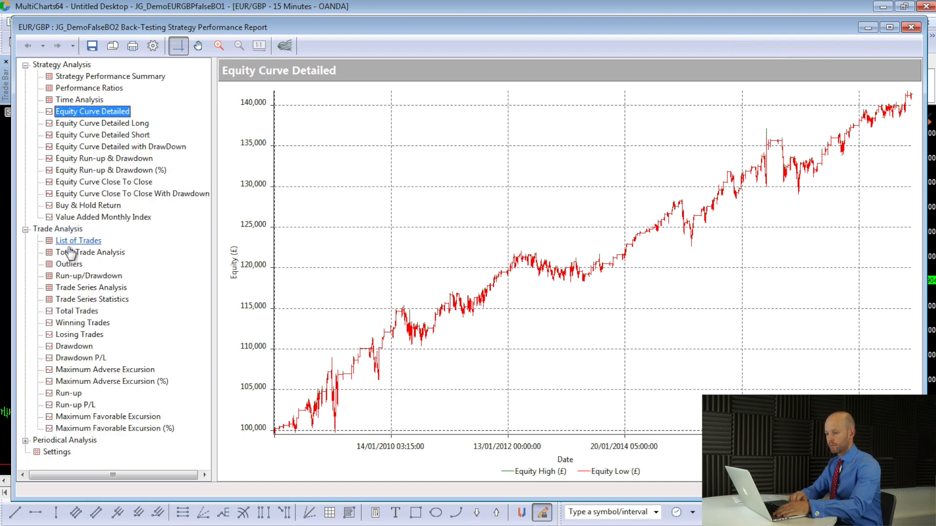
{"action": "left_click", "coordinate": [90, 251]}
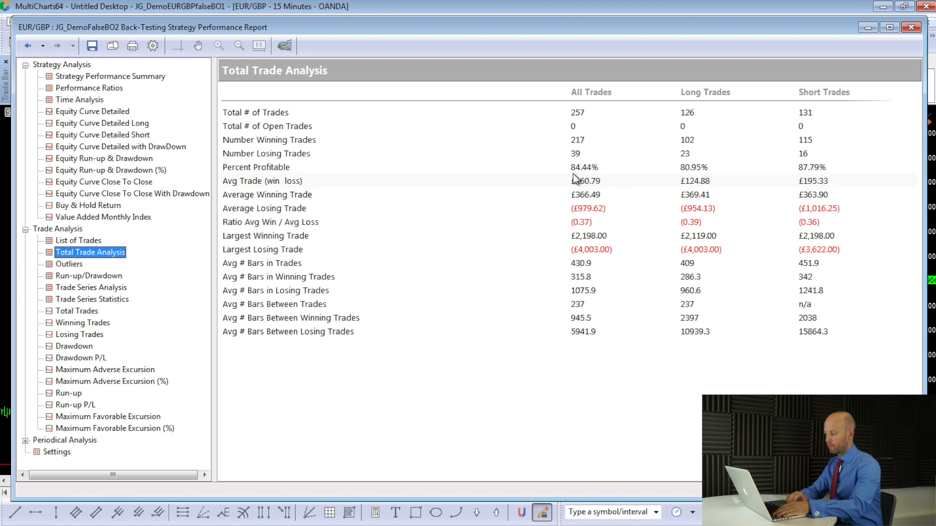
{"action": "mouse_move", "coordinate": [591, 189]}
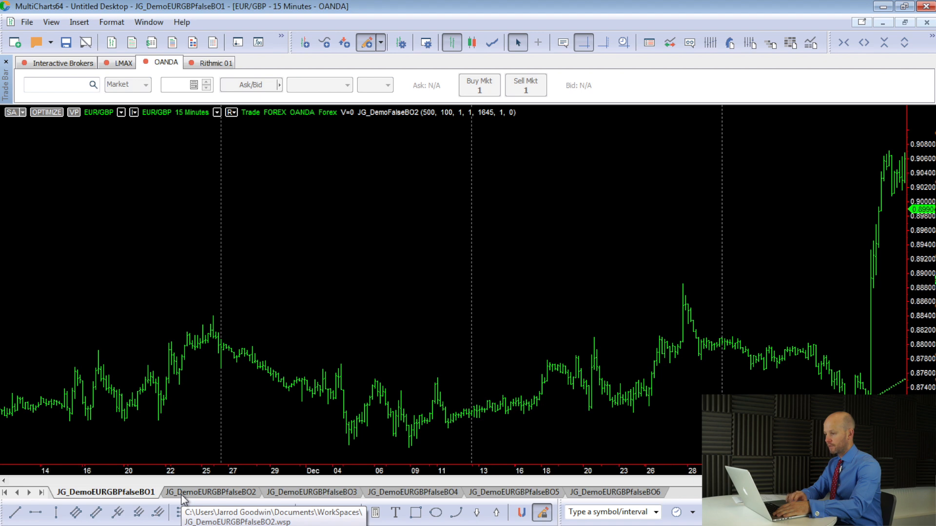
Step: Switch to the JG_DemoEURGBPfalseBO2 workspace tab
{"action": "left_click", "coordinate": [208, 492]}
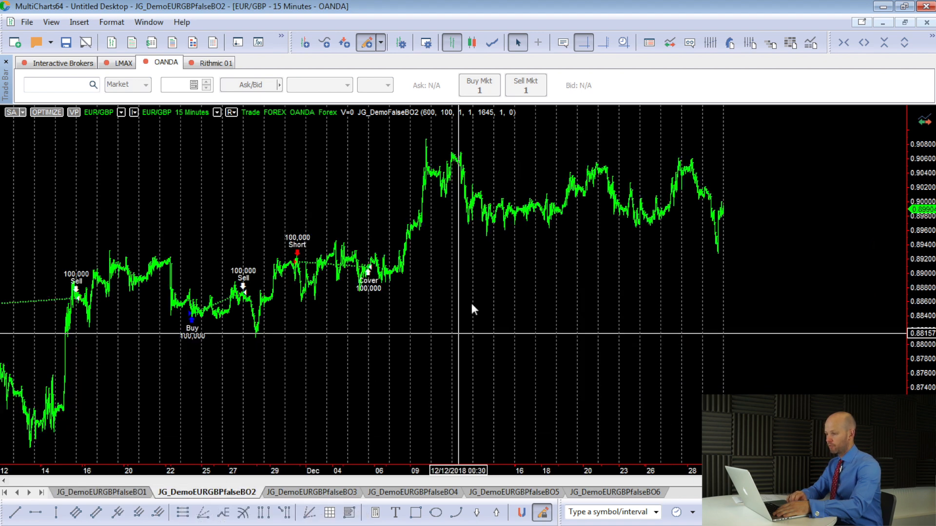
{"action": "mouse_move", "coordinate": [453, 272]}
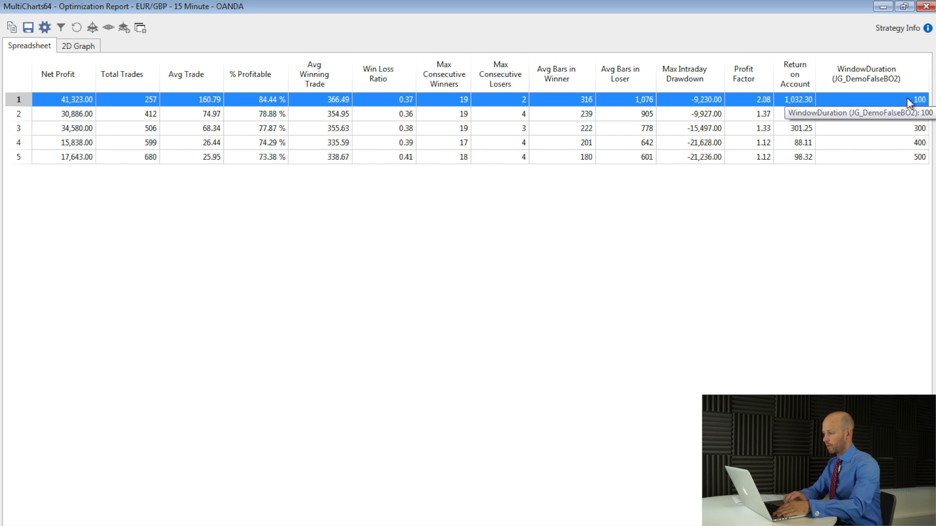
{"action": "mouse_move", "coordinate": [885, 157]}
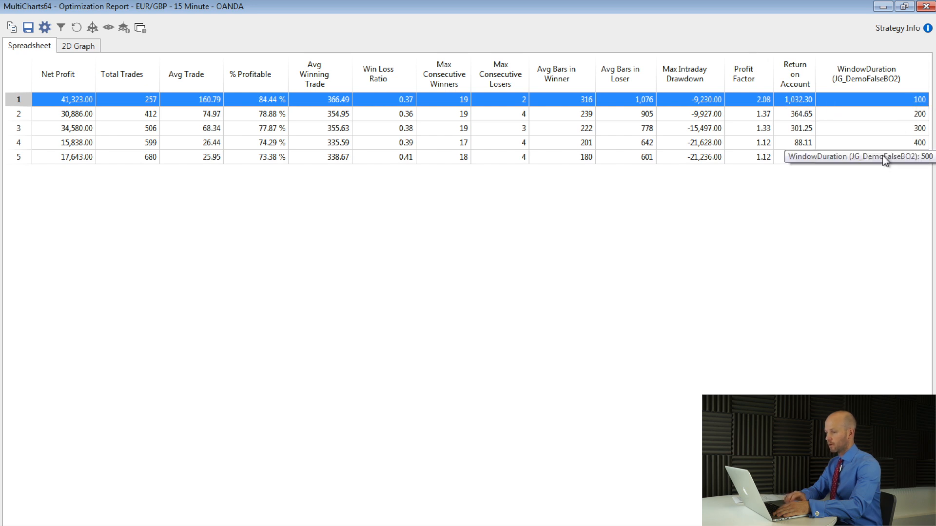
{"action": "mouse_move", "coordinate": [710, 189]}
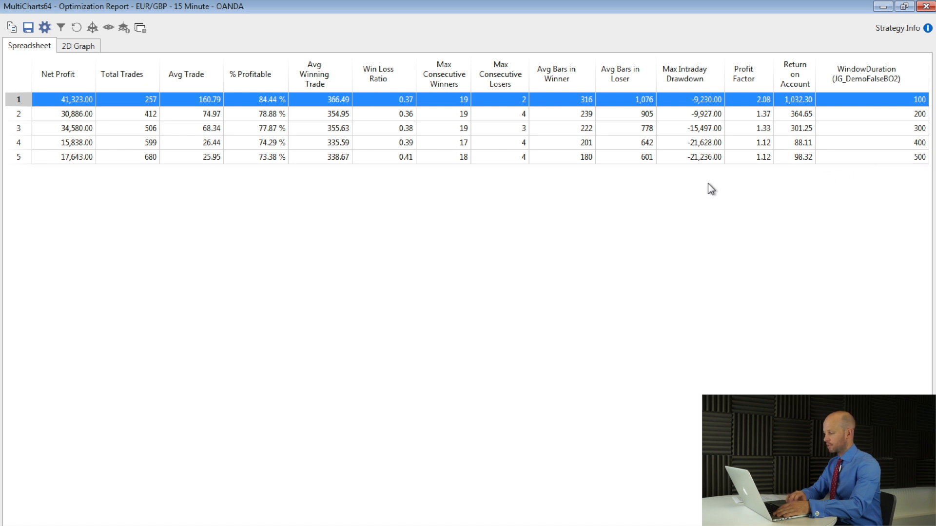
{"action": "mouse_move", "coordinate": [148, 127]}
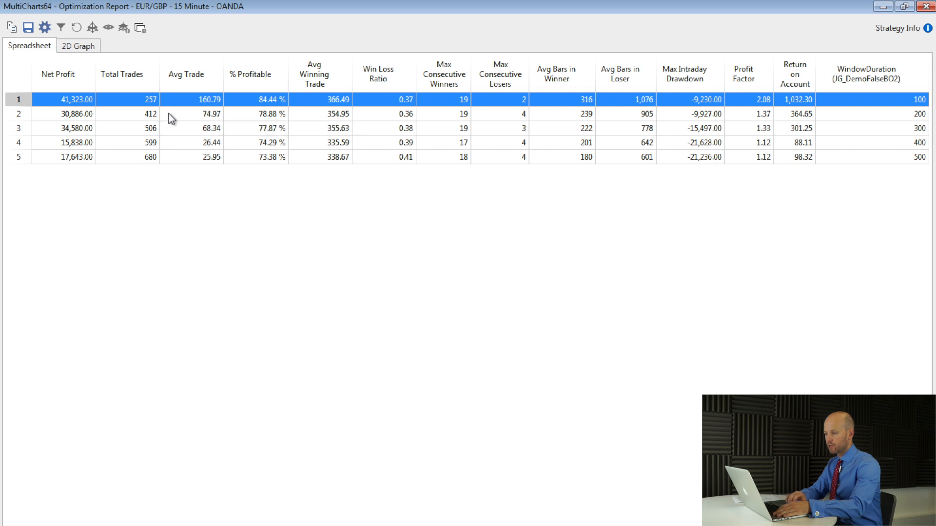
{"action": "mouse_move", "coordinate": [178, 105]}
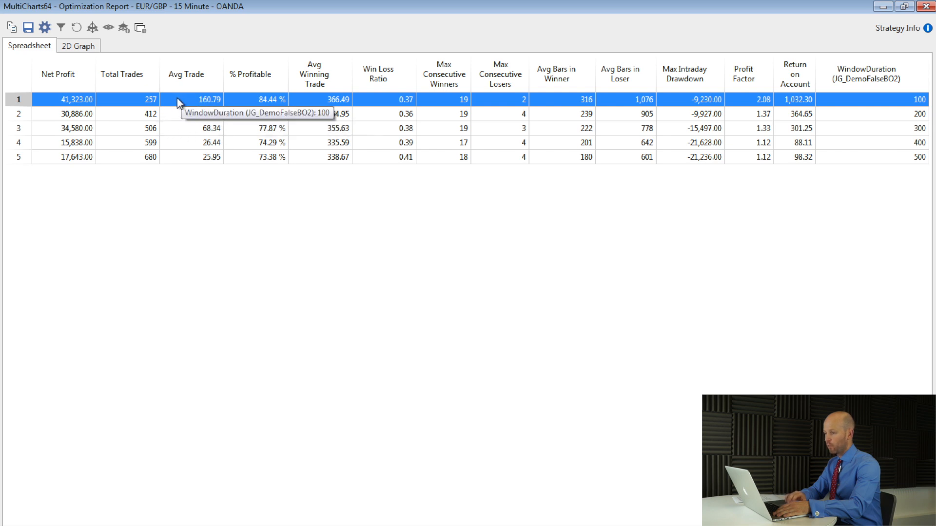
{"action": "mouse_move", "coordinate": [40, 111]}
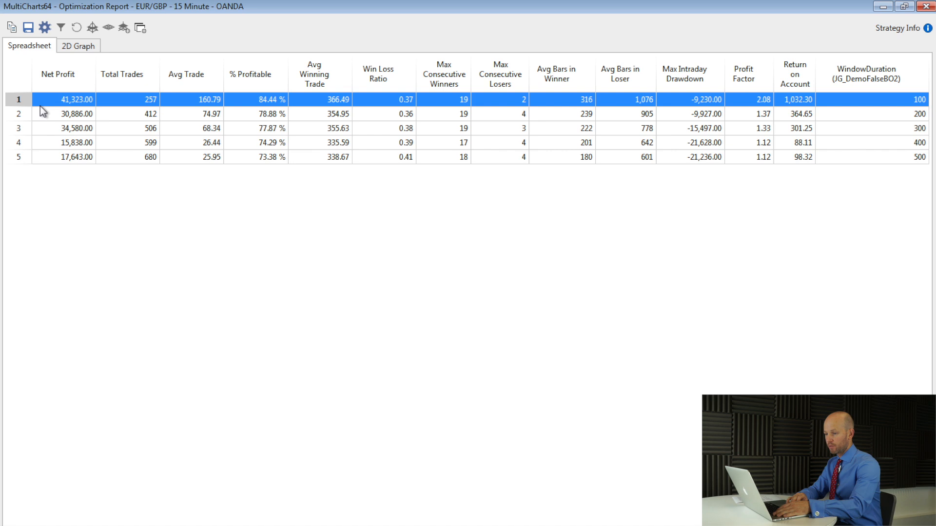
{"action": "mouse_move", "coordinate": [182, 103]}
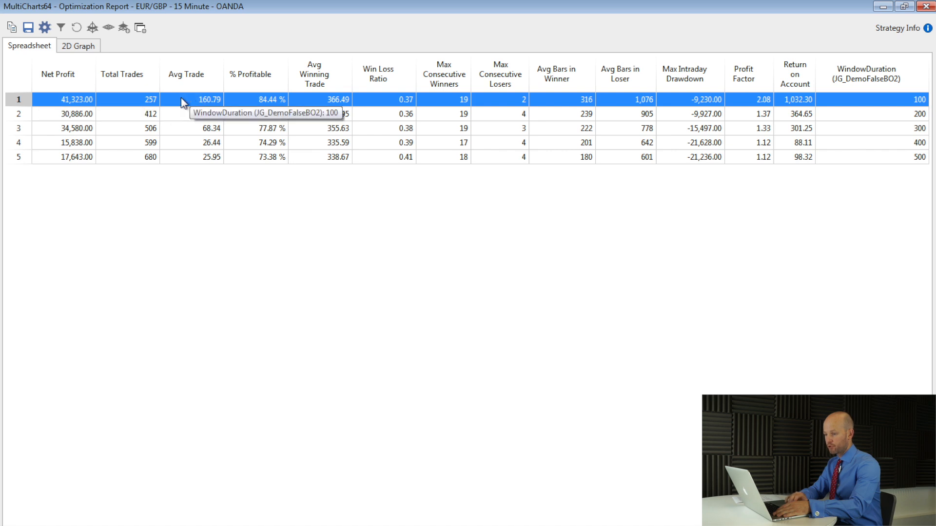
{"action": "mouse_move", "coordinate": [255, 110]}
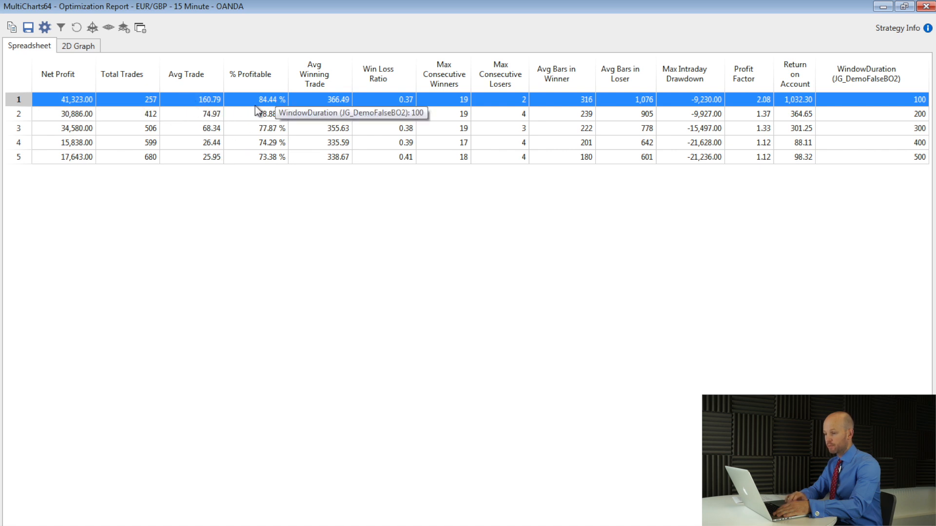
{"action": "mouse_move", "coordinate": [290, 107]}
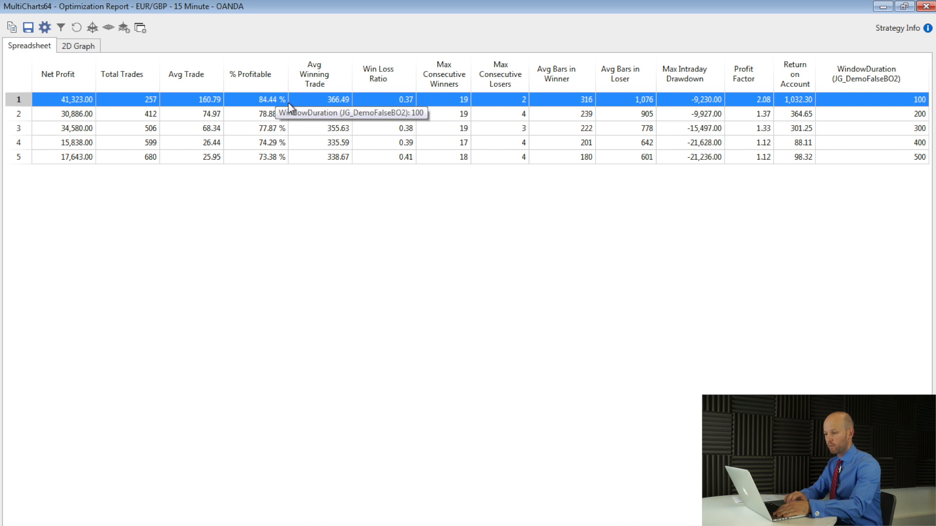
{"action": "mouse_move", "coordinate": [148, 106]}
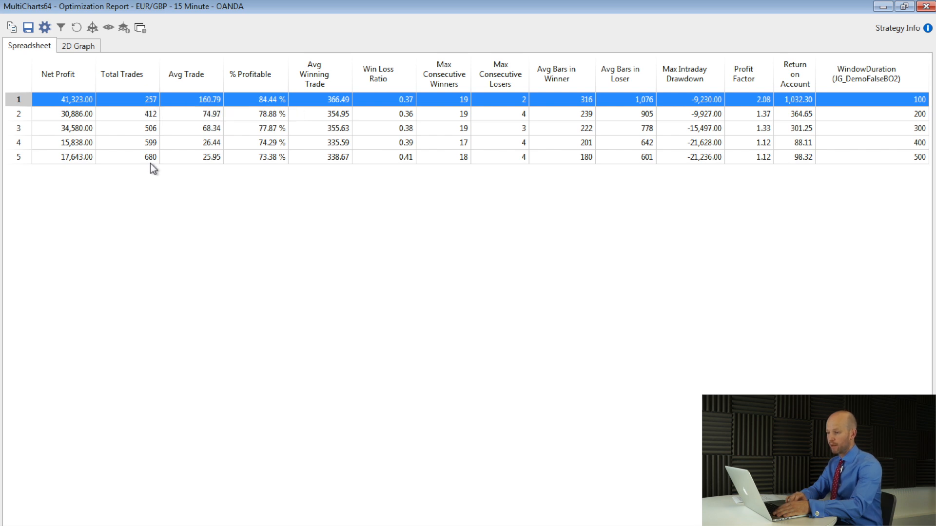
{"action": "mouse_move", "coordinate": [635, 147]}
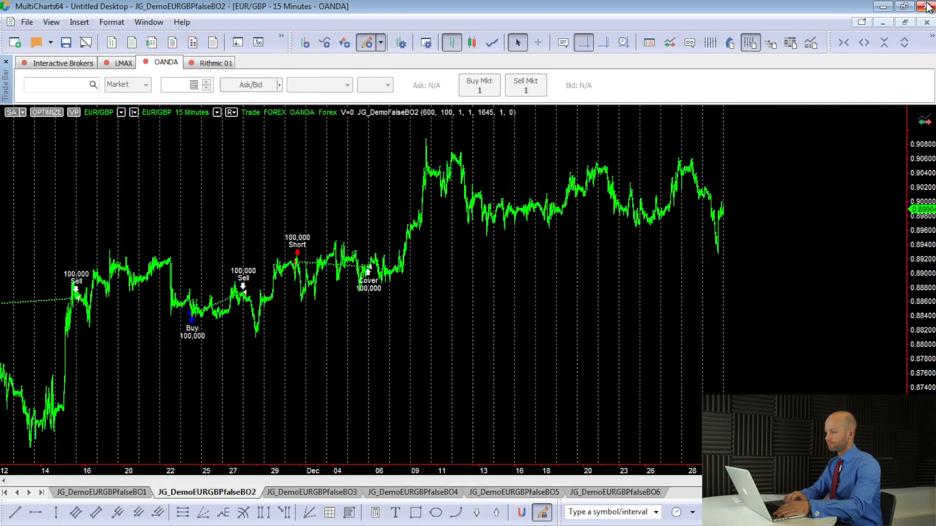
Step: Open the DaysInTrade optimization report and choose the 2-day row (52,004 net profit)
{"action": "left_click", "coordinate": [309, 492]}
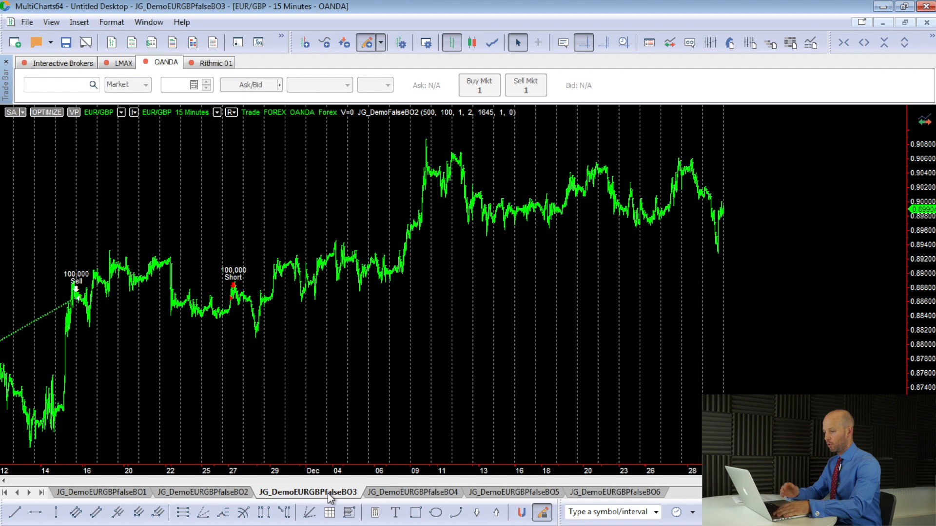
{"action": "mouse_move", "coordinate": [751, 47]}
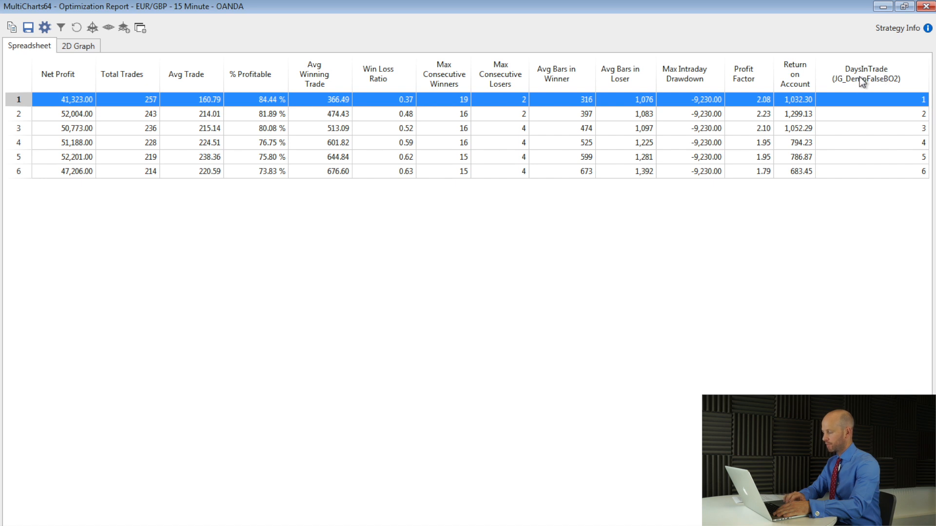
{"action": "mouse_move", "coordinate": [862, 99]}
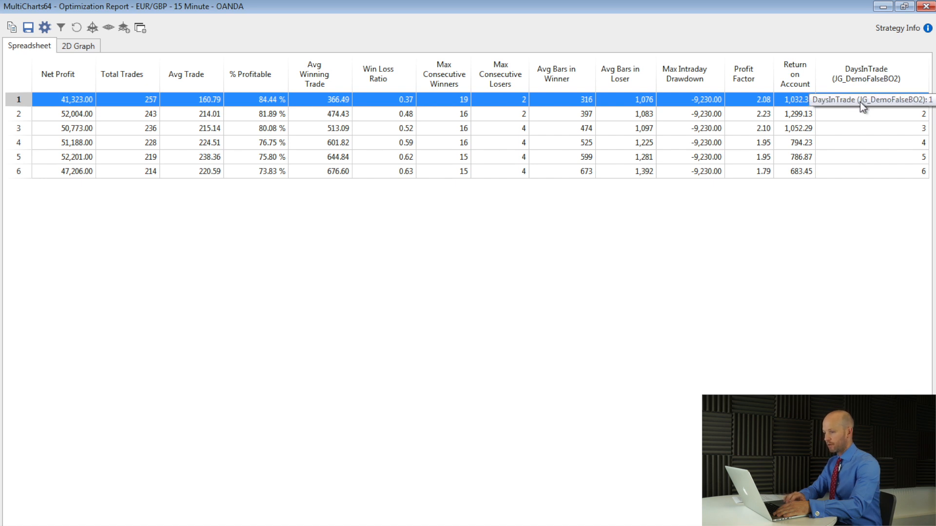
{"action": "mouse_move", "coordinate": [123, 99]}
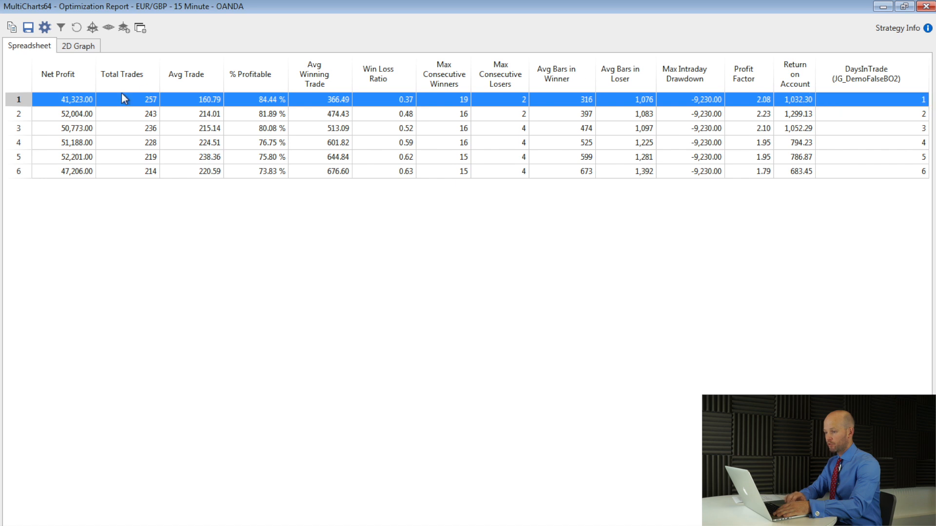
{"action": "mouse_move", "coordinate": [61, 107]}
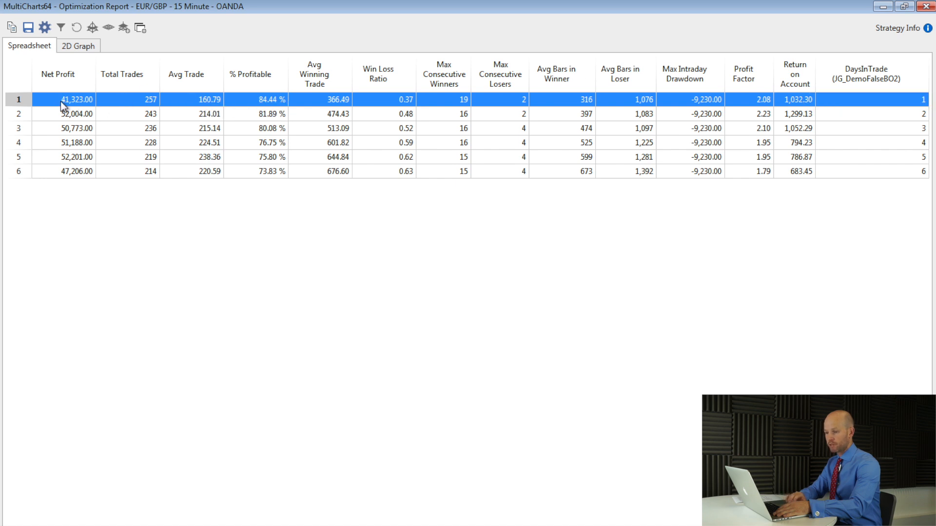
{"action": "mouse_move", "coordinate": [77, 106]}
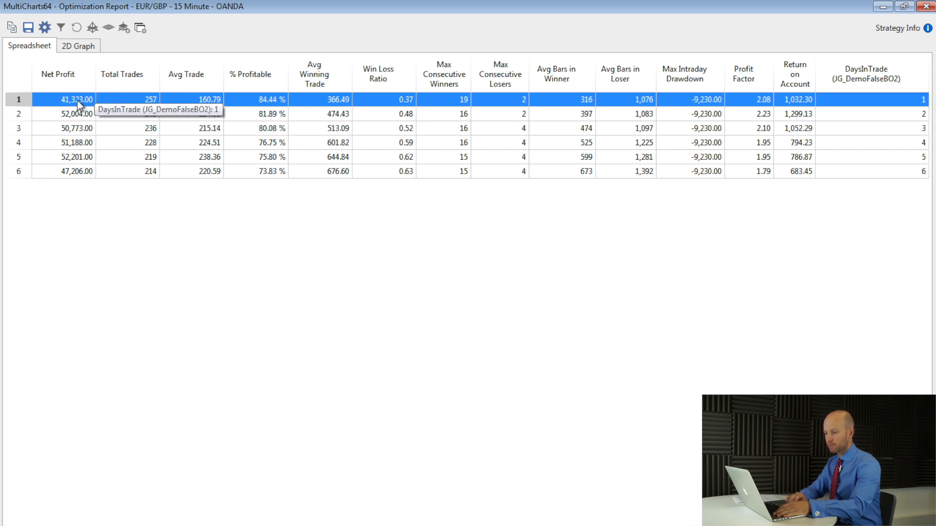
{"action": "mouse_move", "coordinate": [883, 114]}
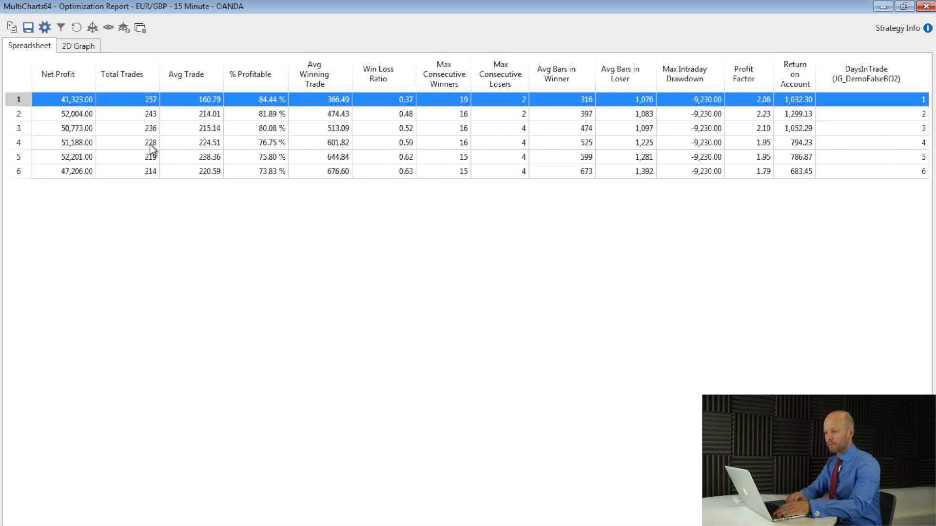
{"action": "left_click", "coordinate": [77, 114]}
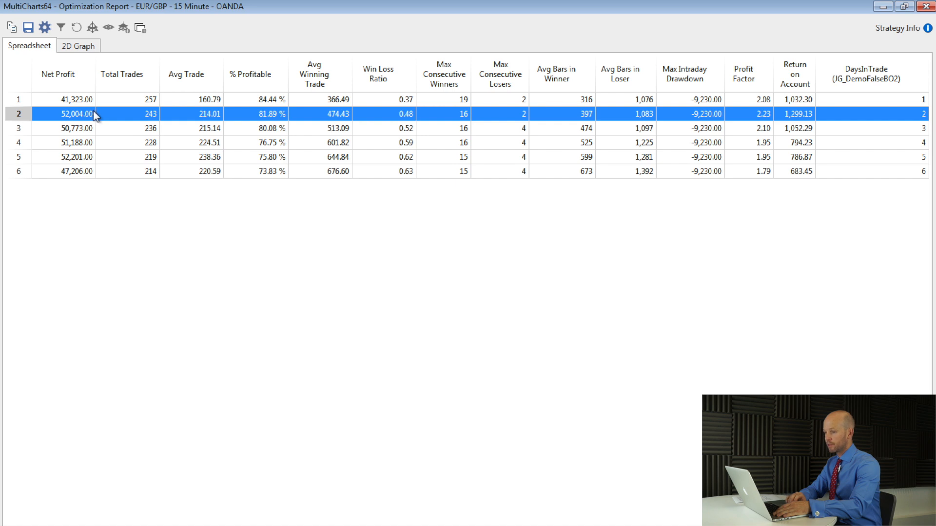
{"action": "mouse_move", "coordinate": [84, 125]}
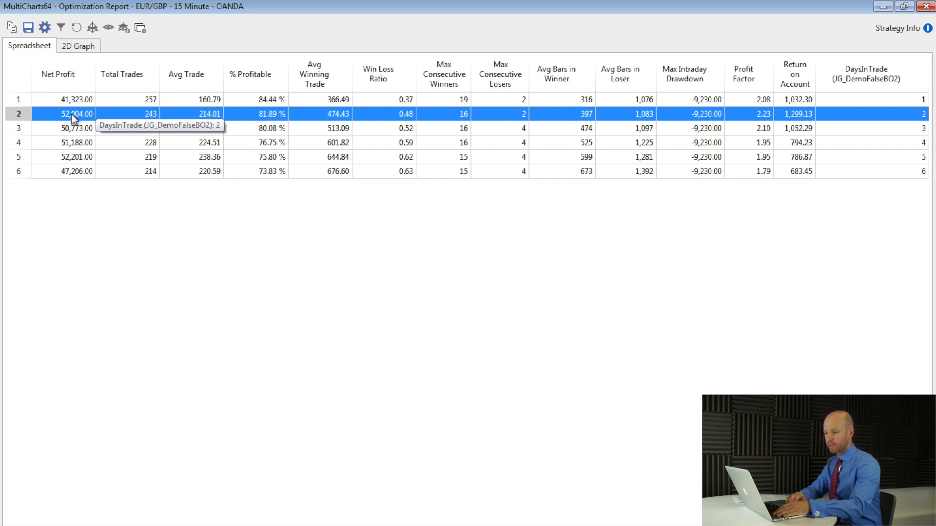
{"action": "mouse_move", "coordinate": [151, 264]}
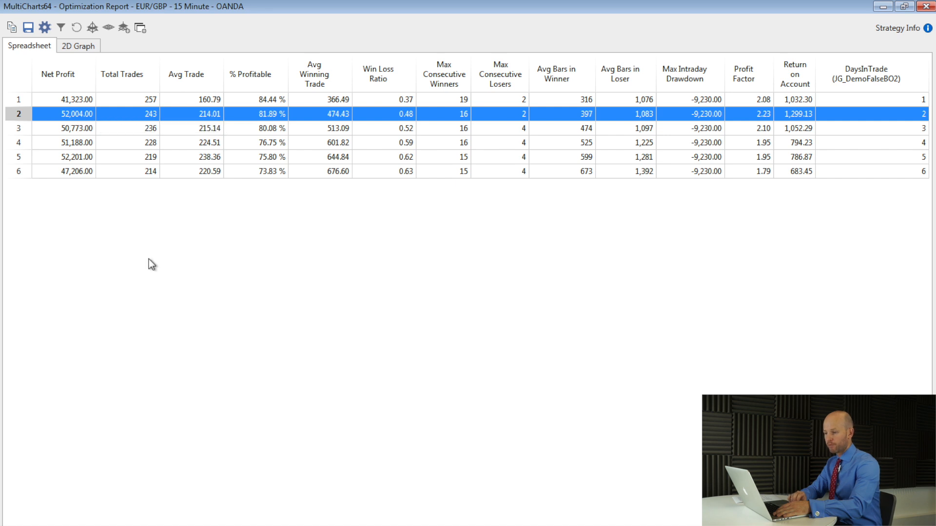
{"action": "mouse_move", "coordinate": [221, 117]}
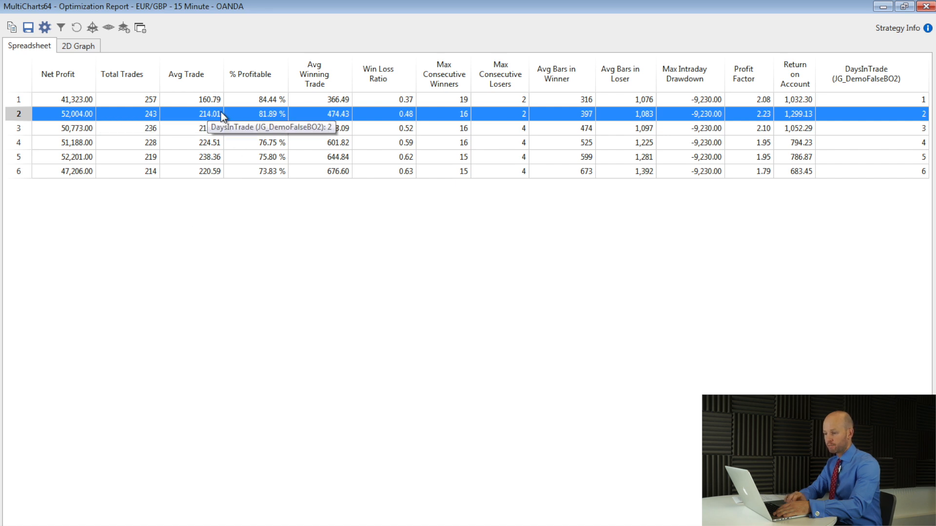
{"action": "mouse_move", "coordinate": [217, 139]}
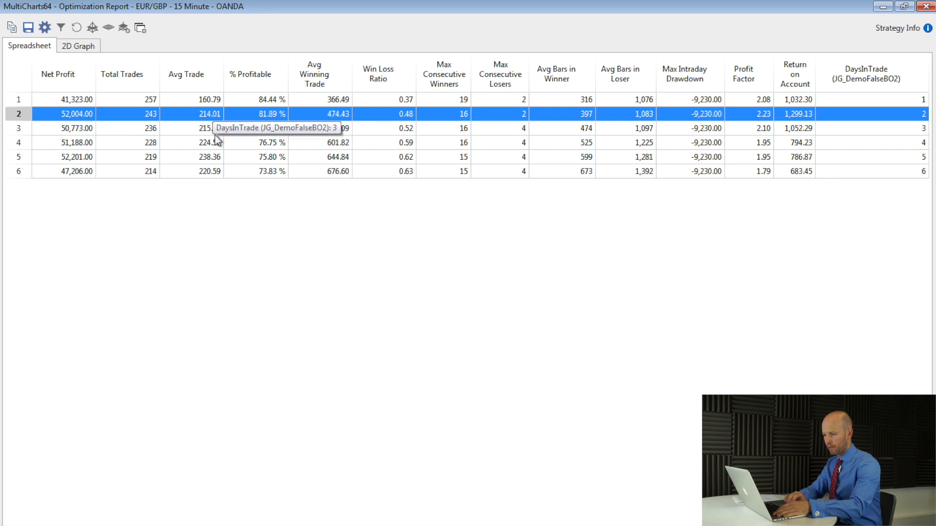
{"action": "mouse_move", "coordinate": [213, 162]}
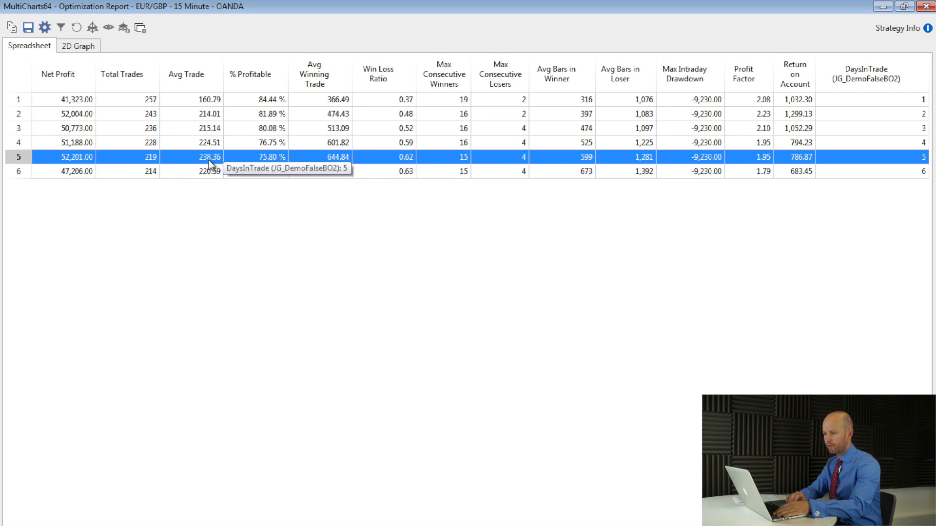
{"action": "mouse_move", "coordinate": [90, 164]}
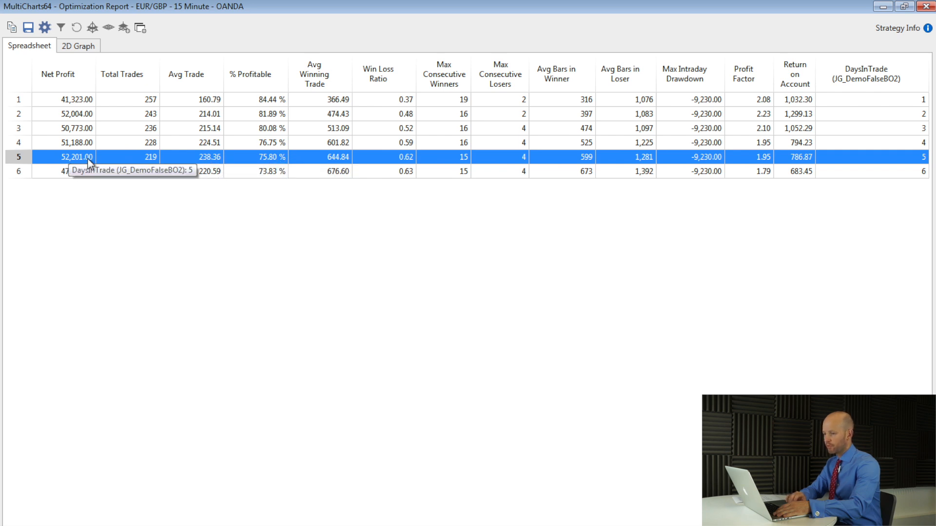
{"action": "mouse_move", "coordinate": [109, 162]}
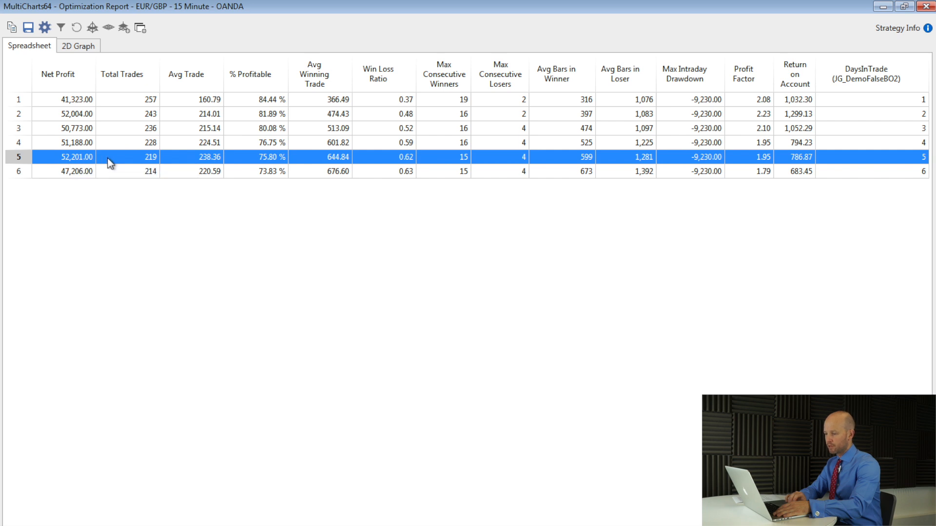
{"action": "mouse_move", "coordinate": [124, 117]}
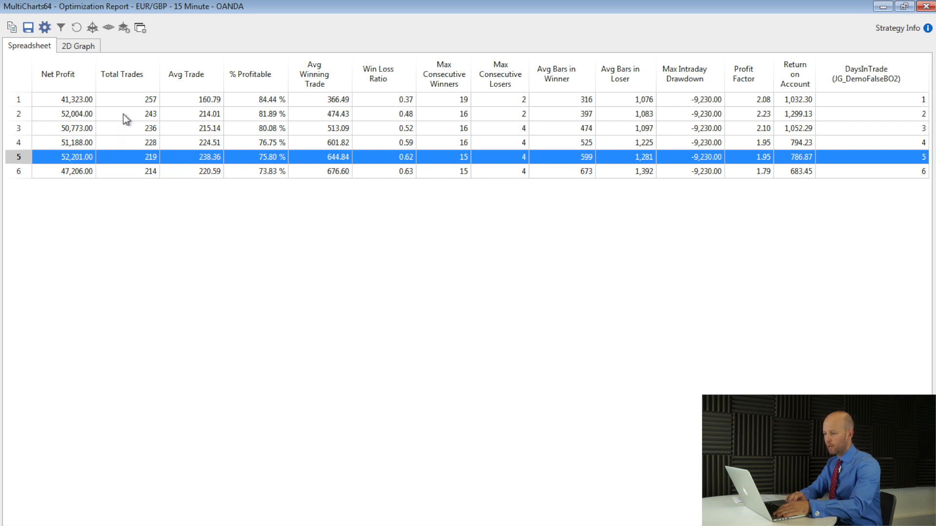
{"action": "left_click", "coordinate": [126, 114]}
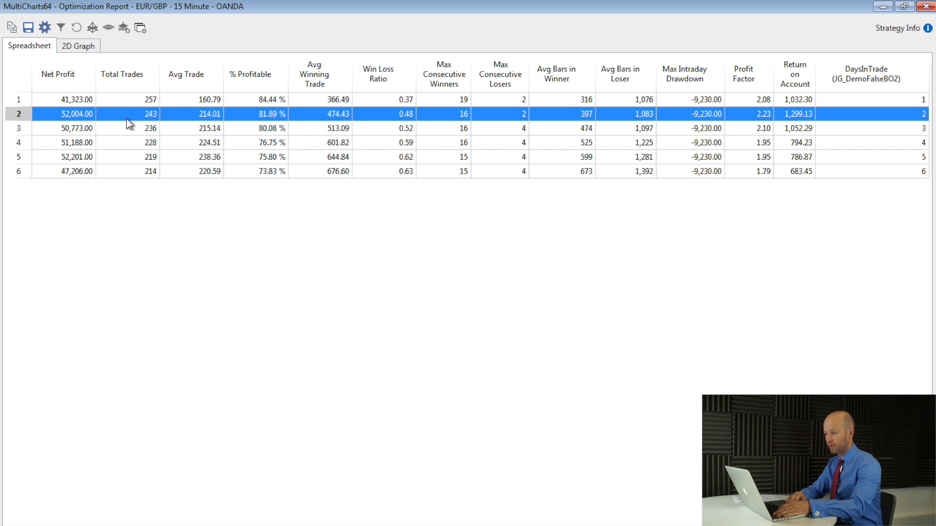
{"action": "mouse_move", "coordinate": [266, 114]}
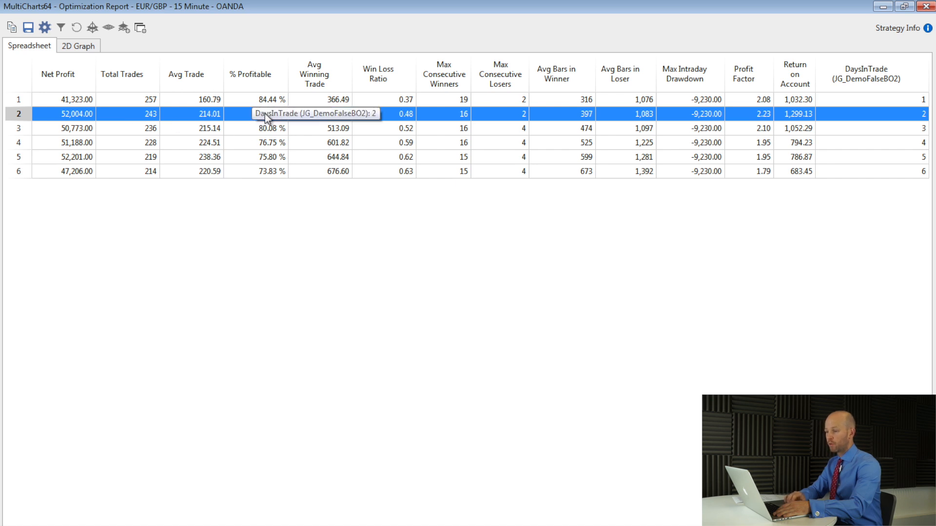
{"action": "mouse_move", "coordinate": [306, 116]}
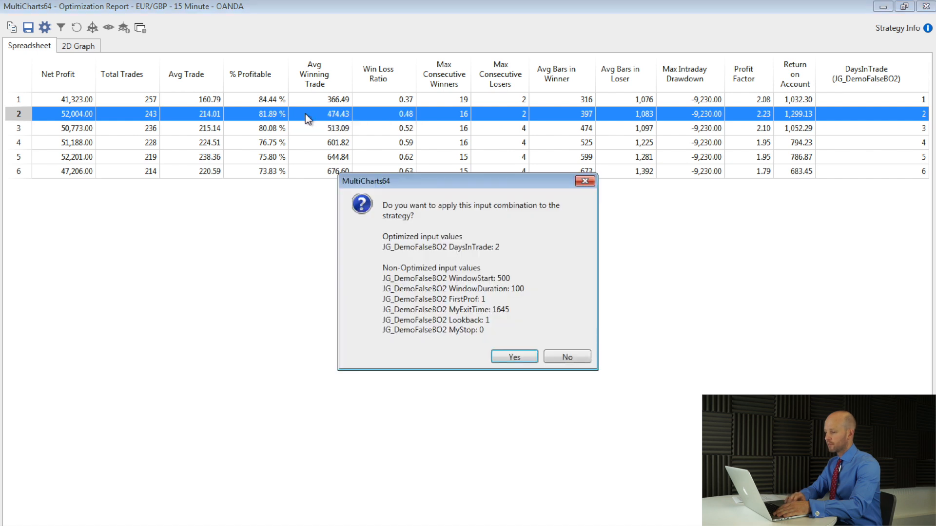
Step: Apply DaysInTrade 2 and view the detailed equity curve (243 trades, 81.89% profitable)
{"action": "left_click", "coordinate": [566, 356]}
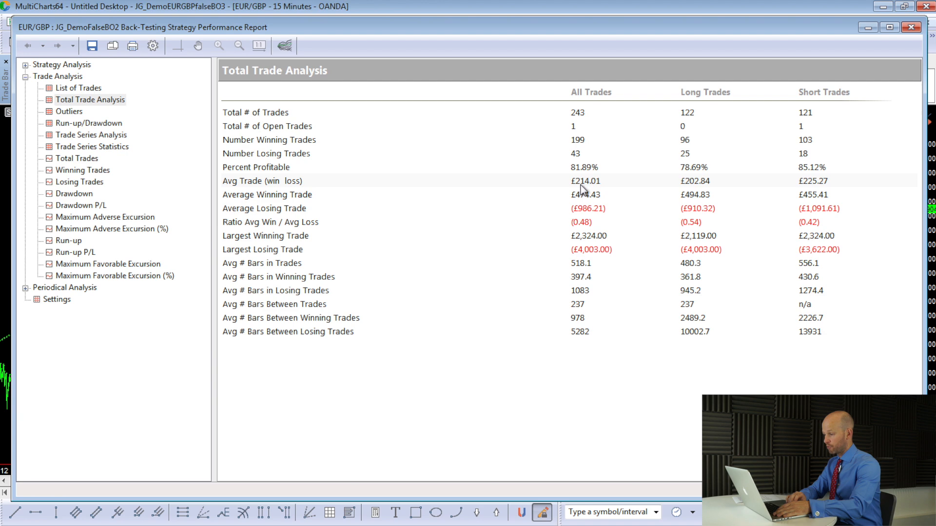
{"action": "mouse_move", "coordinate": [588, 190]}
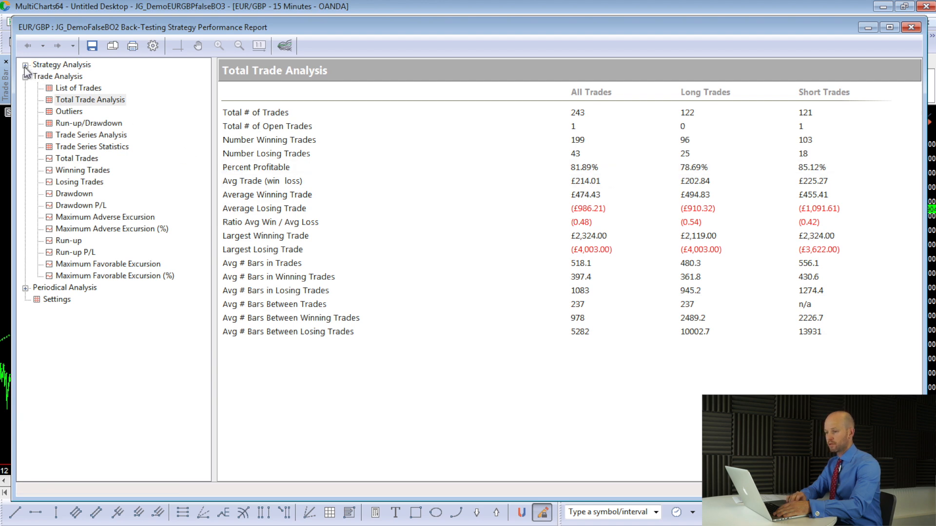
{"action": "left_click", "coordinate": [27, 64]}
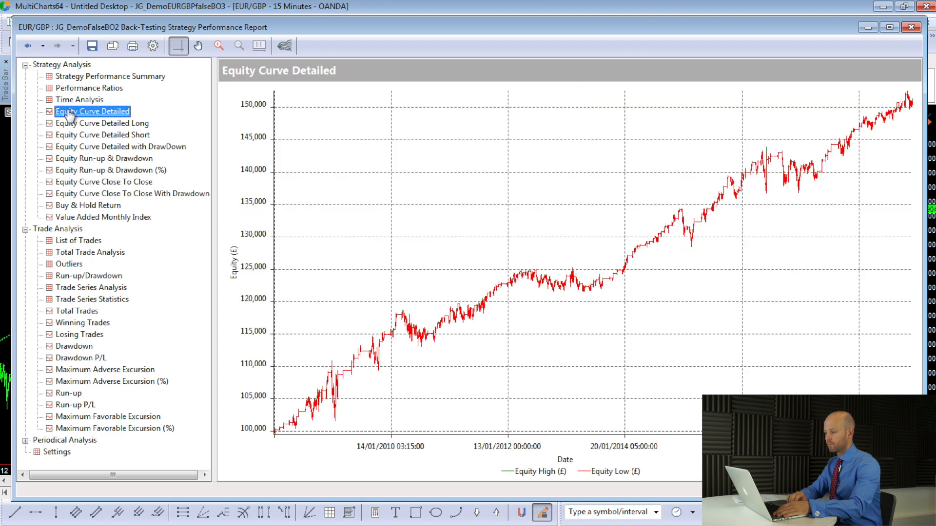
{"action": "mouse_move", "coordinate": [417, 277]}
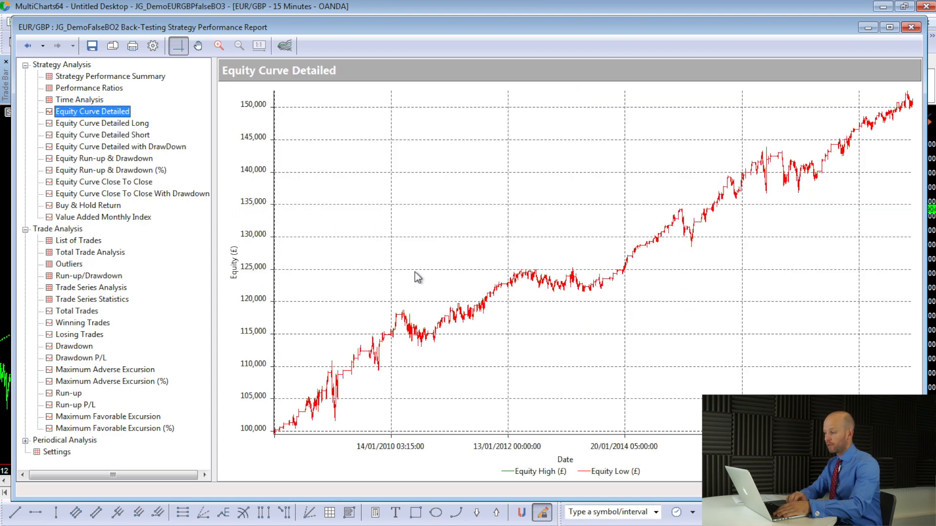
{"action": "mouse_move", "coordinate": [293, 205]}
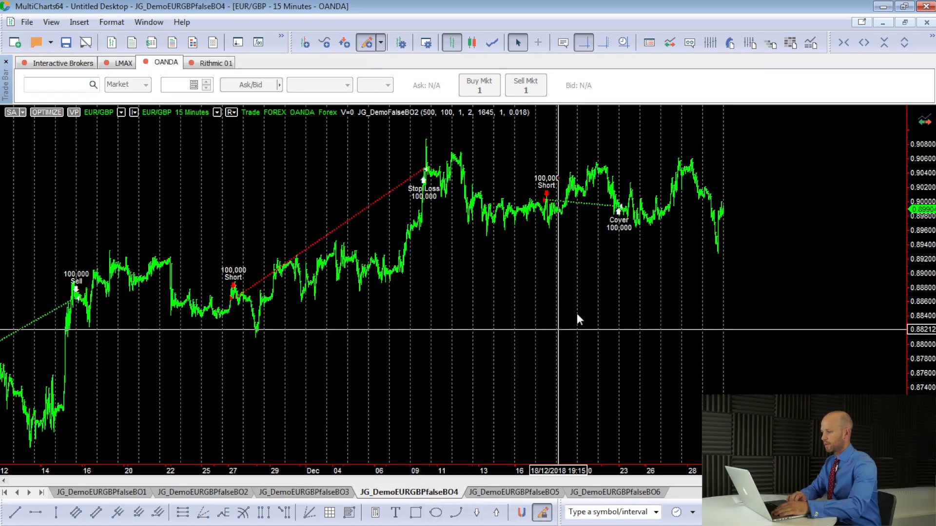
Step: Open the MyStop 0.000–0.040 report and select the MyStop 0 row (52,004 net profit)
{"action": "left_click", "coordinate": [46, 112]}
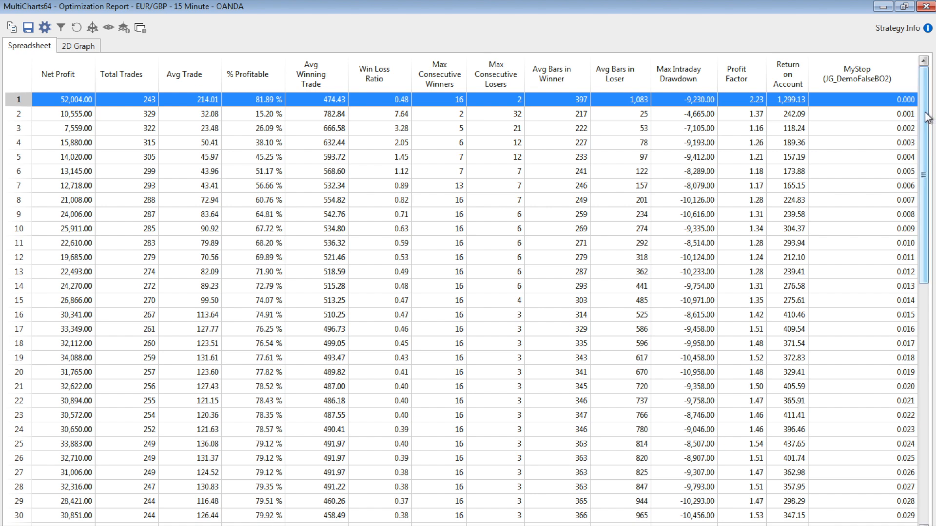
{"action": "scroll", "scroll_direction": "down", "scroll_amount": 3}
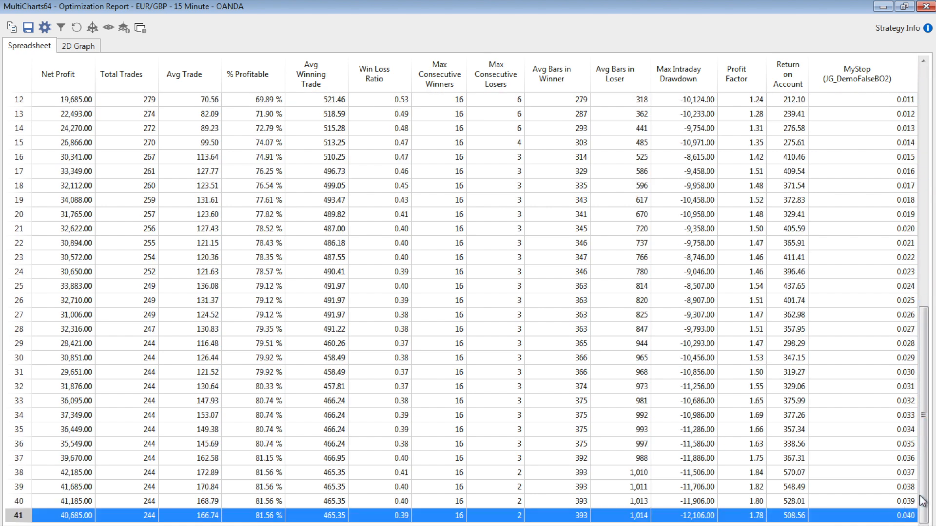
{"action": "scroll", "scroll_direction": "up", "scroll_amount": 3}
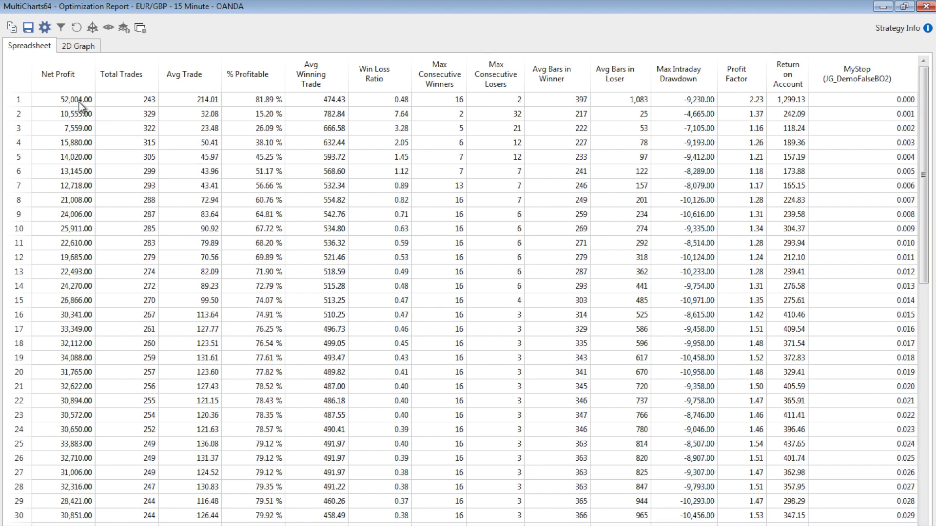
{"action": "left_click", "coordinate": [57, 100]}
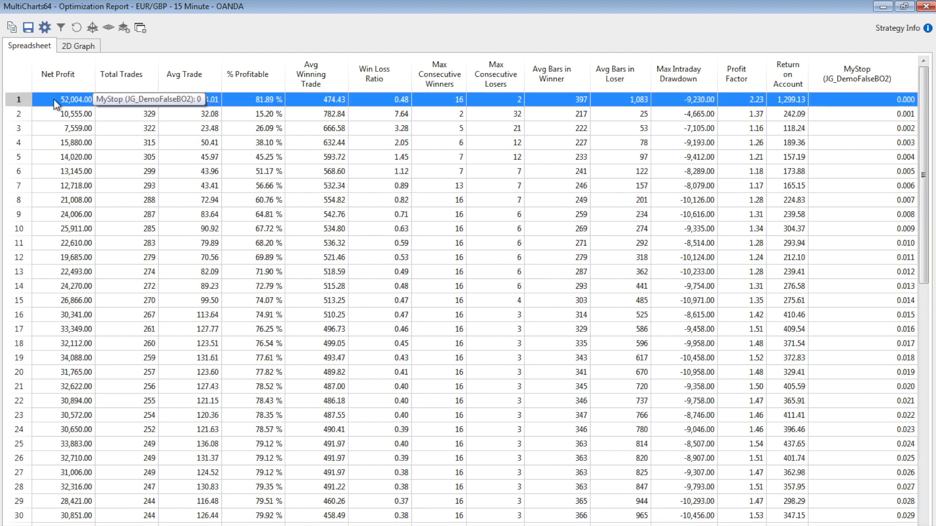
{"action": "mouse_move", "coordinate": [88, 213]}
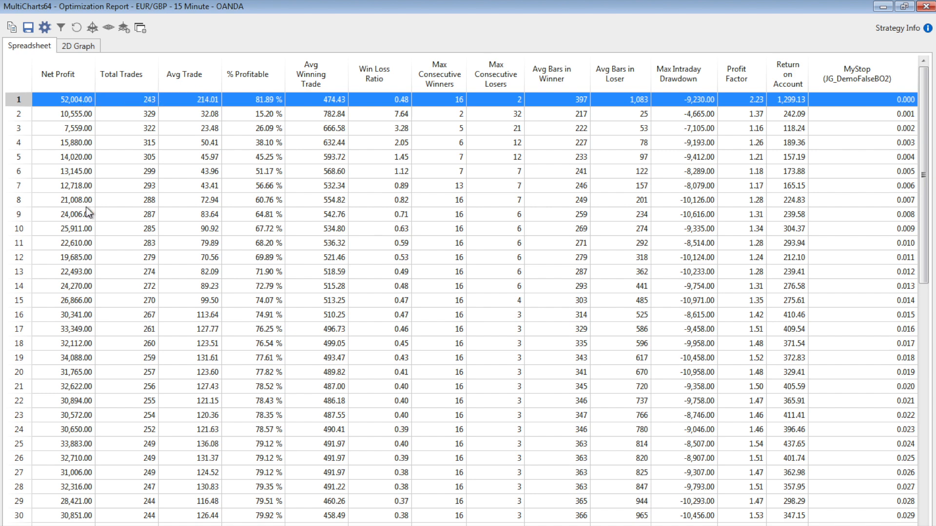
{"action": "mouse_move", "coordinate": [80, 406]}
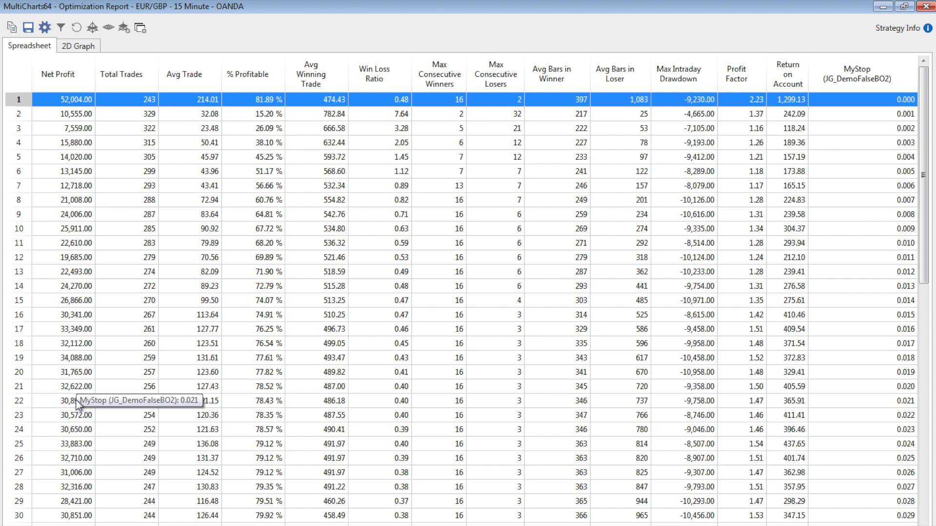
{"action": "mouse_move", "coordinate": [77, 406]}
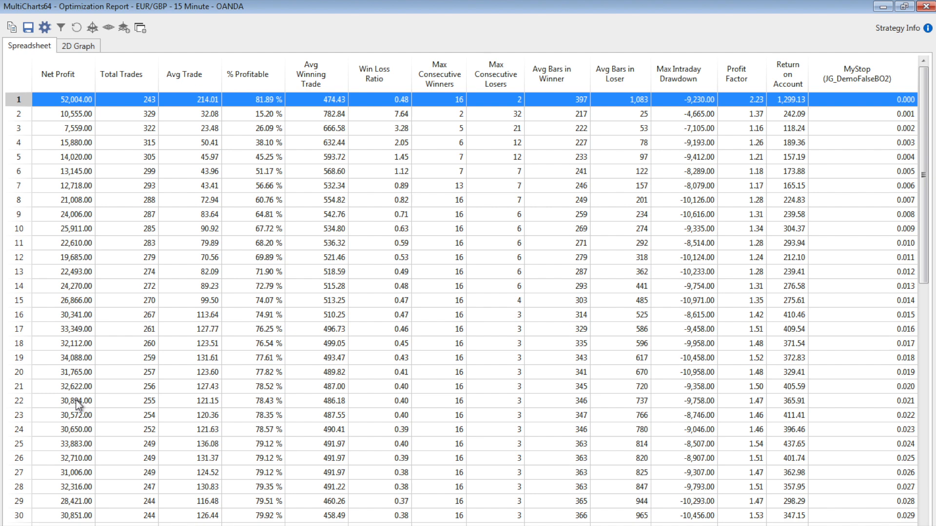
{"action": "mouse_move", "coordinate": [190, 109]}
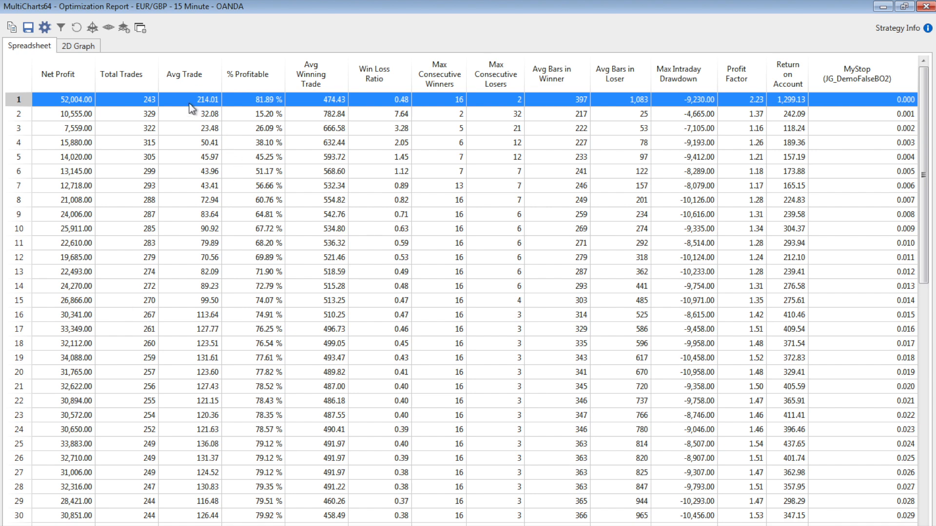
{"action": "mouse_move", "coordinate": [206, 110]}
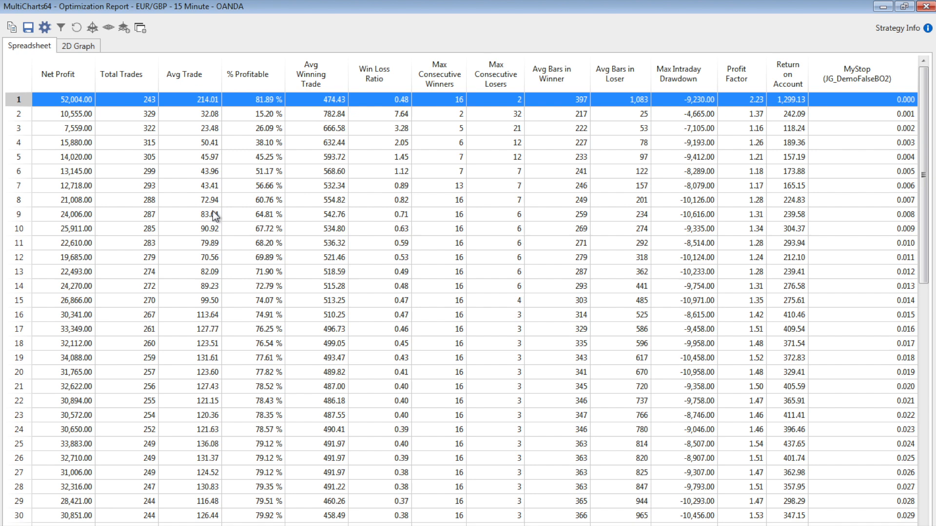
{"action": "mouse_move", "coordinate": [213, 295]}
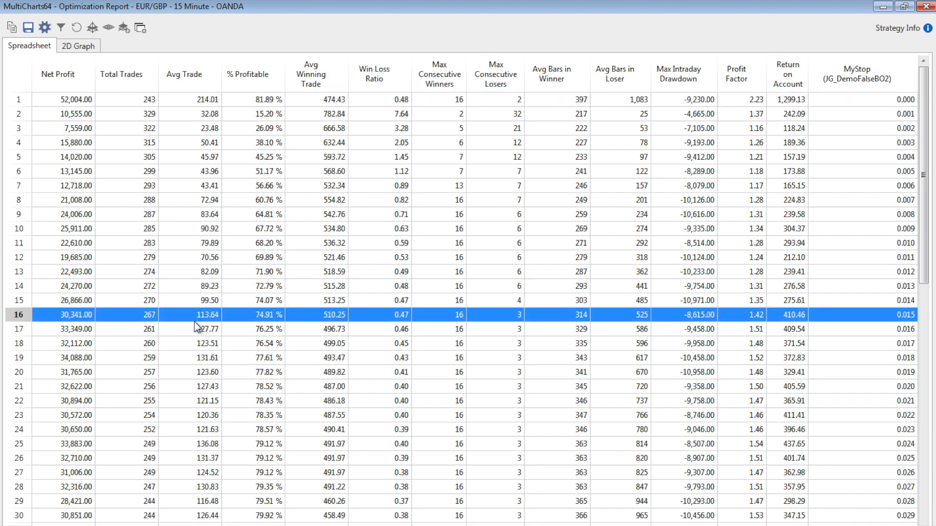
{"action": "mouse_move", "coordinate": [182, 325]}
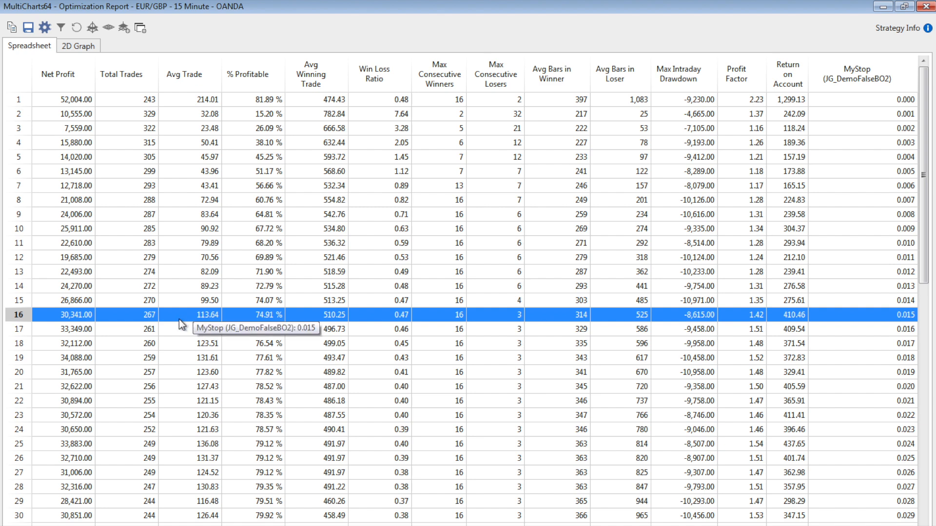
{"action": "mouse_move", "coordinate": [215, 324]}
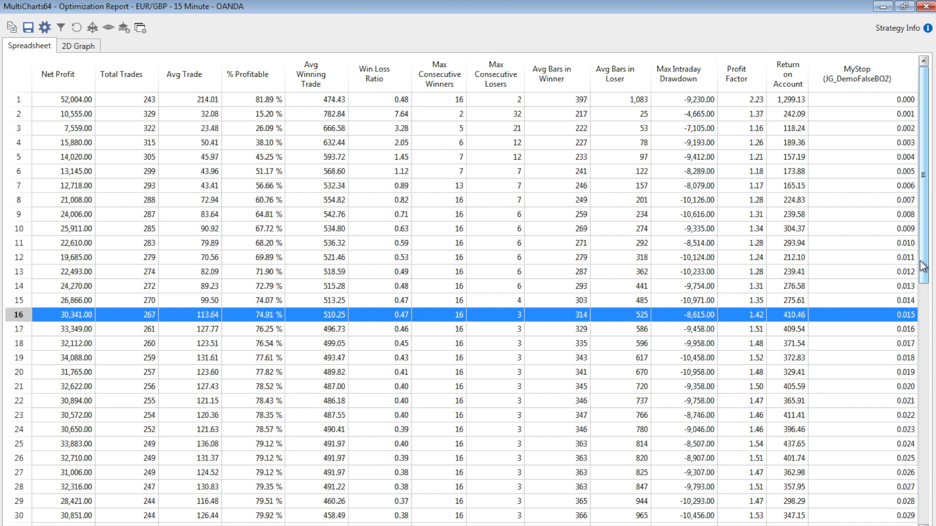
Step: Compare MyStop rows 0.039 and 0.016, then choose 0.018 (34,088 net profit, 259 trades)
{"action": "scroll", "scroll_direction": "down", "scroll_amount": 3}
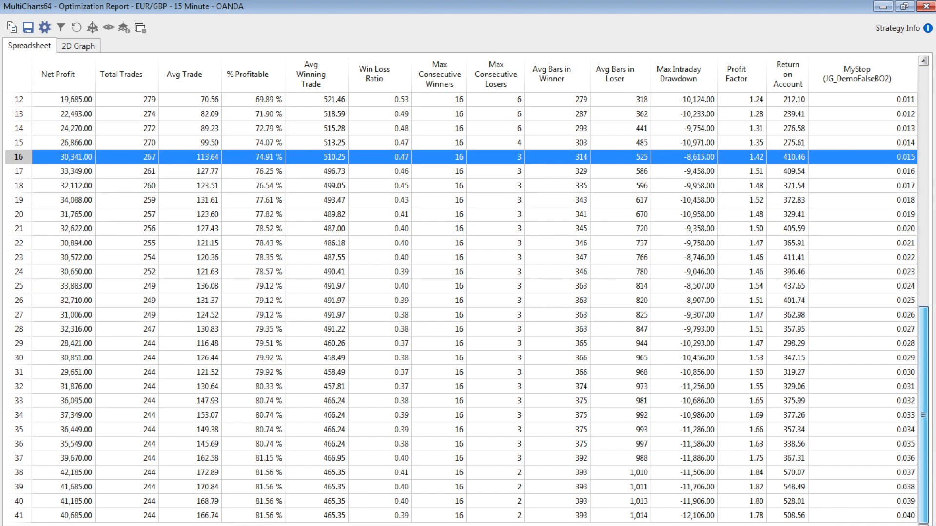
{"action": "mouse_move", "coordinate": [199, 374]}
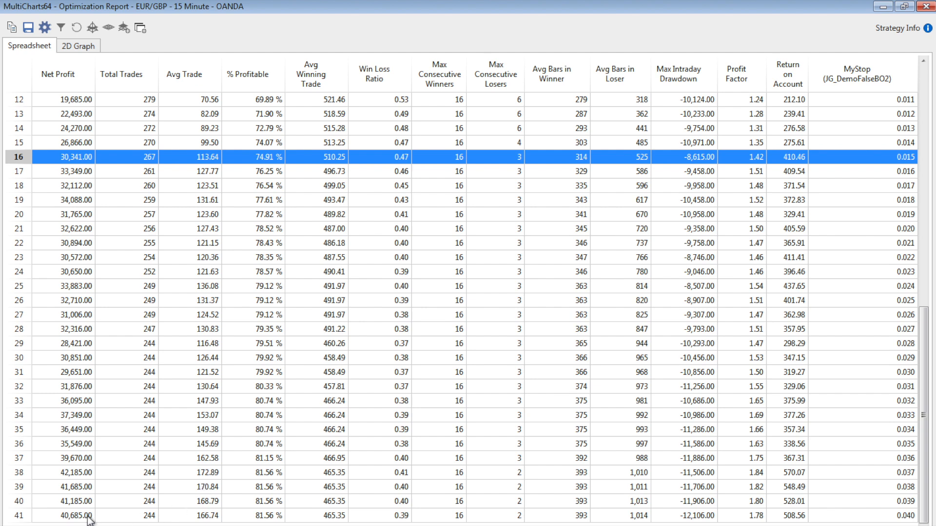
{"action": "left_click", "coordinate": [71, 516]}
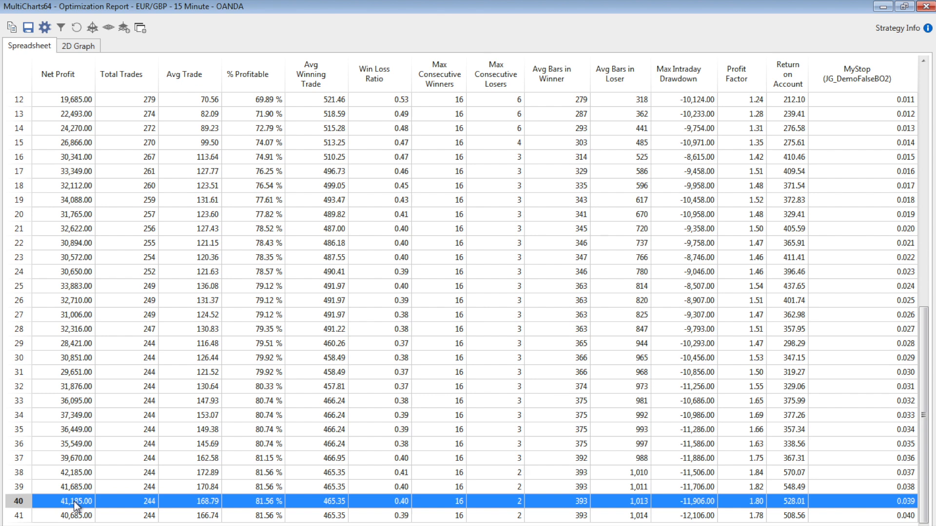
{"action": "scroll", "scroll_direction": "up", "scroll_amount": 3}
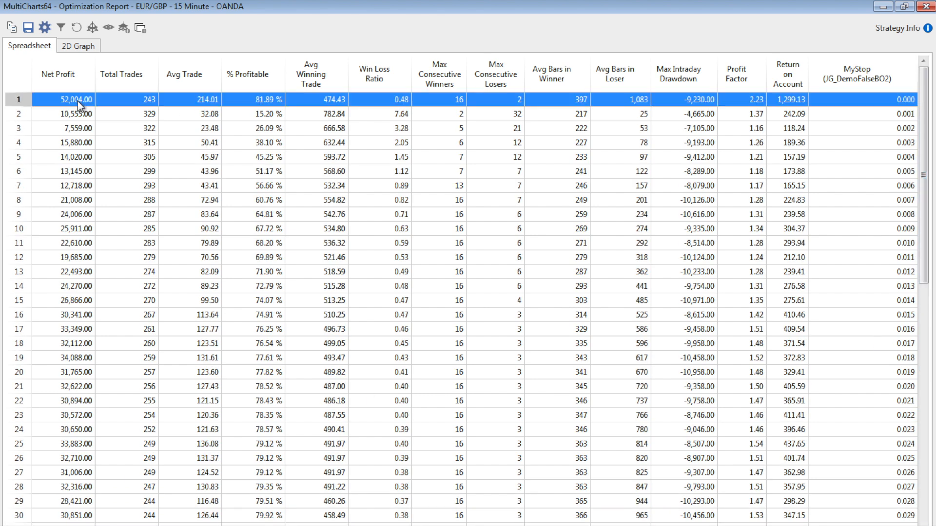
{"action": "mouse_move", "coordinate": [80, 113]}
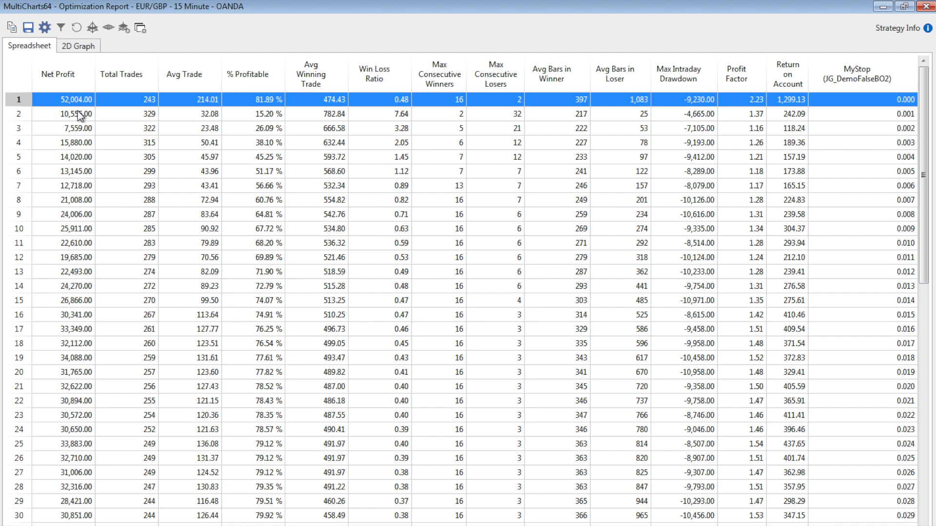
{"action": "left_click", "coordinate": [60, 329]}
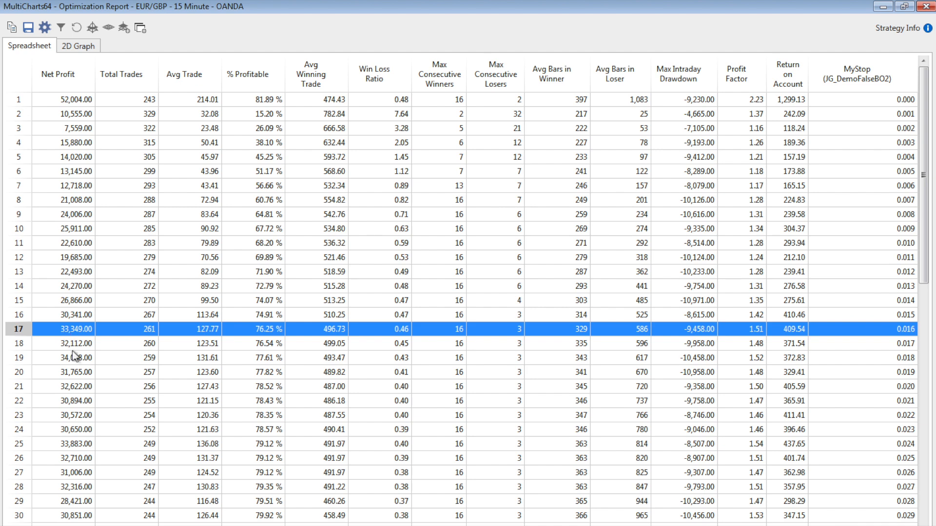
{"action": "left_click", "coordinate": [72, 357]}
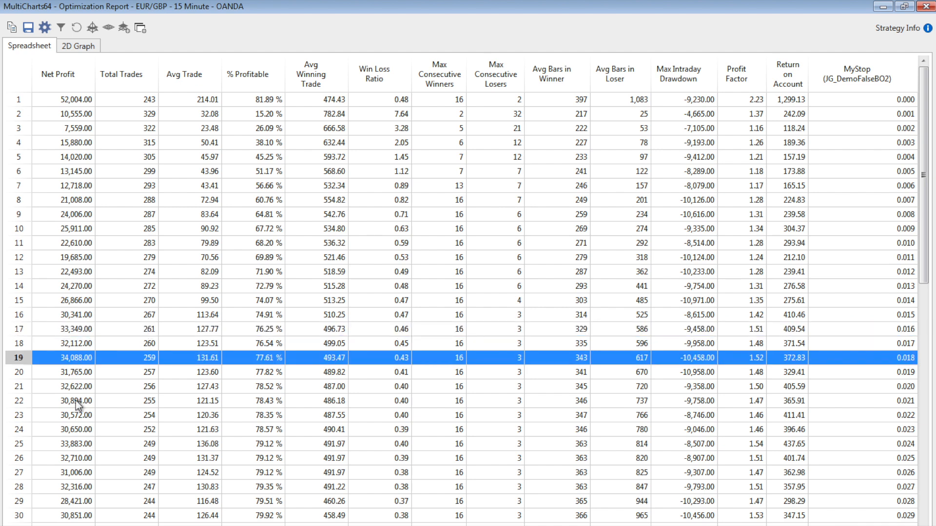
{"action": "mouse_move", "coordinate": [77, 367]}
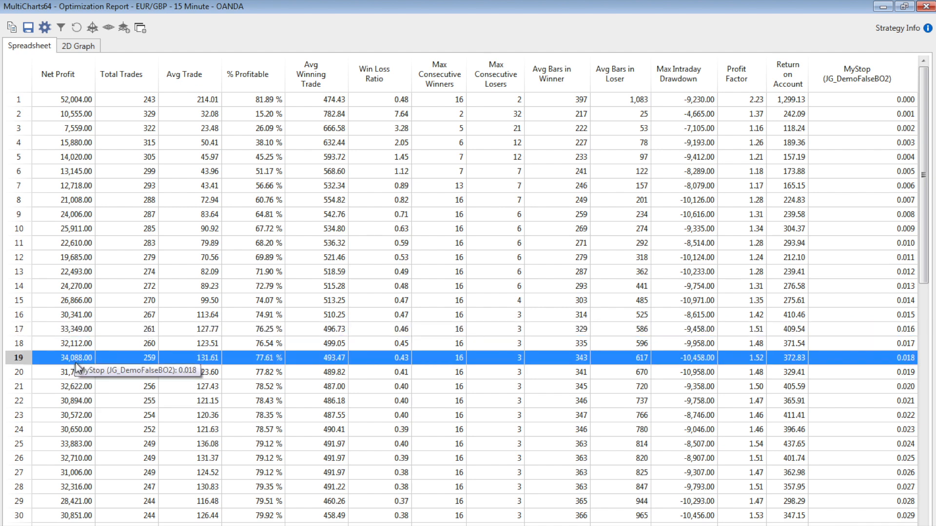
{"action": "mouse_move", "coordinate": [81, 448]}
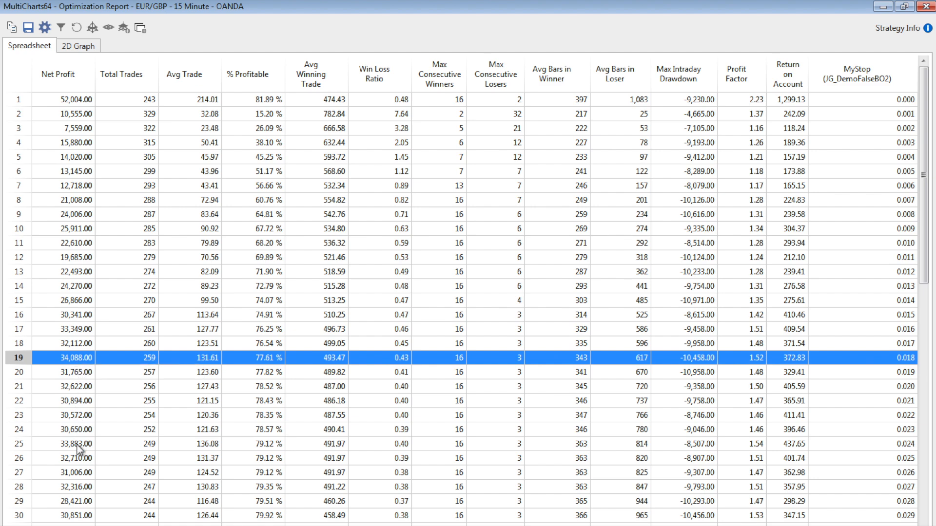
{"action": "mouse_move", "coordinate": [78, 515]}
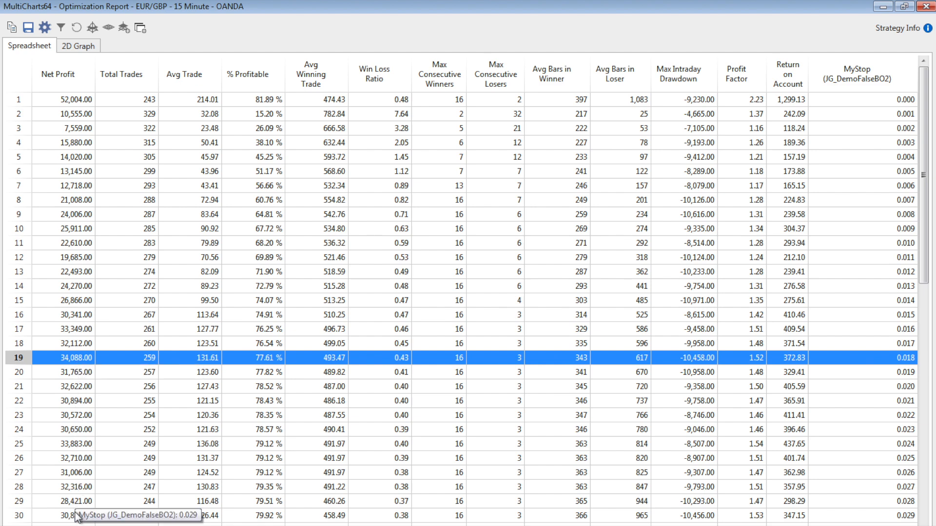
{"action": "mouse_move", "coordinate": [212, 376]}
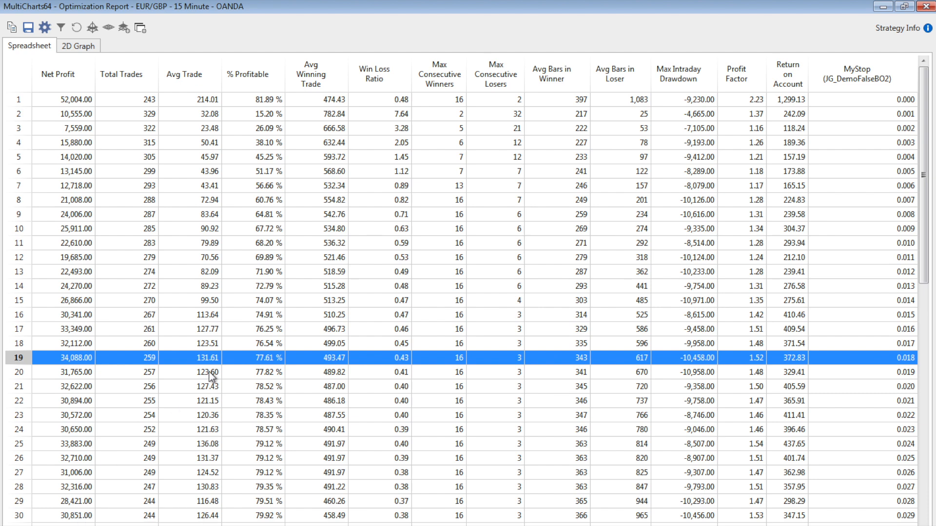
{"action": "mouse_move", "coordinate": [226, 366]}
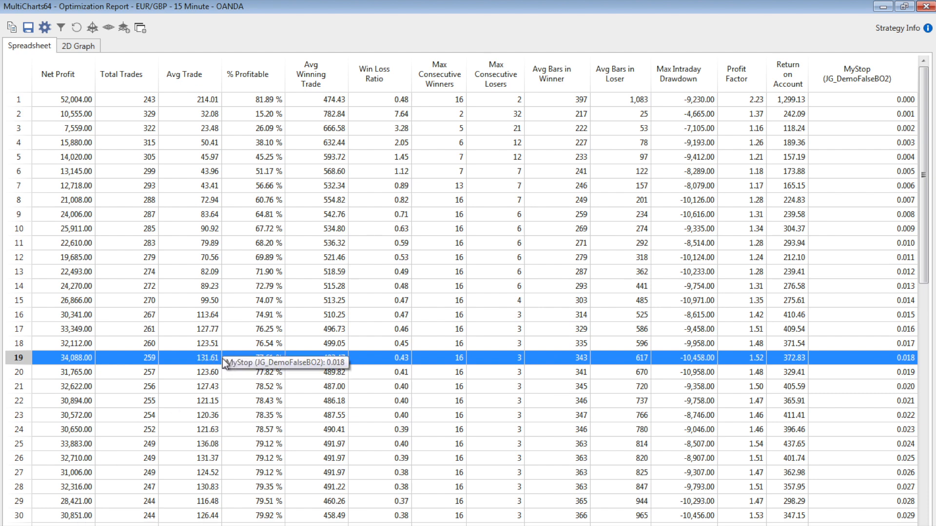
{"action": "mouse_move", "coordinate": [203, 360]}
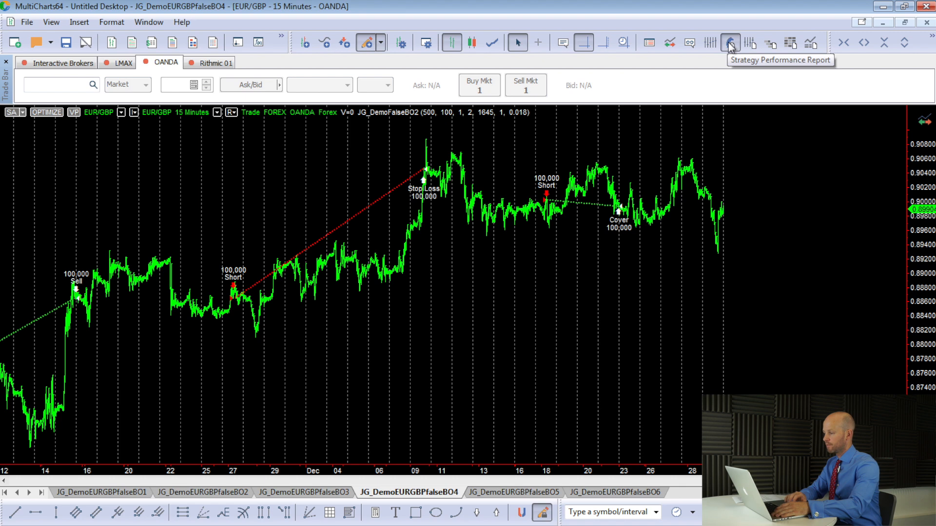
Step: Open the performance report to view the detailed equity curve for MyStop 0.018
{"action": "left_click", "coordinate": [729, 43]}
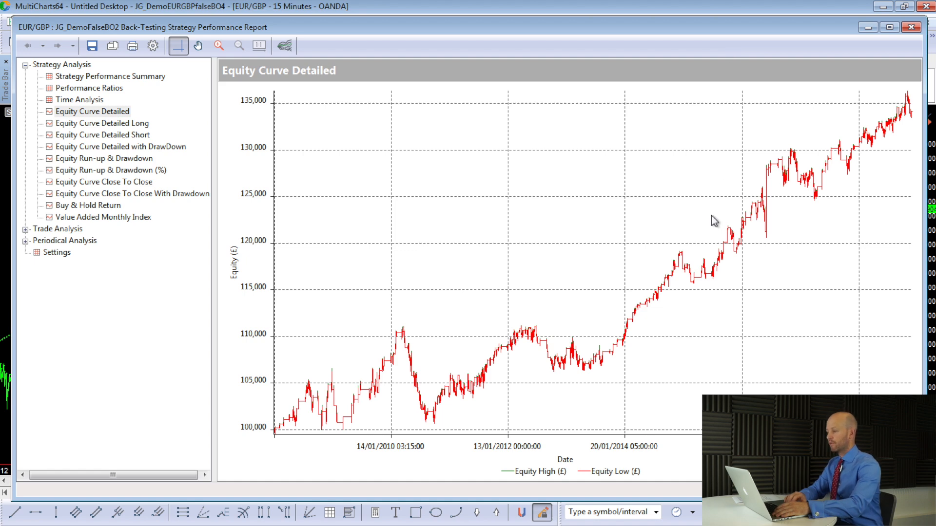
{"action": "mouse_move", "coordinate": [575, 393]}
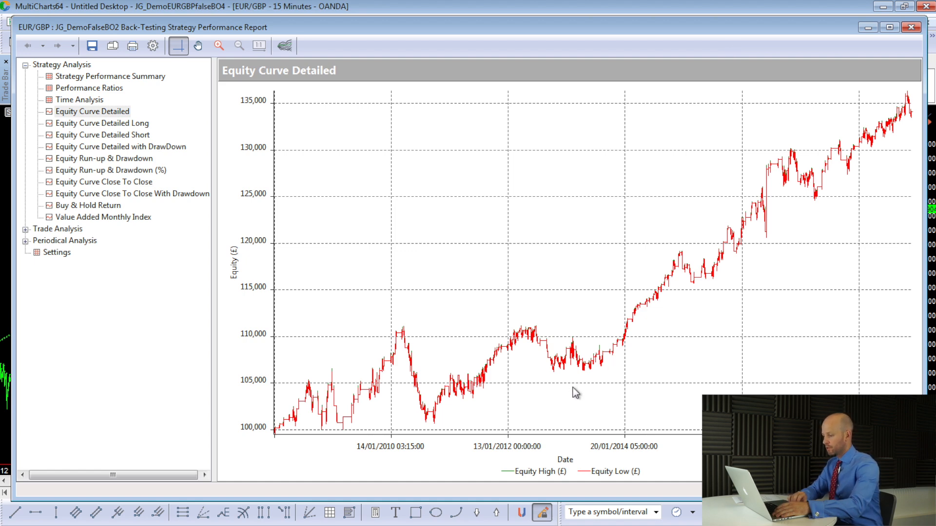
{"action": "mouse_move", "coordinate": [579, 375]}
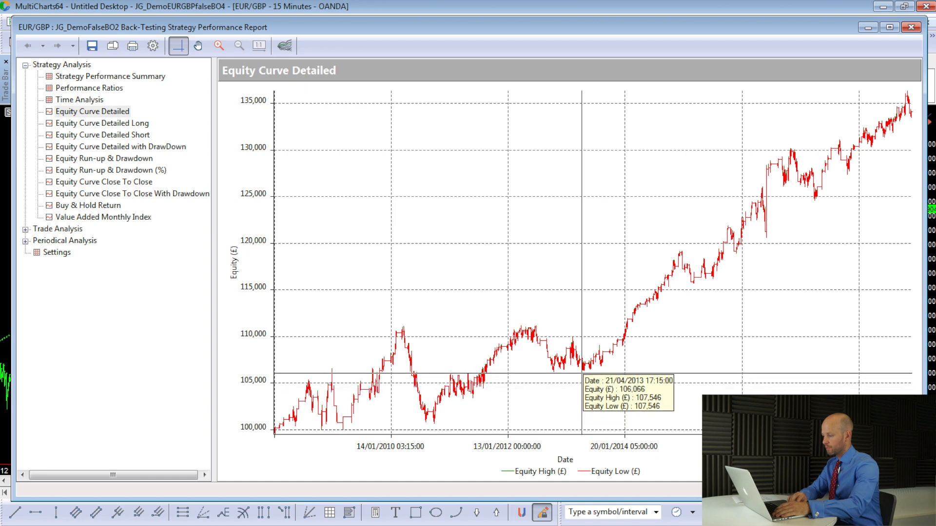
{"action": "mouse_move", "coordinate": [831, 151]}
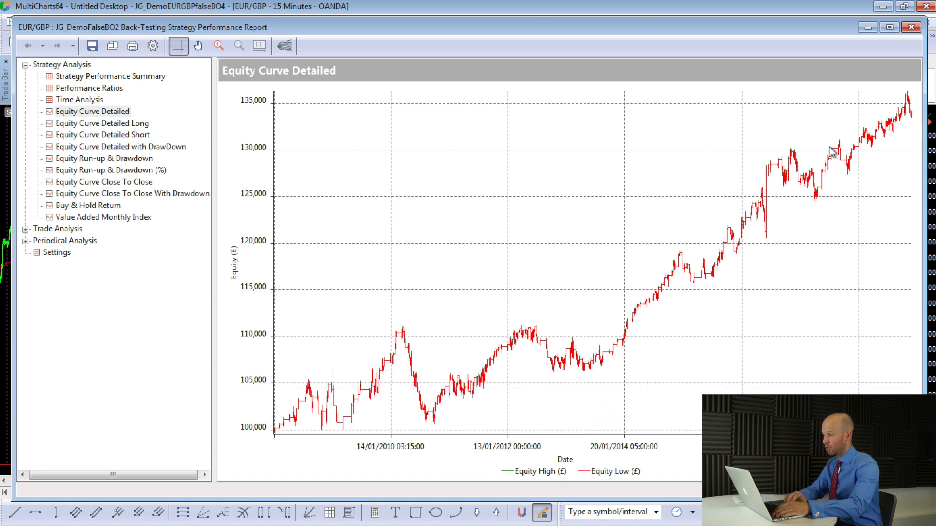
{"action": "mouse_move", "coordinate": [901, 122]}
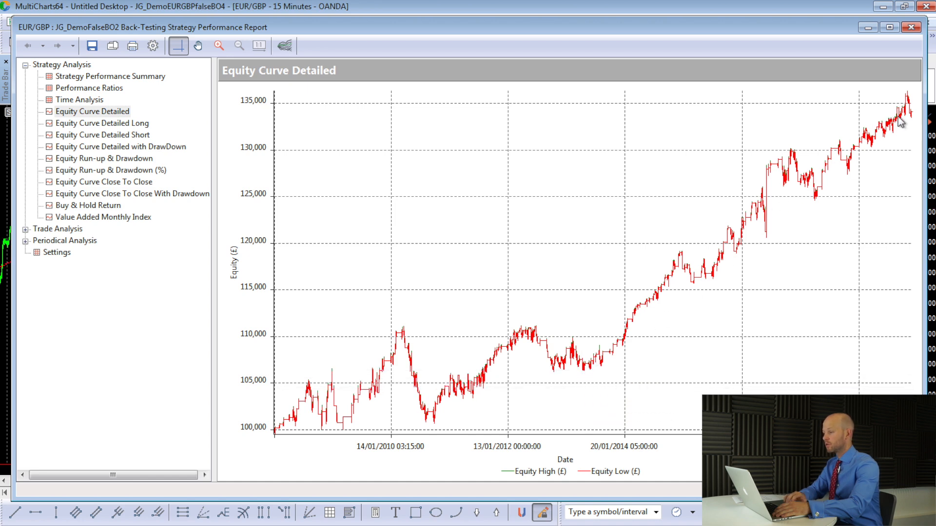
{"action": "mouse_move", "coordinate": [575, 372]}
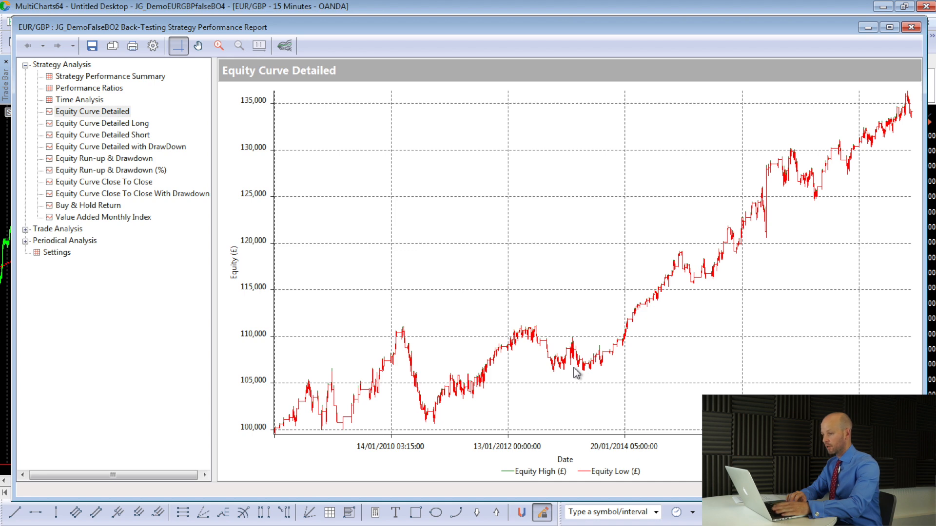
{"action": "mouse_move", "coordinate": [754, 225]}
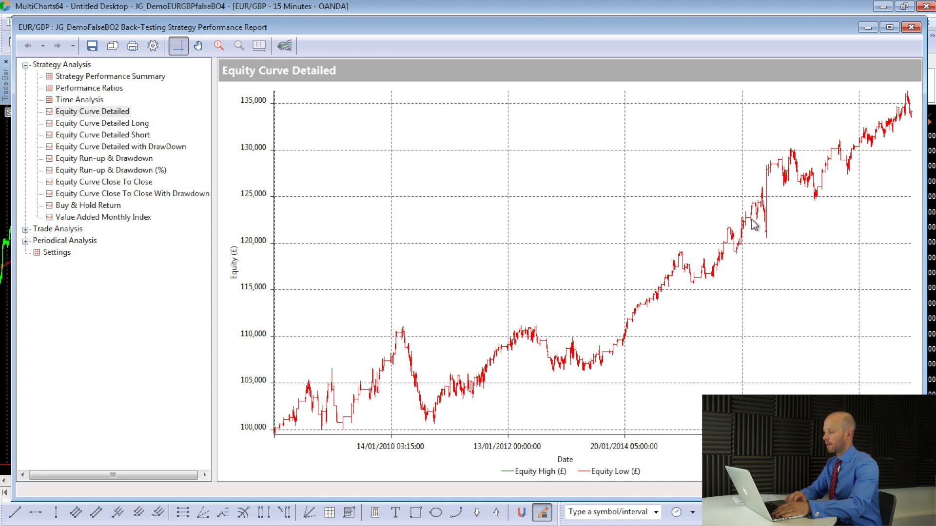
{"action": "mouse_move", "coordinate": [866, 170]}
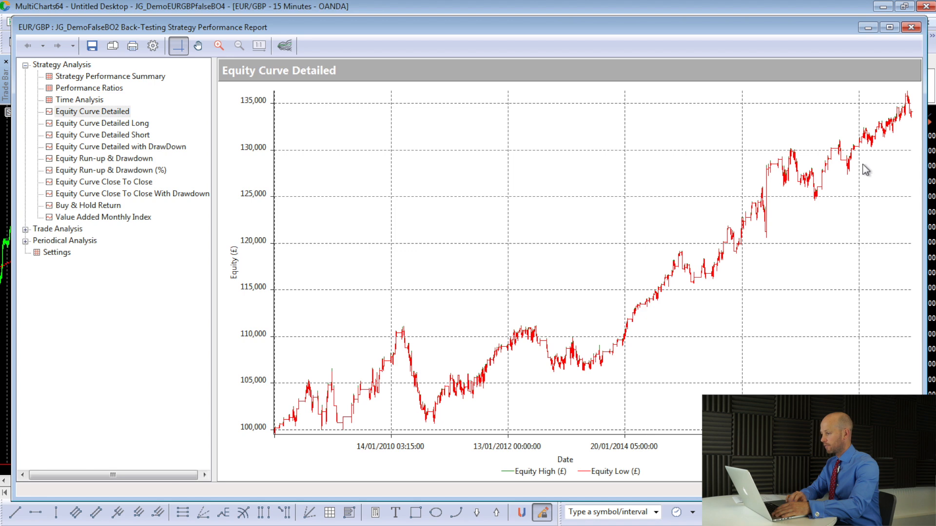
{"action": "mouse_move", "coordinate": [880, 132]}
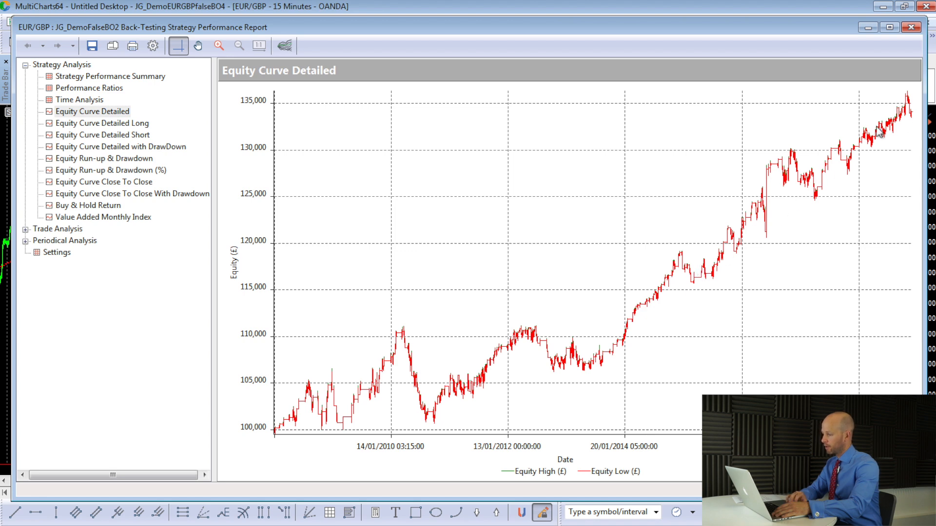
{"action": "mouse_move", "coordinate": [364, 389]}
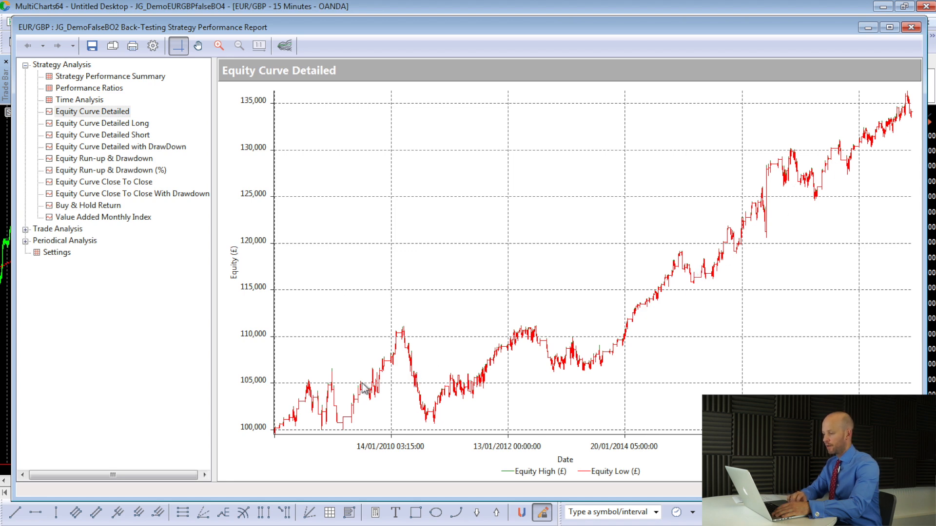
{"action": "mouse_move", "coordinate": [564, 356]}
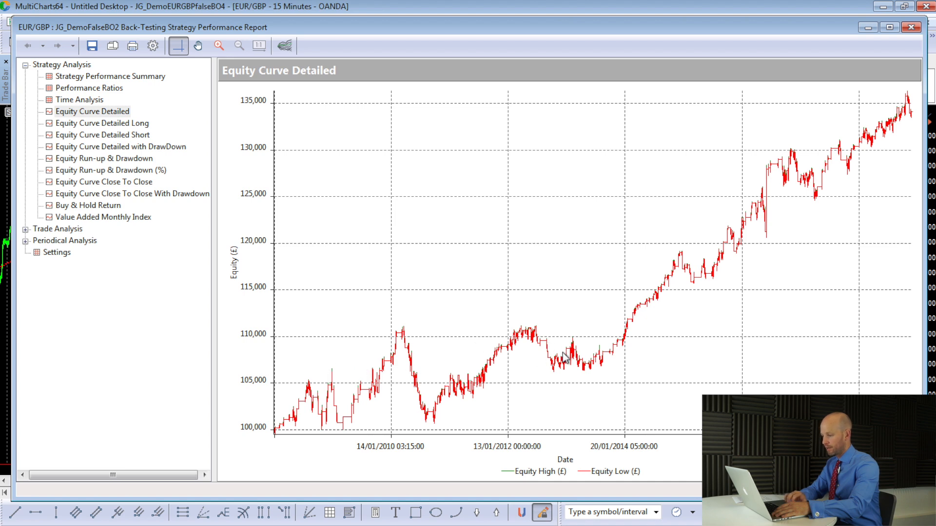
{"action": "mouse_move", "coordinate": [886, 130]}
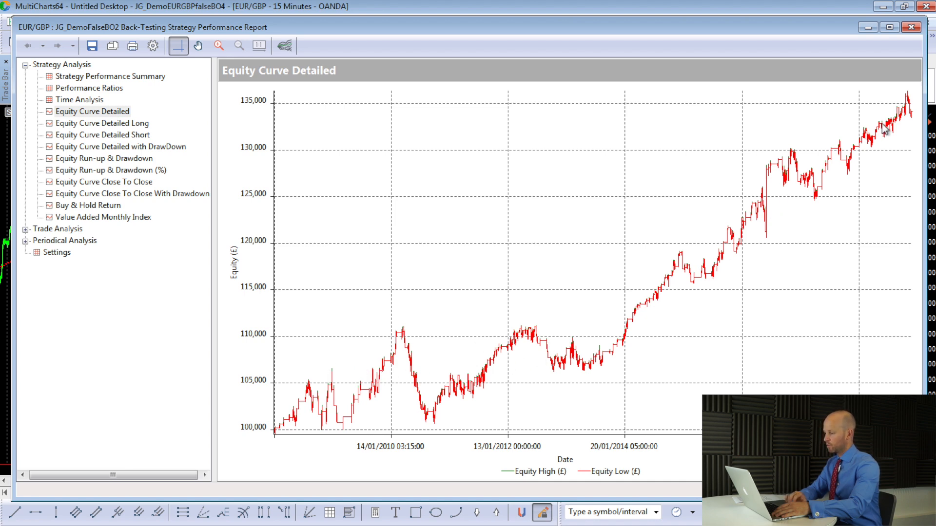
{"action": "mouse_move", "coordinate": [803, 166]}
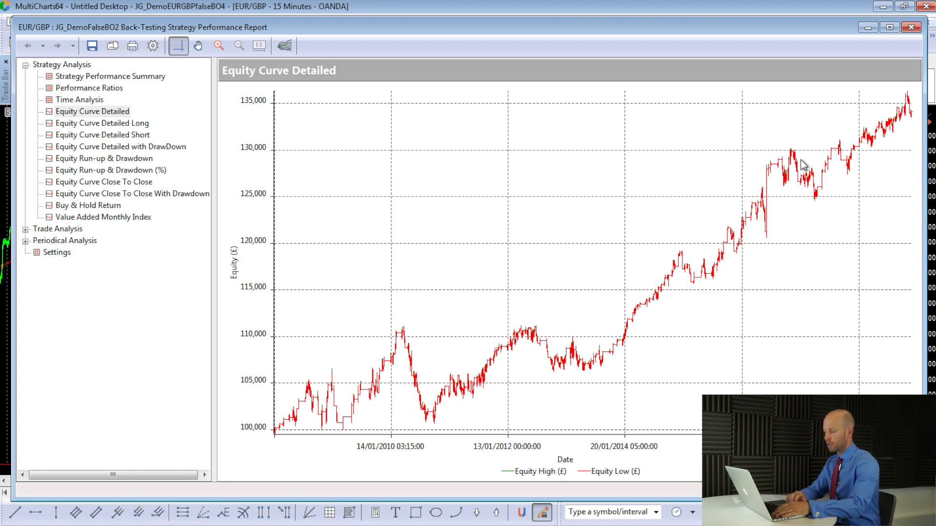
{"action": "mouse_move", "coordinate": [606, 358]}
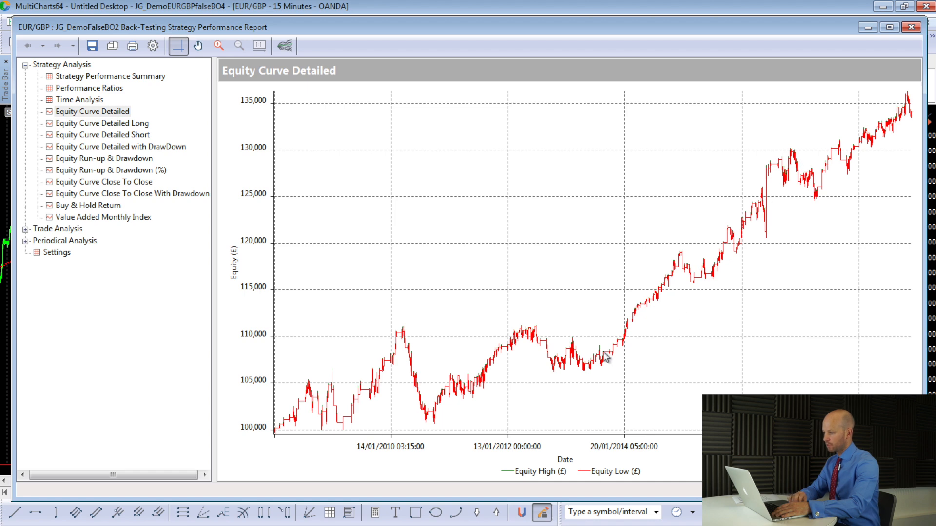
{"action": "mouse_move", "coordinate": [881, 138]}
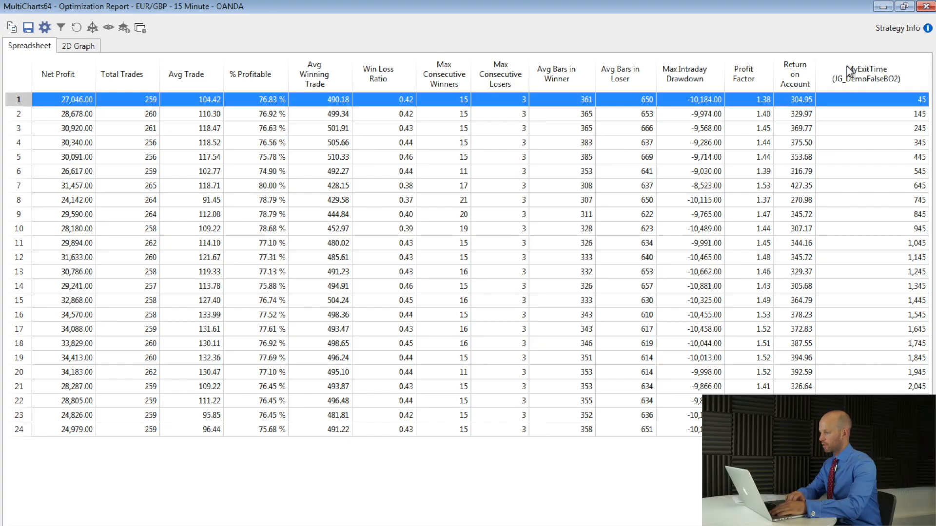
{"action": "mouse_move", "coordinate": [896, 80]}
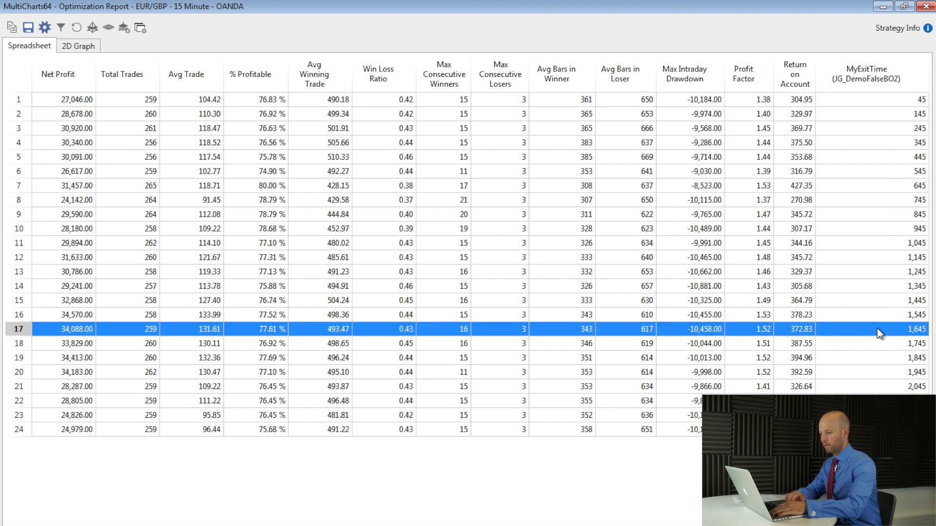
{"action": "mouse_move", "coordinate": [94, 339]}
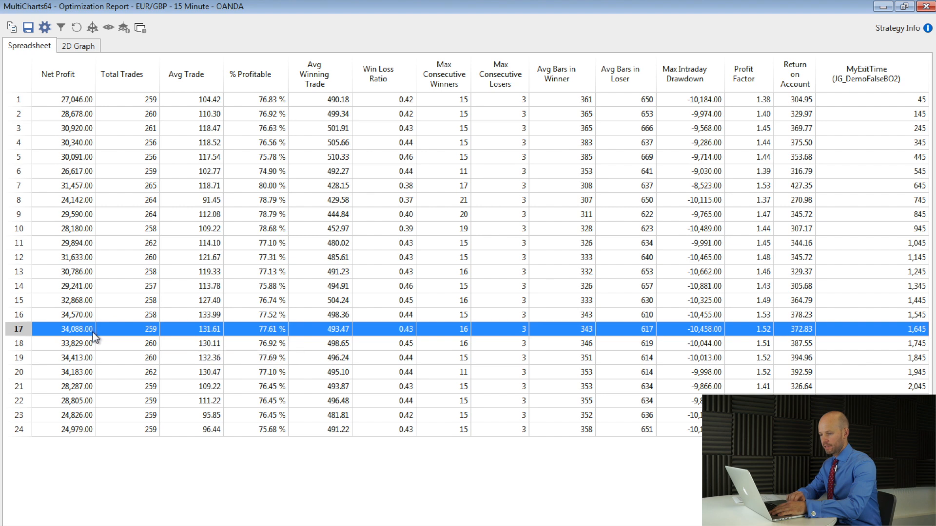
{"action": "mouse_move", "coordinate": [81, 329]}
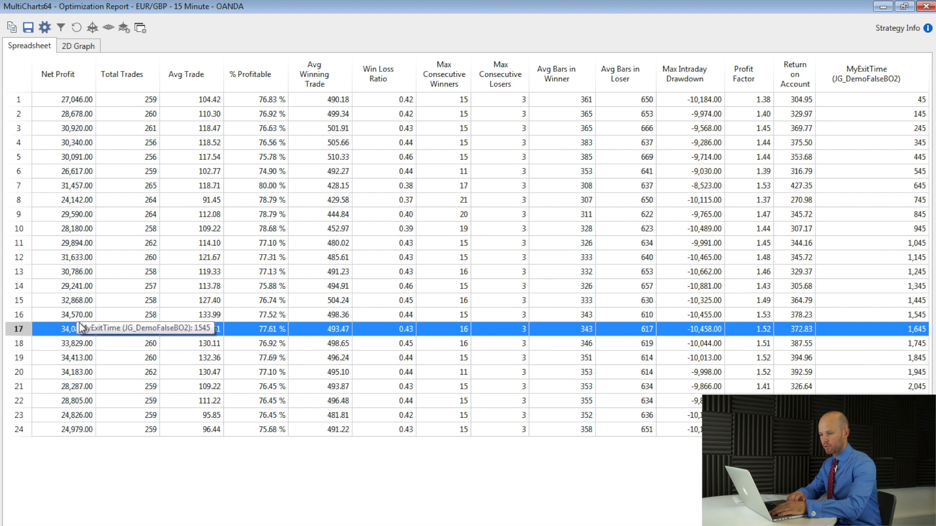
Step: Select the MyExitTime 1,845 row in the optimization spreadsheet
{"action": "left_click", "coordinate": [78, 358]}
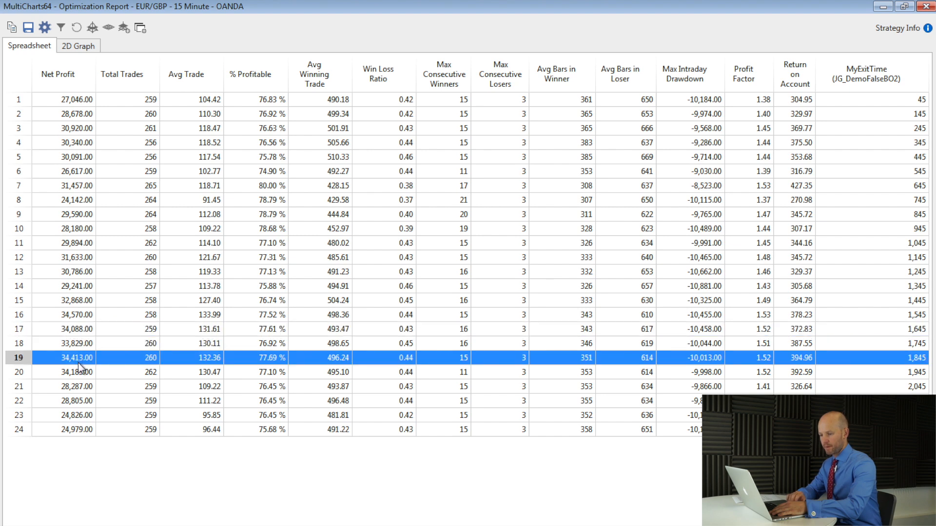
{"action": "mouse_move", "coordinate": [210, 366]}
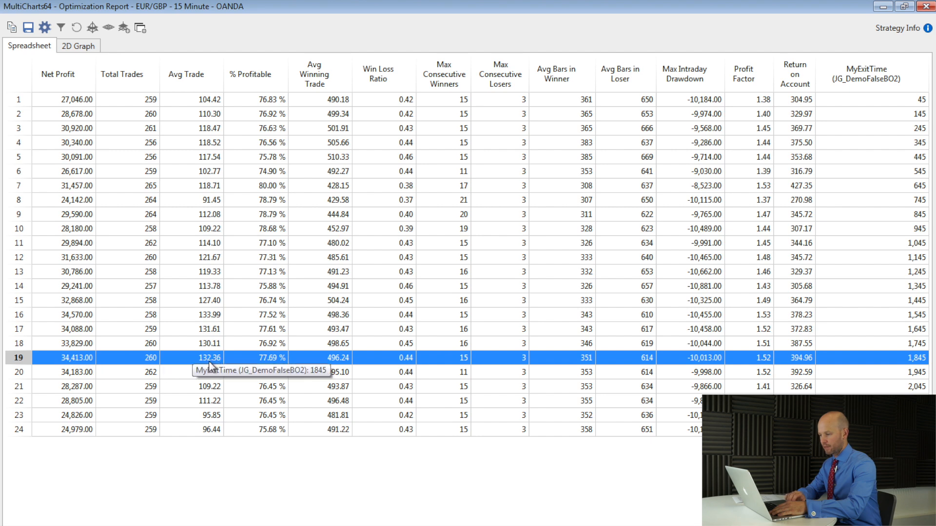
{"action": "mouse_move", "coordinate": [907, 366]}
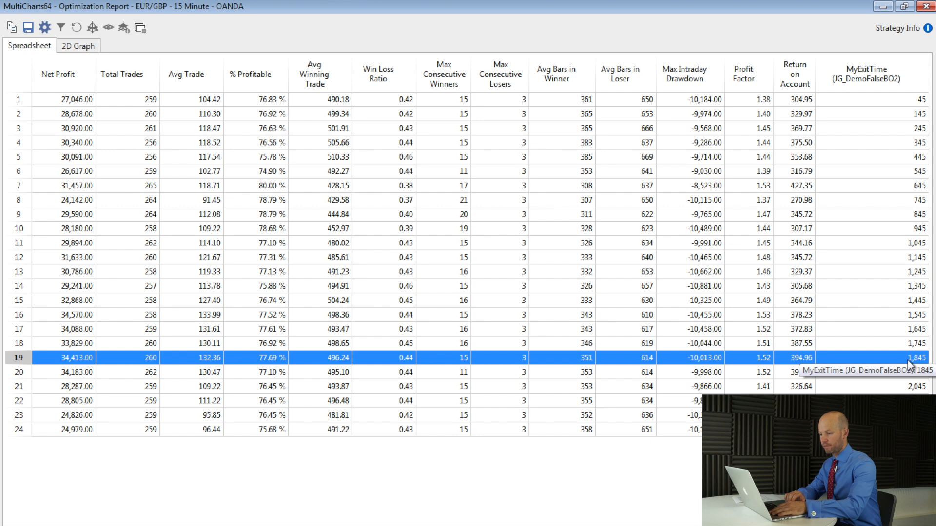
{"action": "mouse_move", "coordinate": [135, 307]}
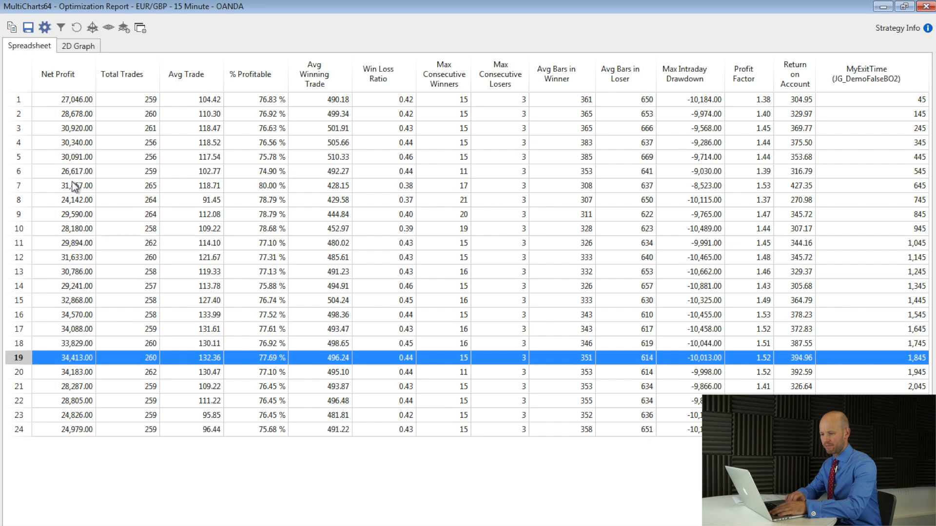
{"action": "mouse_move", "coordinate": [77, 346]}
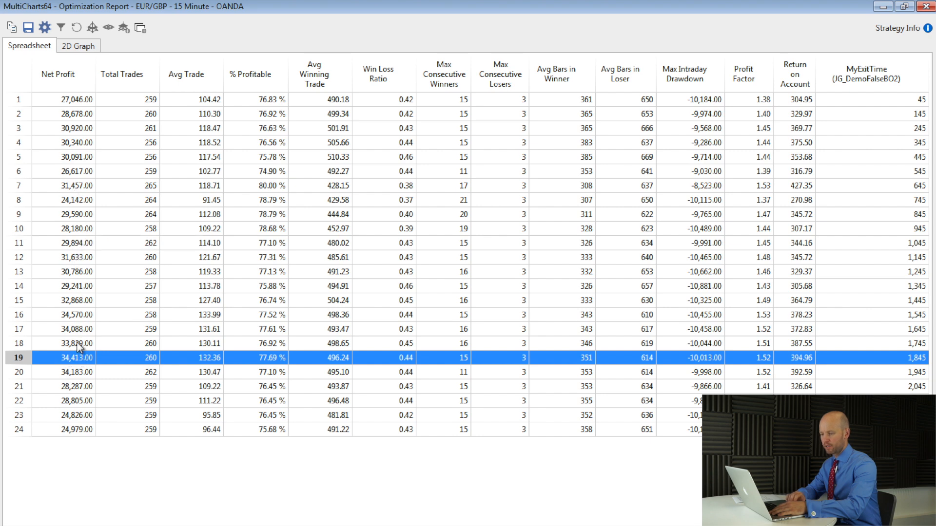
{"action": "mouse_move", "coordinate": [78, 329]}
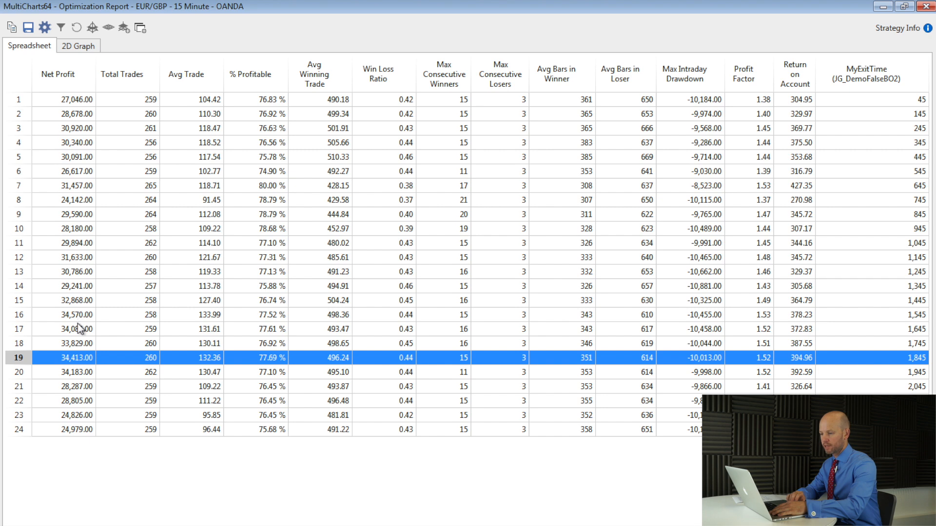
{"action": "mouse_move", "coordinate": [78, 248]}
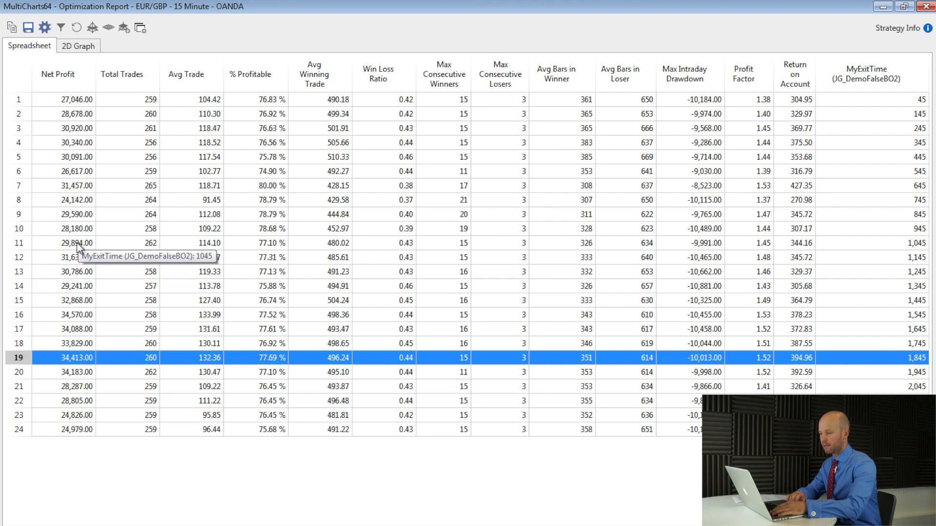
{"action": "mouse_move", "coordinate": [894, 179]}
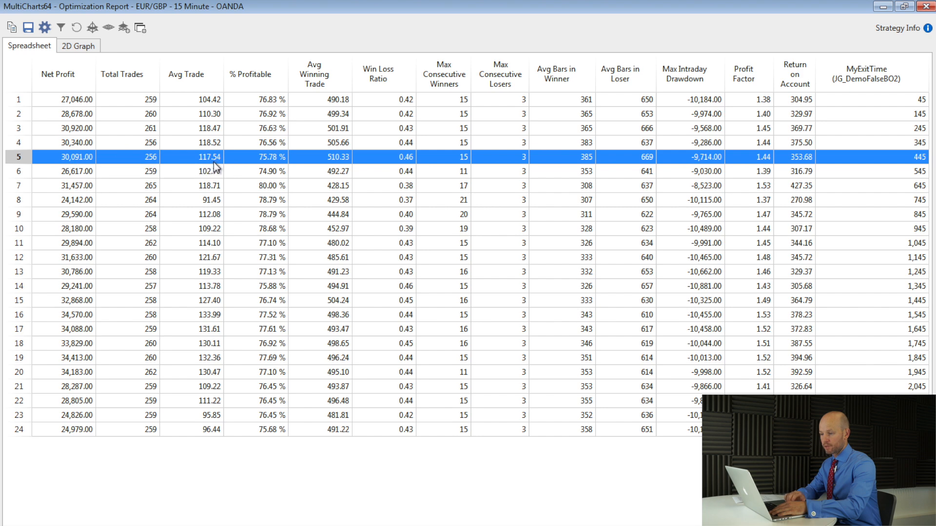
{"action": "mouse_move", "coordinate": [215, 166]}
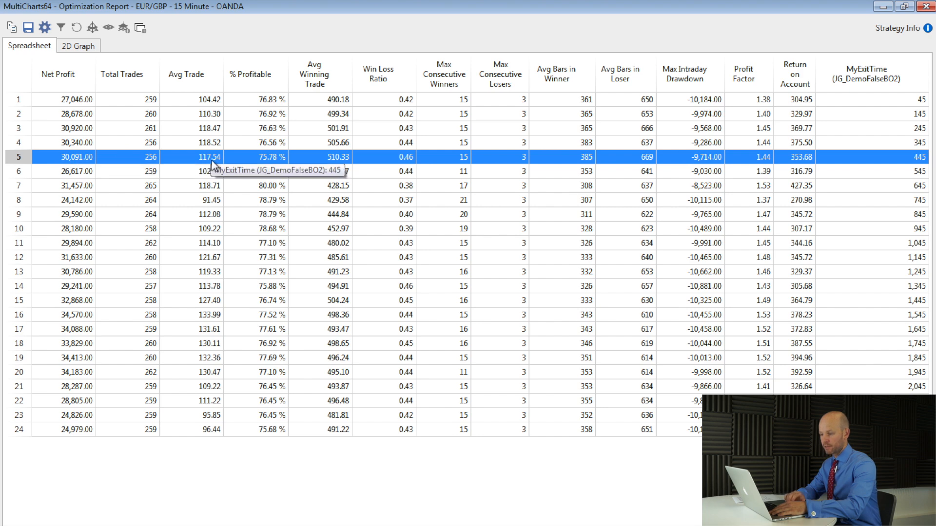
{"action": "mouse_move", "coordinate": [216, 165]}
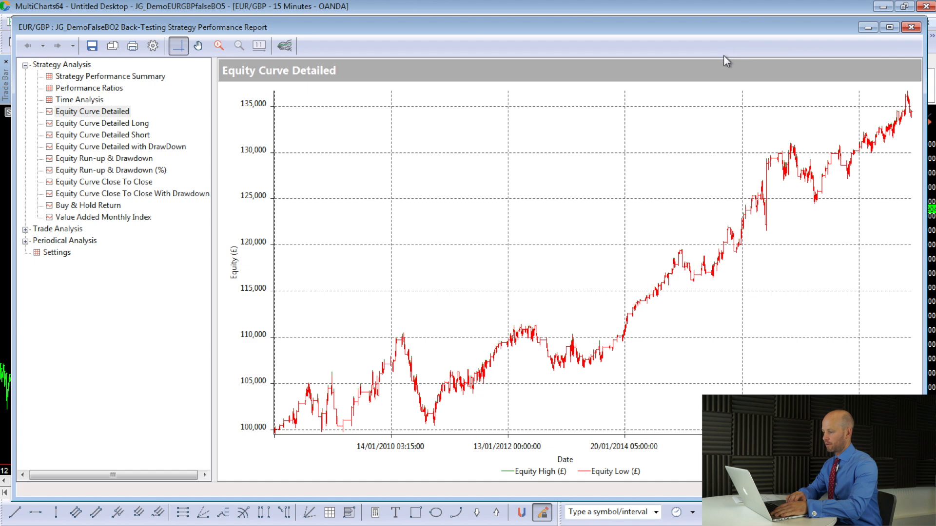
{"action": "mouse_move", "coordinate": [749, 133]}
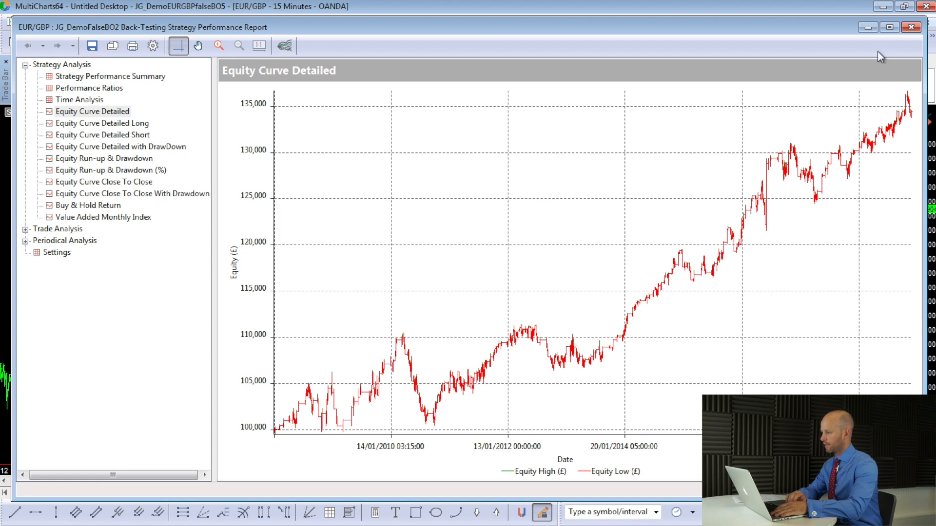
Step: Close the performance report and switch to the JG_DemoEURGBPfalseBO6 workspace
{"action": "left_click", "coordinate": [912, 27]}
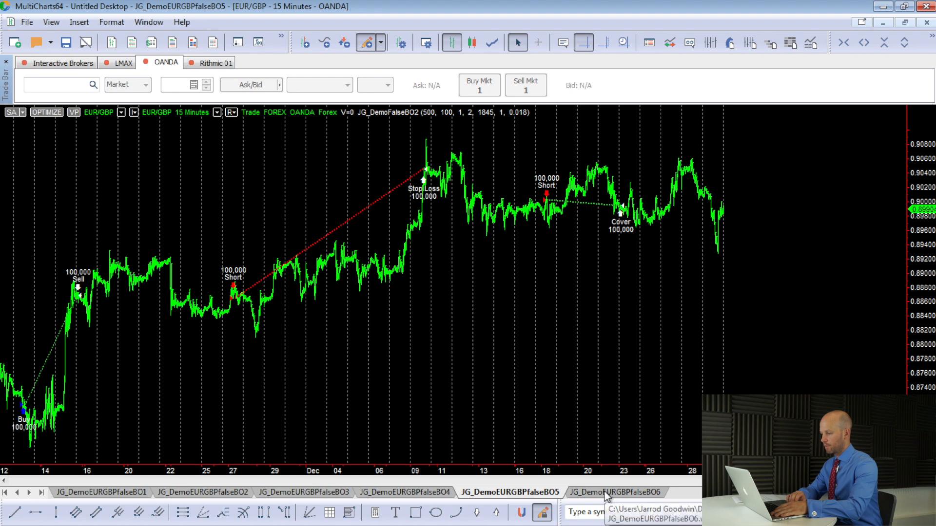
{"action": "left_click", "coordinate": [610, 492]}
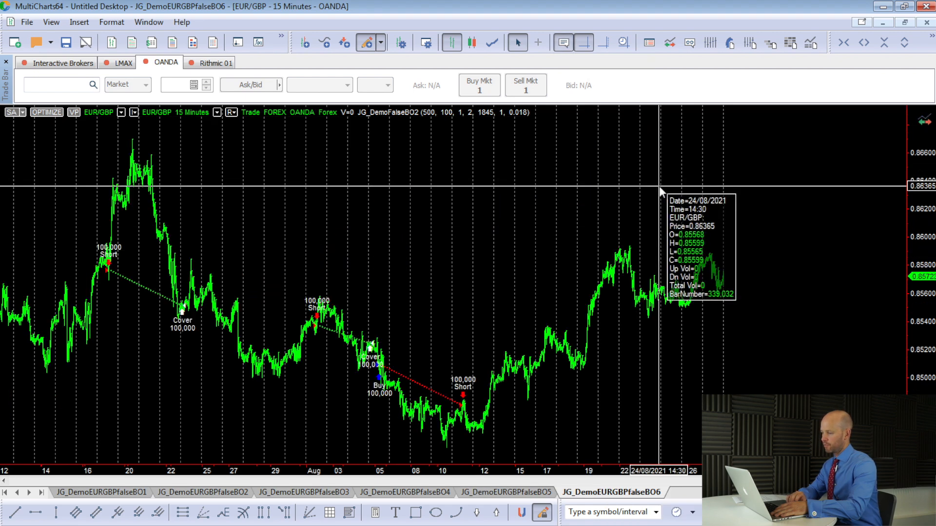
{"action": "mouse_move", "coordinate": [674, 196]}
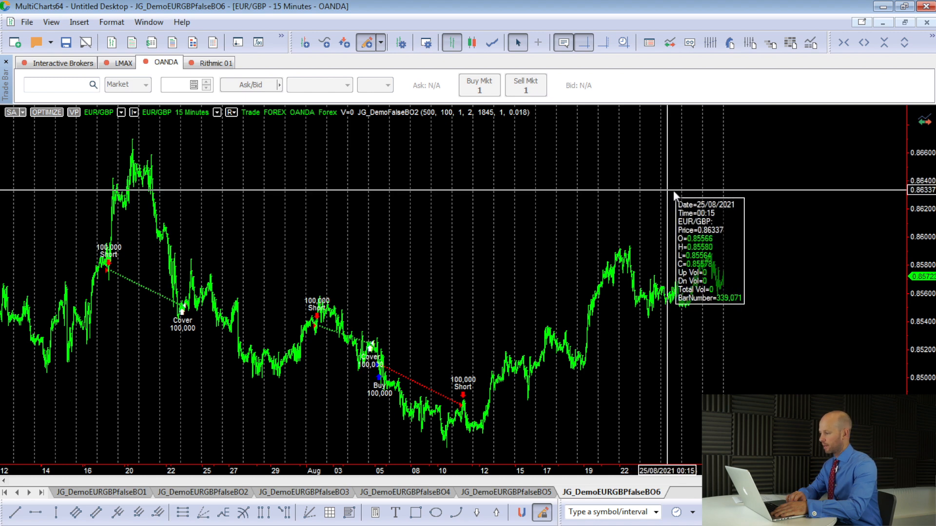
{"action": "mouse_move", "coordinate": [710, 197]}
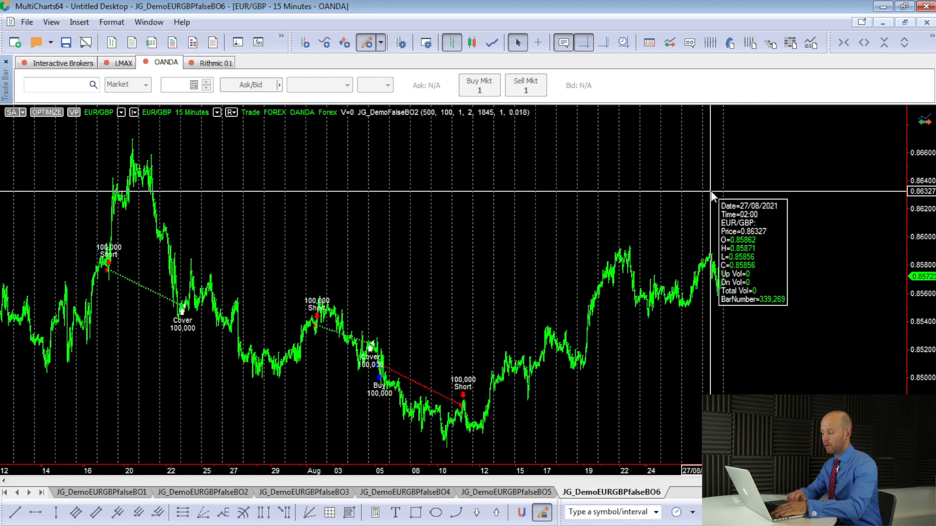
{"action": "mouse_move", "coordinate": [731, 43]}
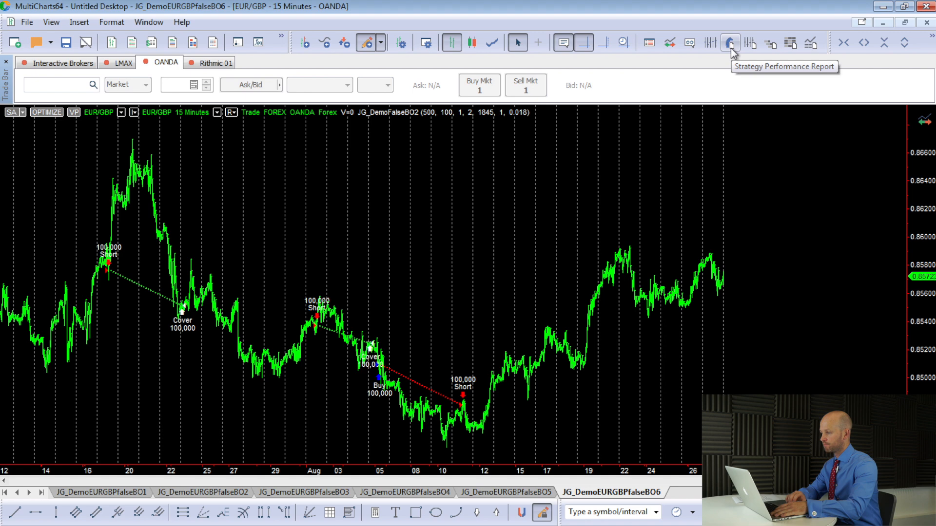
Step: Open the BO6 performance report, view the close-to-close equity curve, then the detailed curve
{"action": "left_click", "coordinate": [730, 43]}
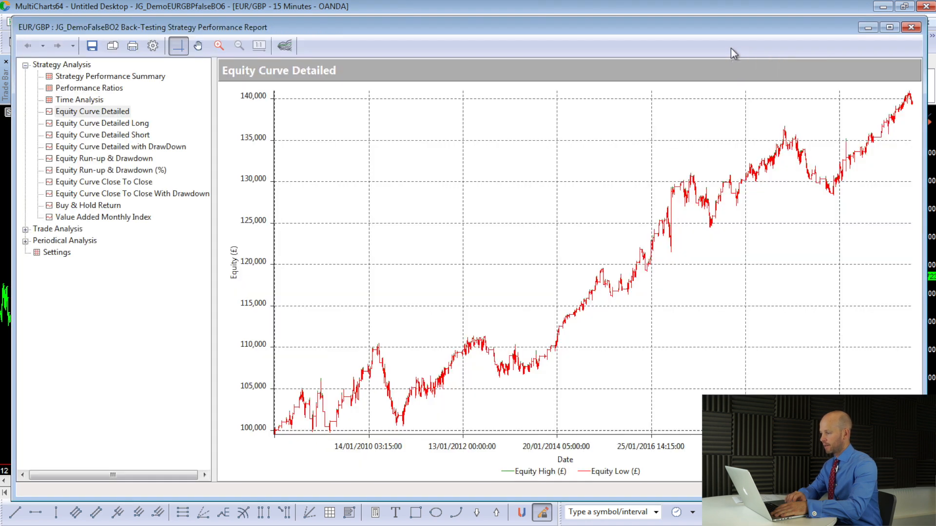
{"action": "left_click", "coordinate": [103, 182]}
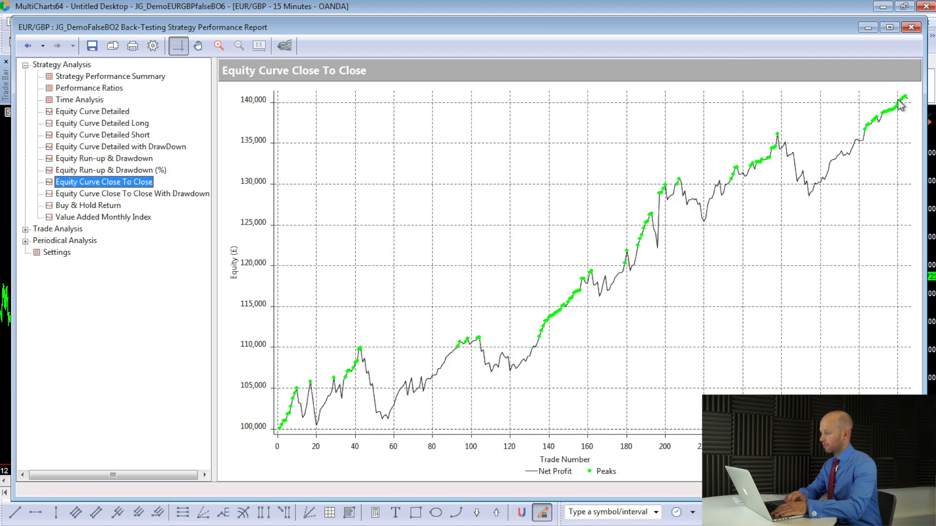
{"action": "left_click", "coordinate": [92, 111]}
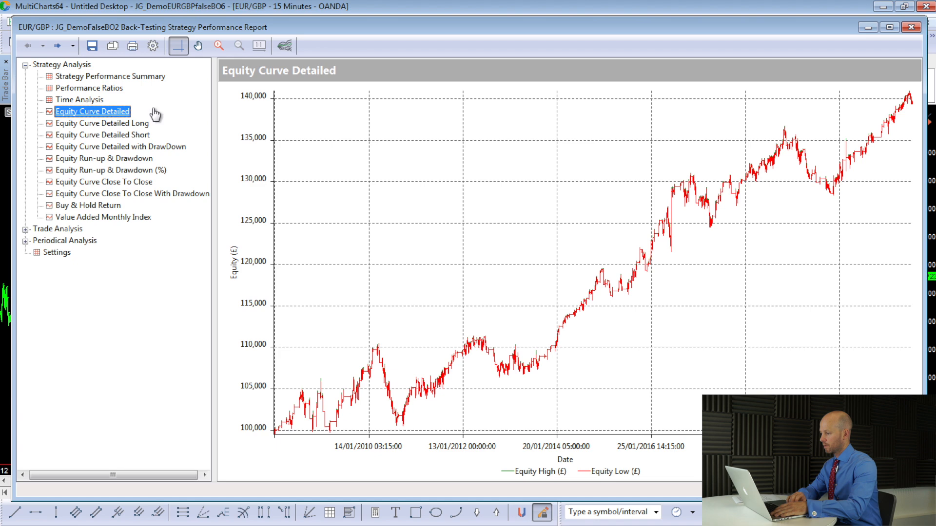
{"action": "mouse_move", "coordinate": [796, 225]}
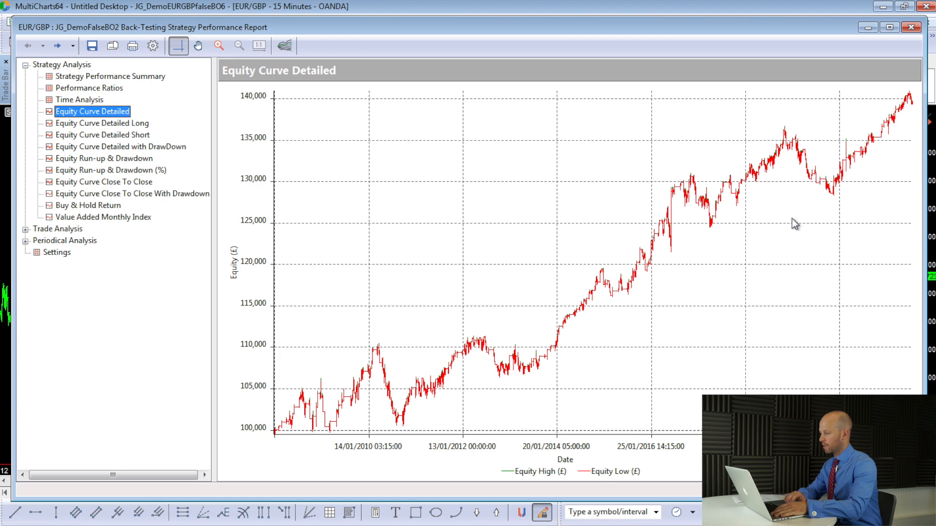
{"action": "mouse_move", "coordinate": [789, 191]}
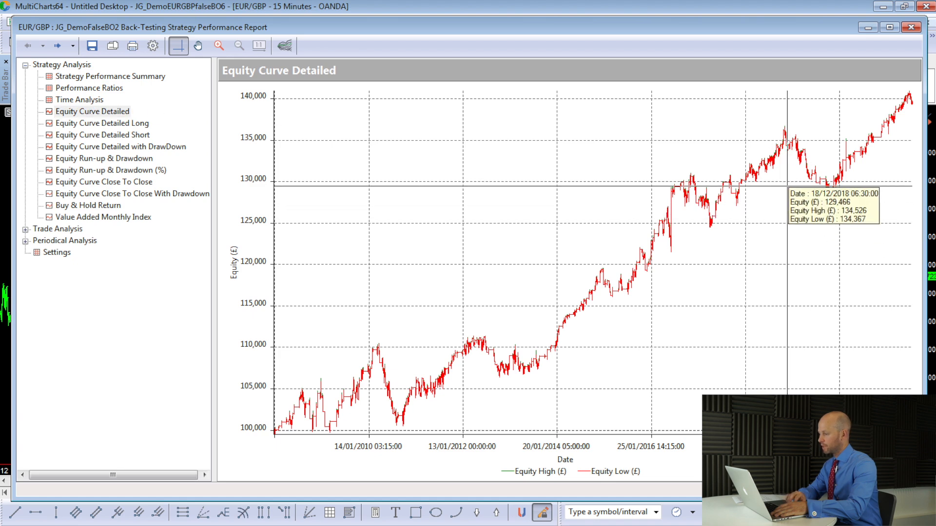
{"action": "mouse_move", "coordinate": [787, 179]}
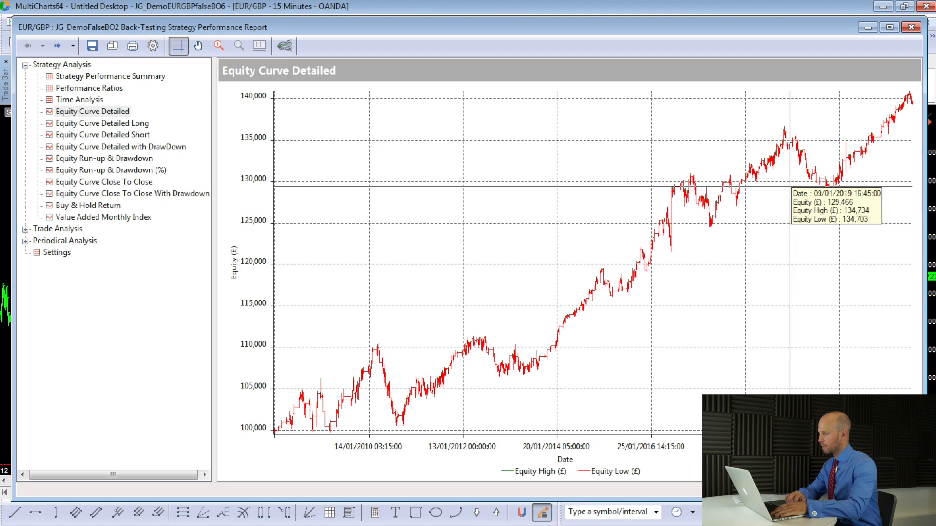
{"action": "mouse_move", "coordinate": [784, 133]}
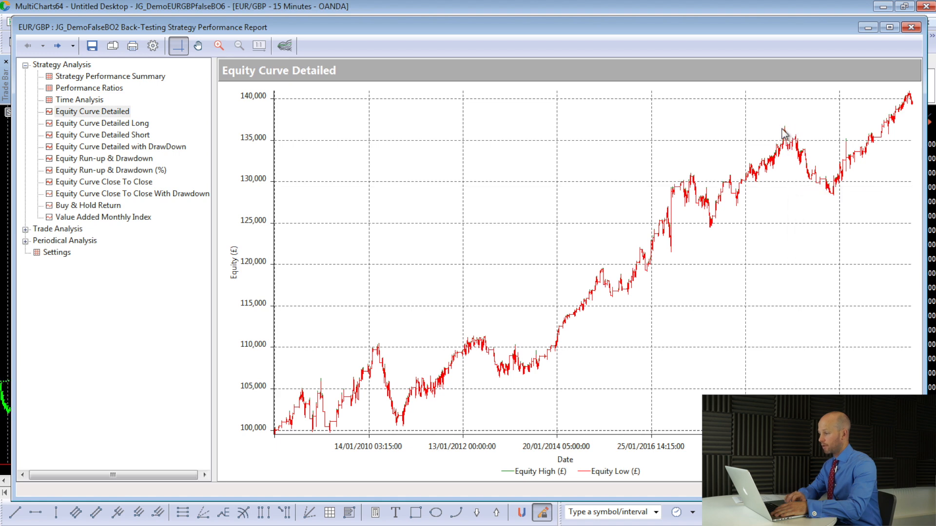
{"action": "mouse_move", "coordinate": [827, 191]}
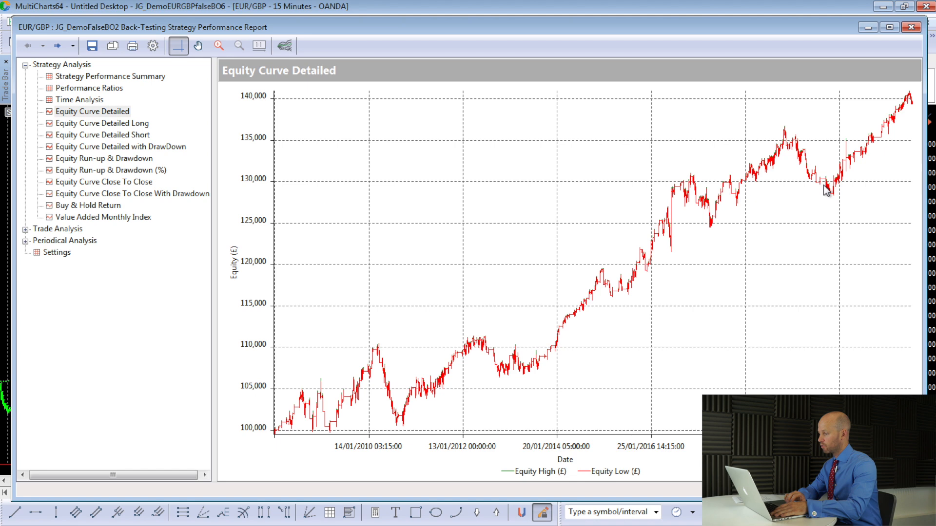
{"action": "mouse_move", "coordinate": [820, 184]}
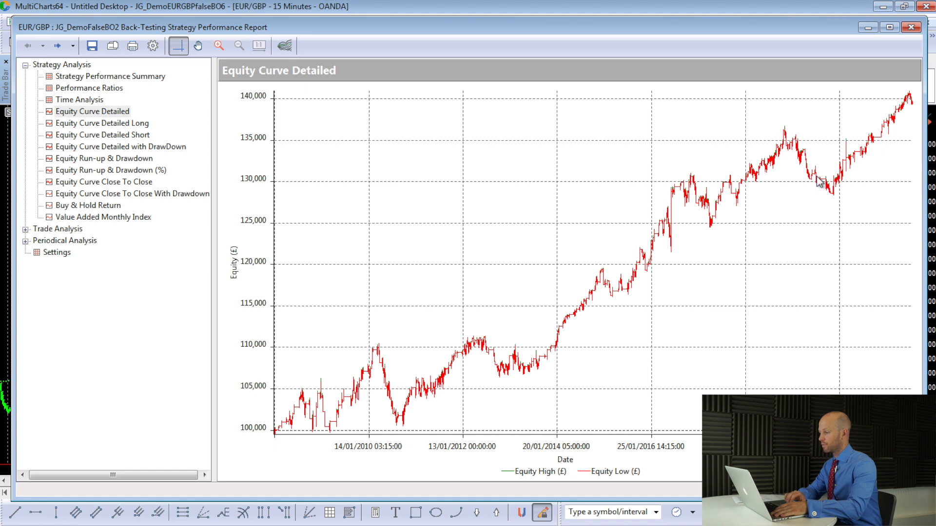
{"action": "mouse_move", "coordinate": [822, 185]}
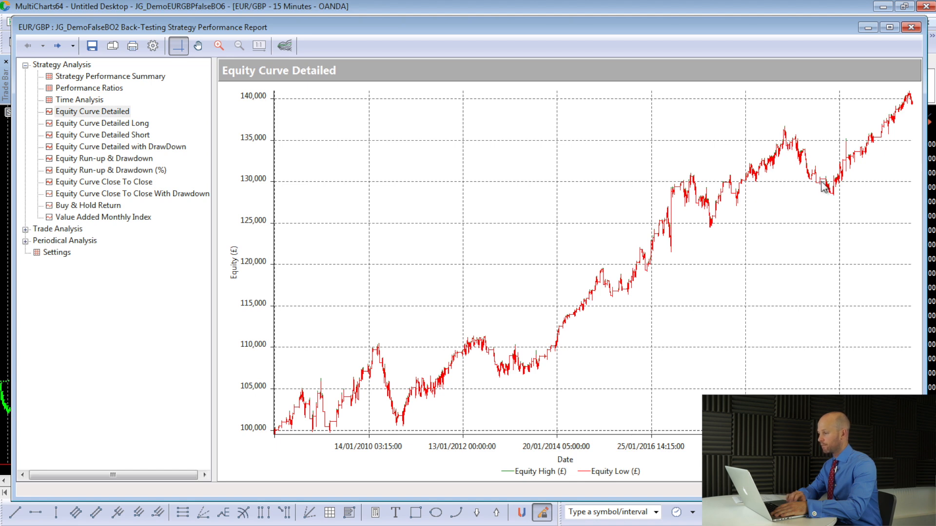
{"action": "mouse_move", "coordinate": [919, 96]}
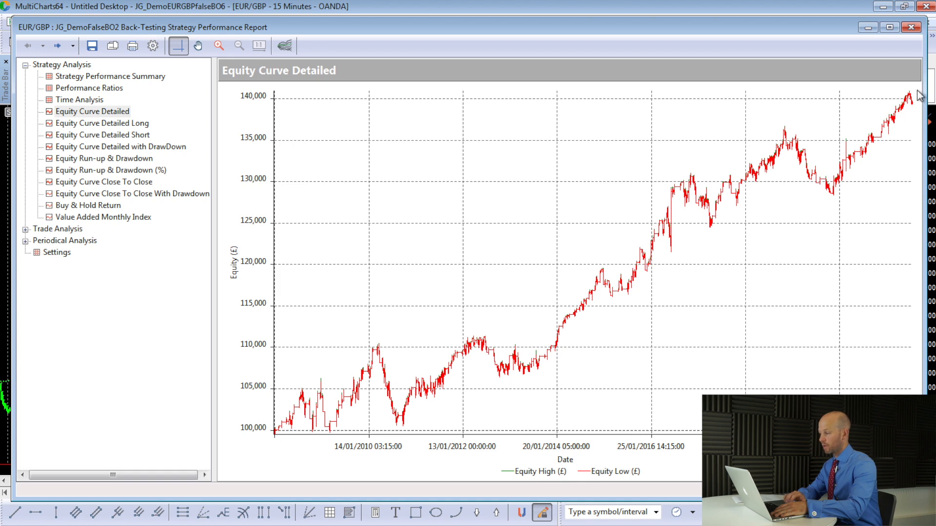
{"action": "mouse_move", "coordinate": [859, 151]}
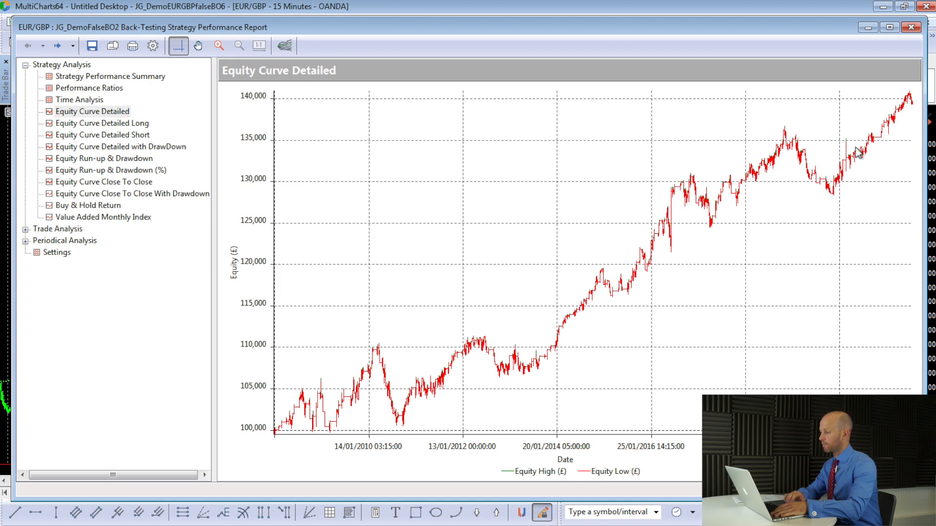
{"action": "mouse_move", "coordinate": [919, 102]}
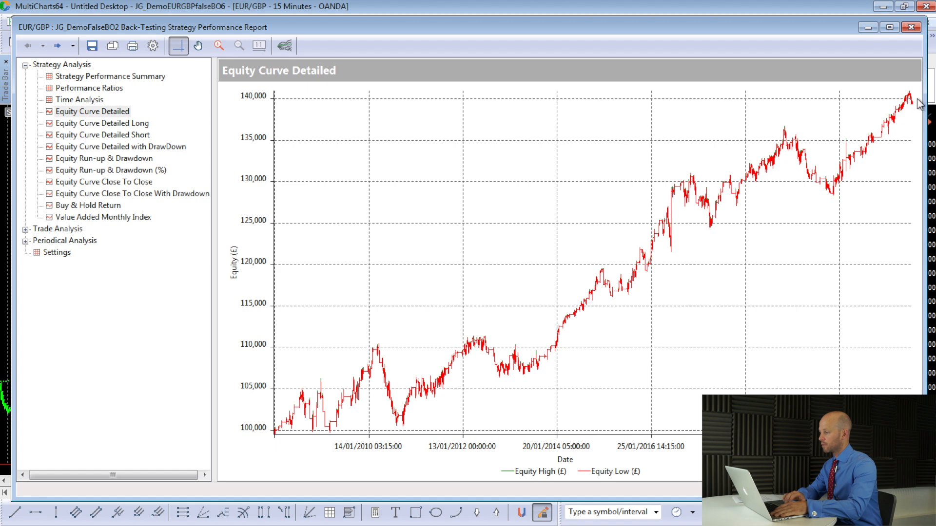
{"action": "mouse_move", "coordinate": [893, 98]}
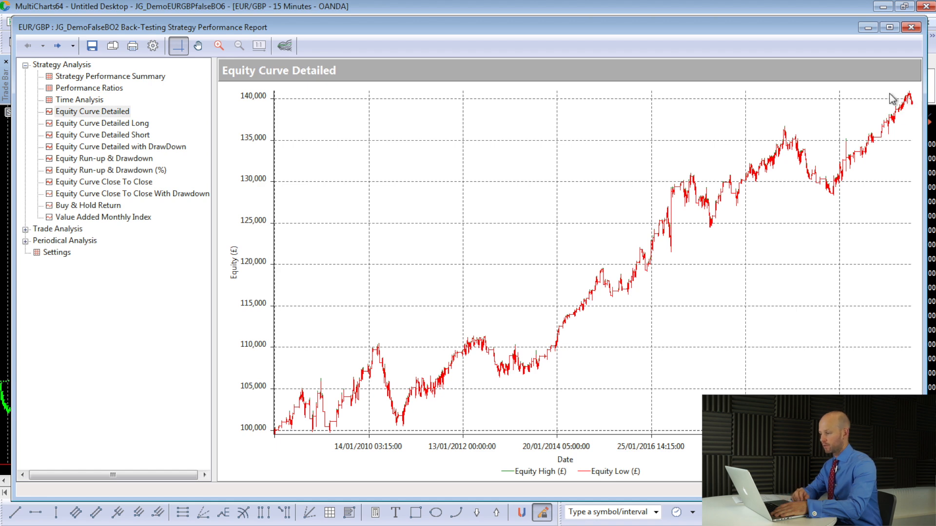